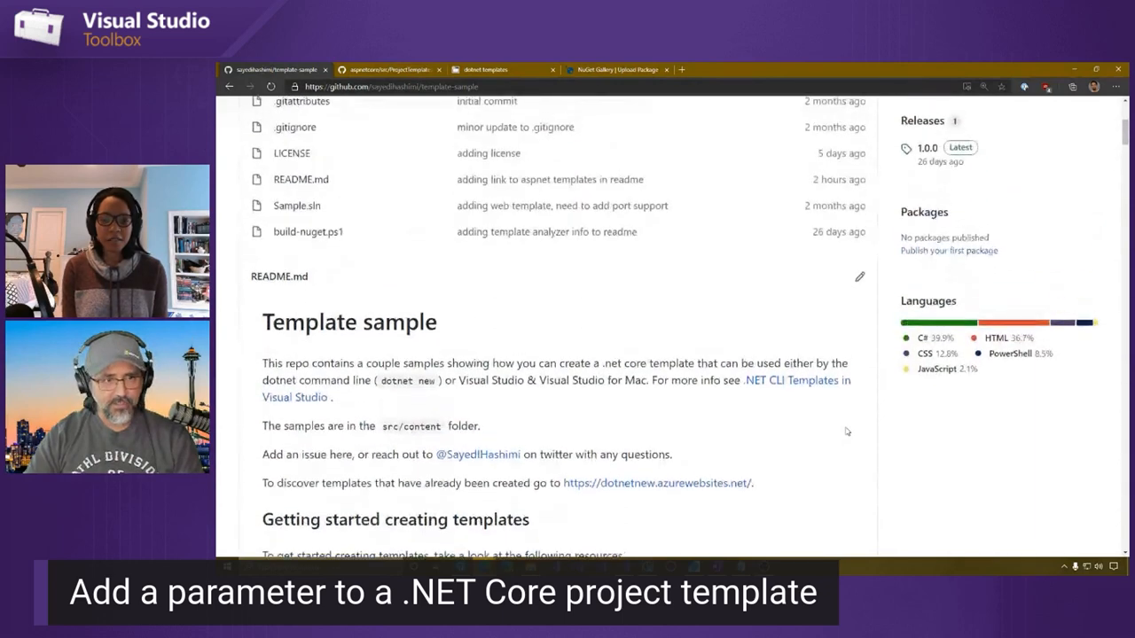
Browse src > Content > .template.config in the template-sample repo to reach template.json
{"action": "scroll", "scroll_direction": "up", "scroll_amount": 3}
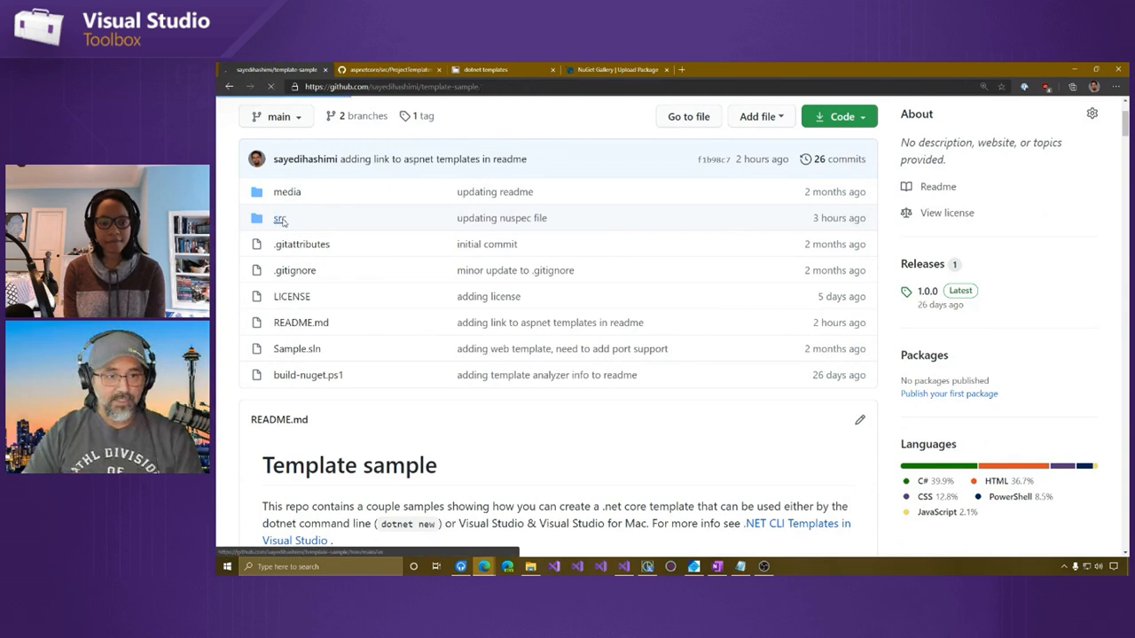
{"action": "left_click", "coordinate": [280, 218]}
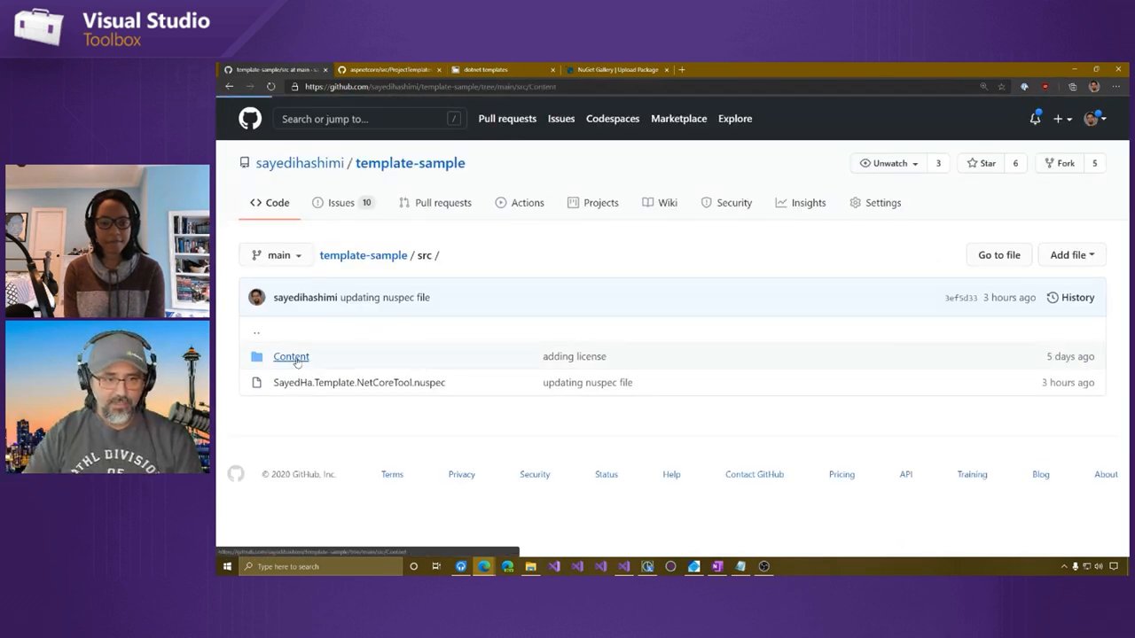
{"action": "left_click", "coordinate": [291, 355]}
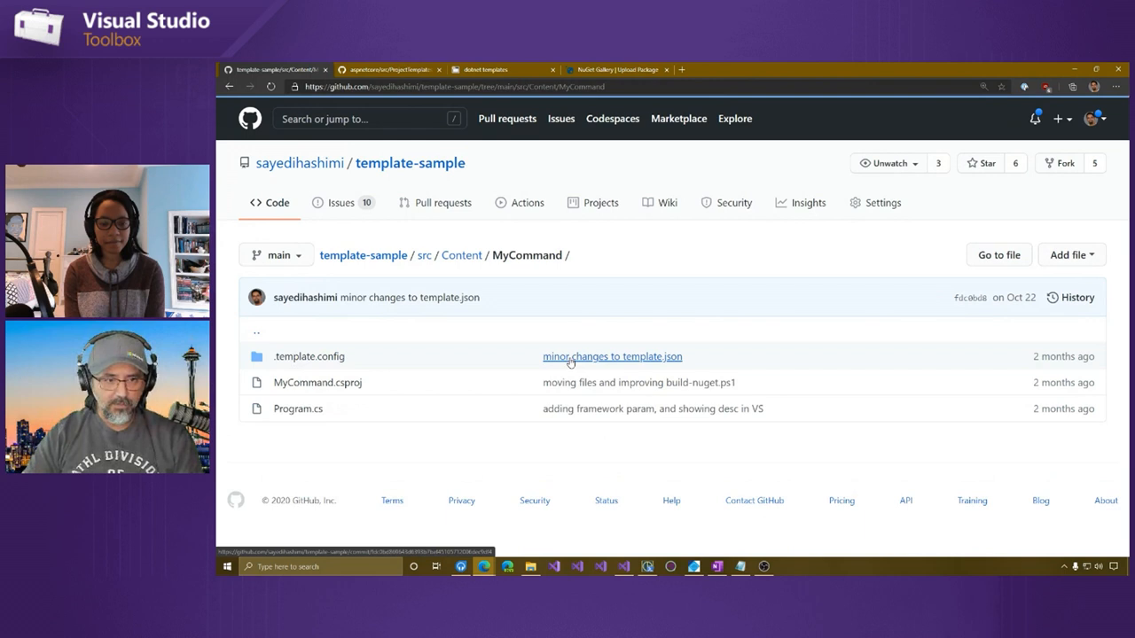
{"action": "left_click", "coordinate": [308, 355]}
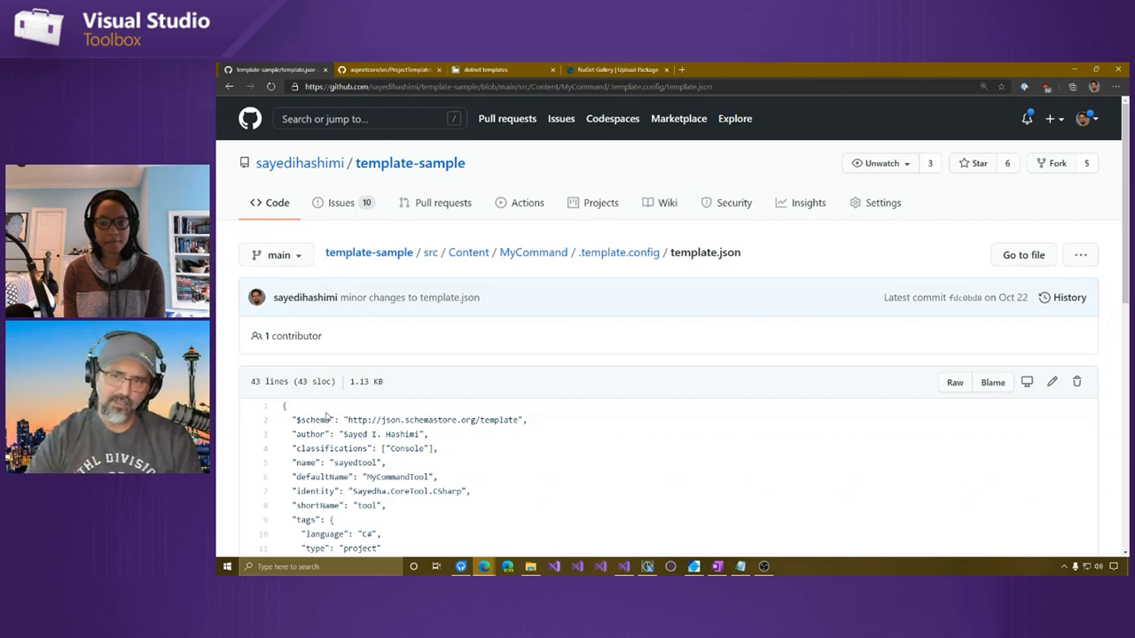
{"action": "scroll", "scroll_direction": "down", "scroll_amount": 3}
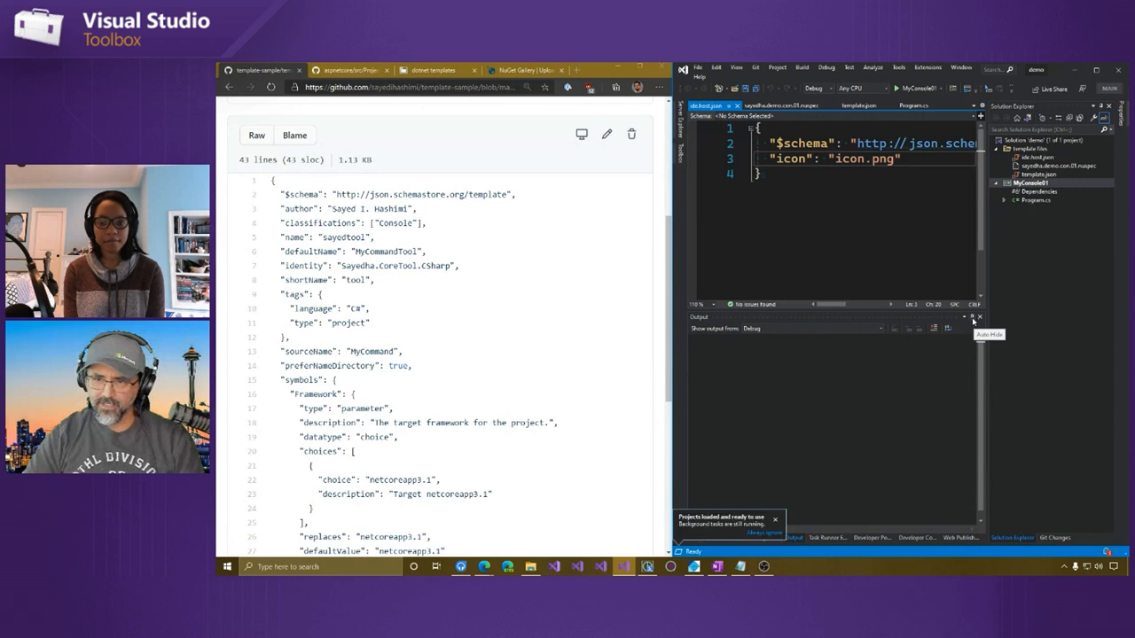
Hide the Output window, show the local template.json, and scroll the sample to its symbols section
{"action": "left_click", "coordinate": [979, 315]}
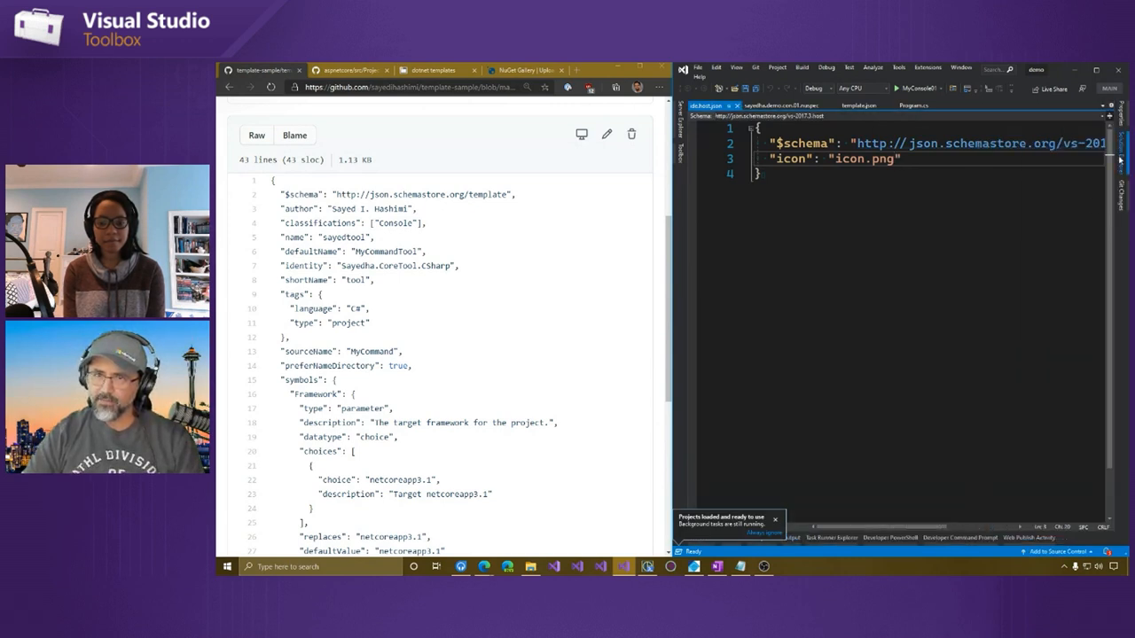
{"action": "left_click", "coordinate": [862, 107]}
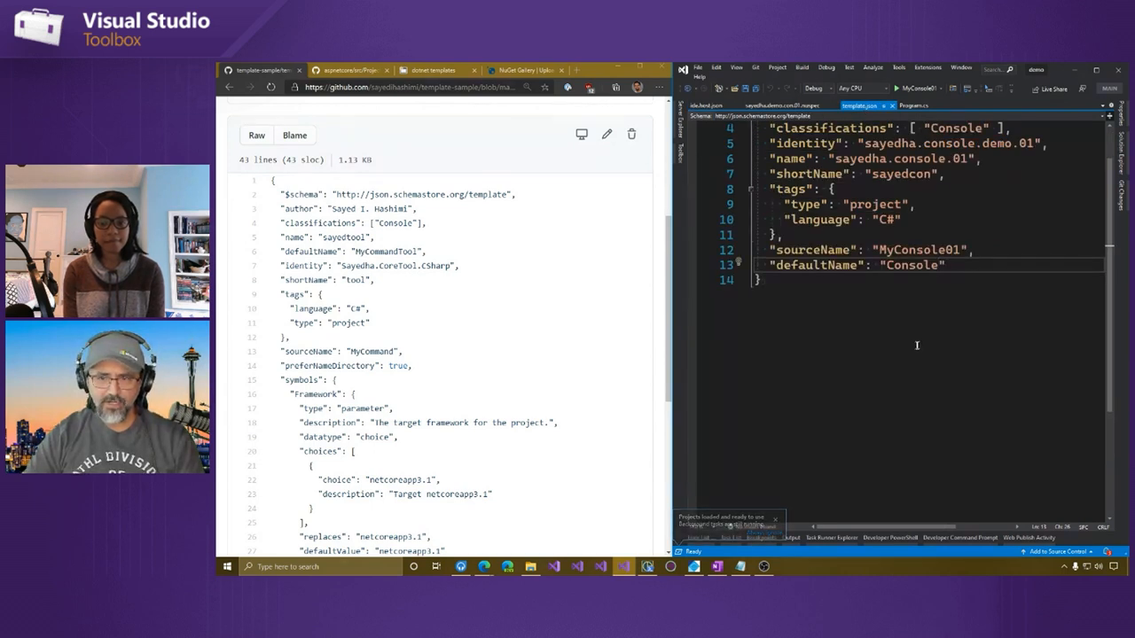
{"action": "scroll", "scroll_direction": "down", "scroll_amount": 3}
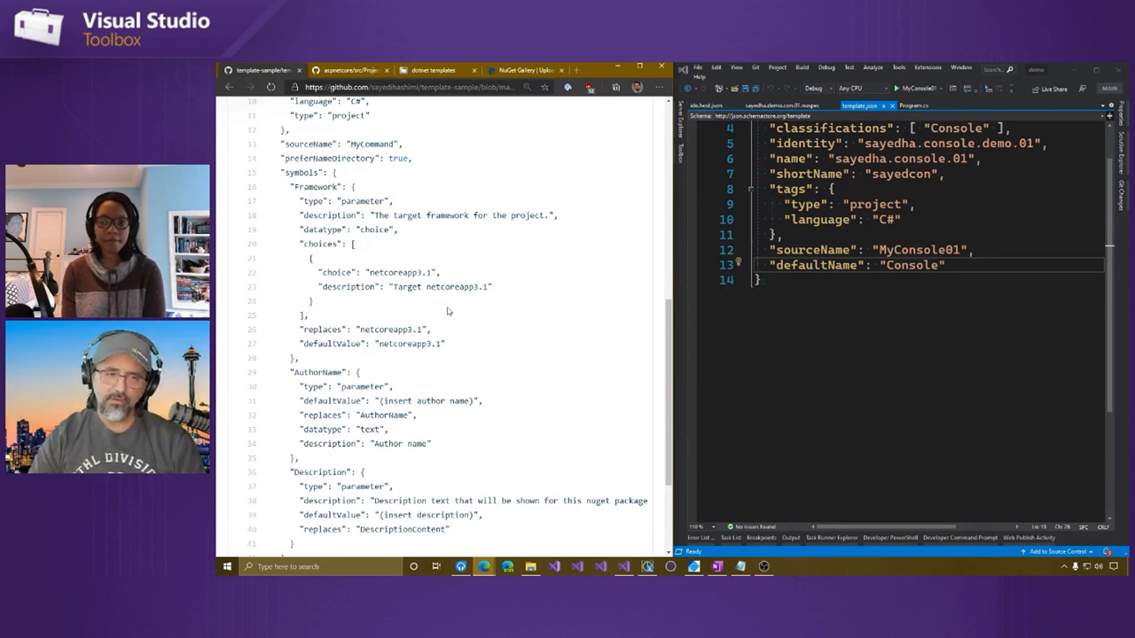
{"action": "mouse_move", "coordinate": [497, 346]}
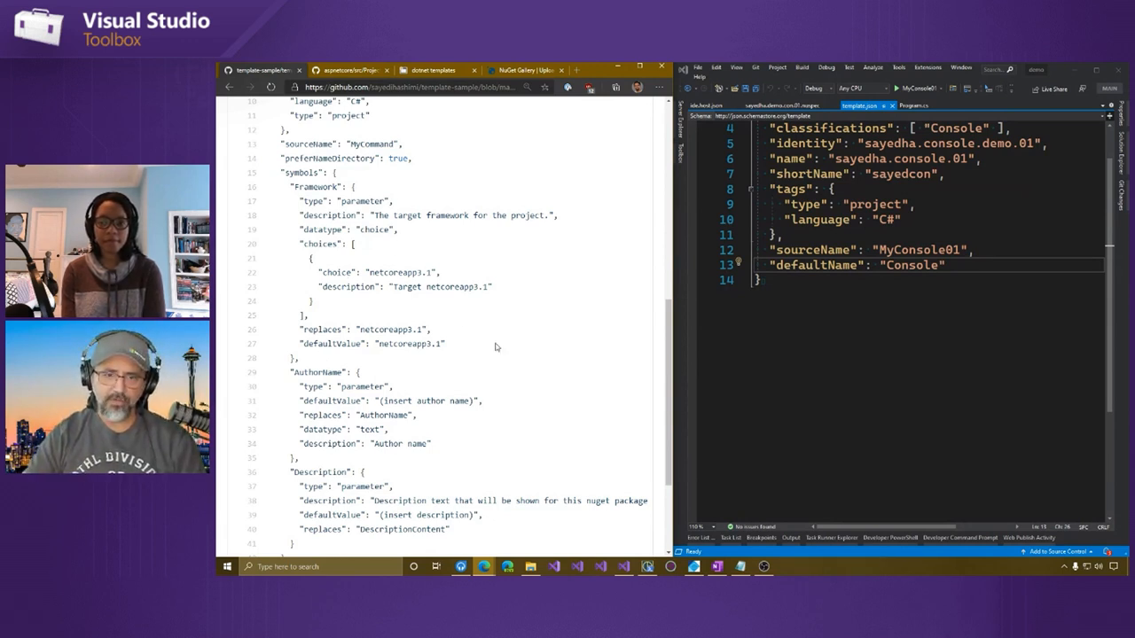
Scroll the GitHub sample to review its Framework symbol definition
{"action": "scroll", "scroll_direction": "up", "scroll_amount": 3}
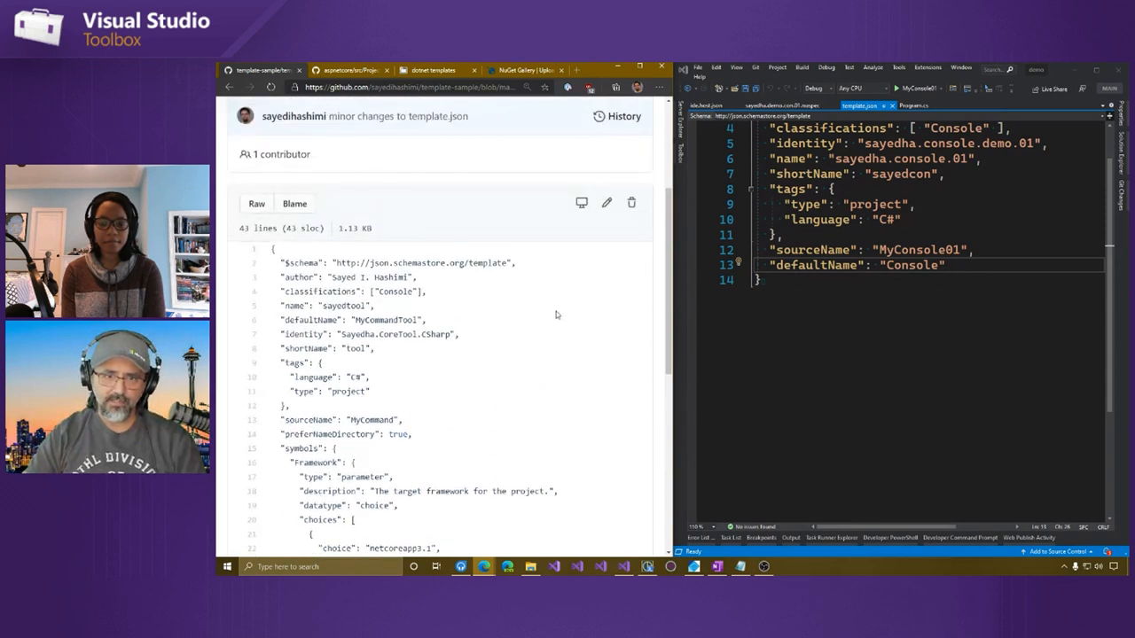
{"action": "scroll", "scroll_direction": "down", "scroll_amount": 3}
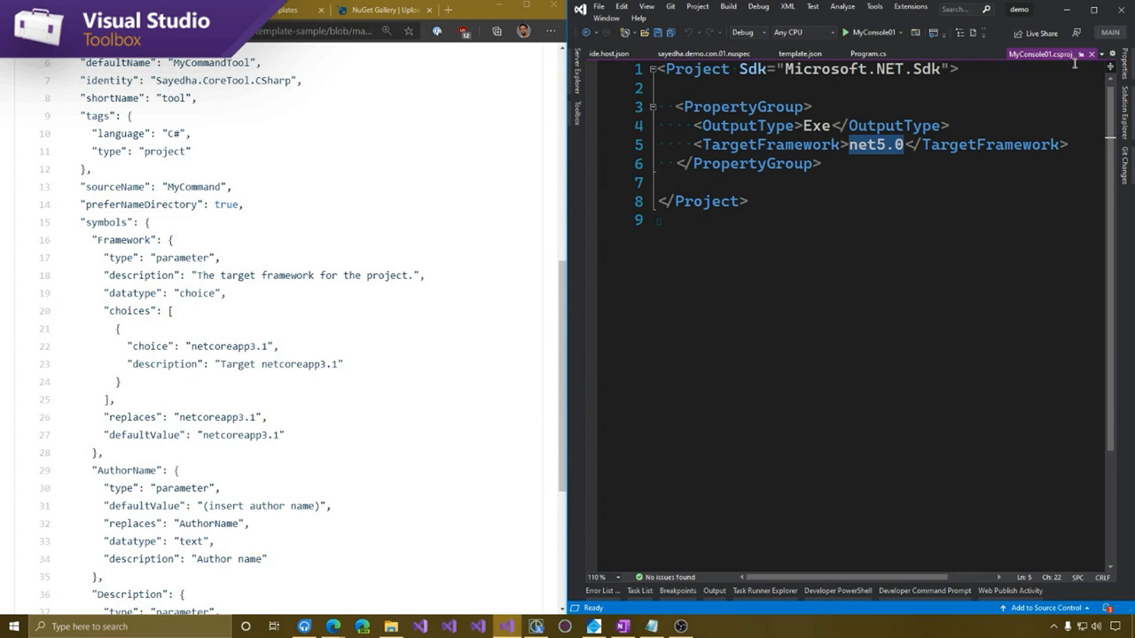
Replace netcoreapp3.1 with net5.0 in the Framework symbol of template.json and save
{"action": "left_click", "coordinate": [799, 53]}
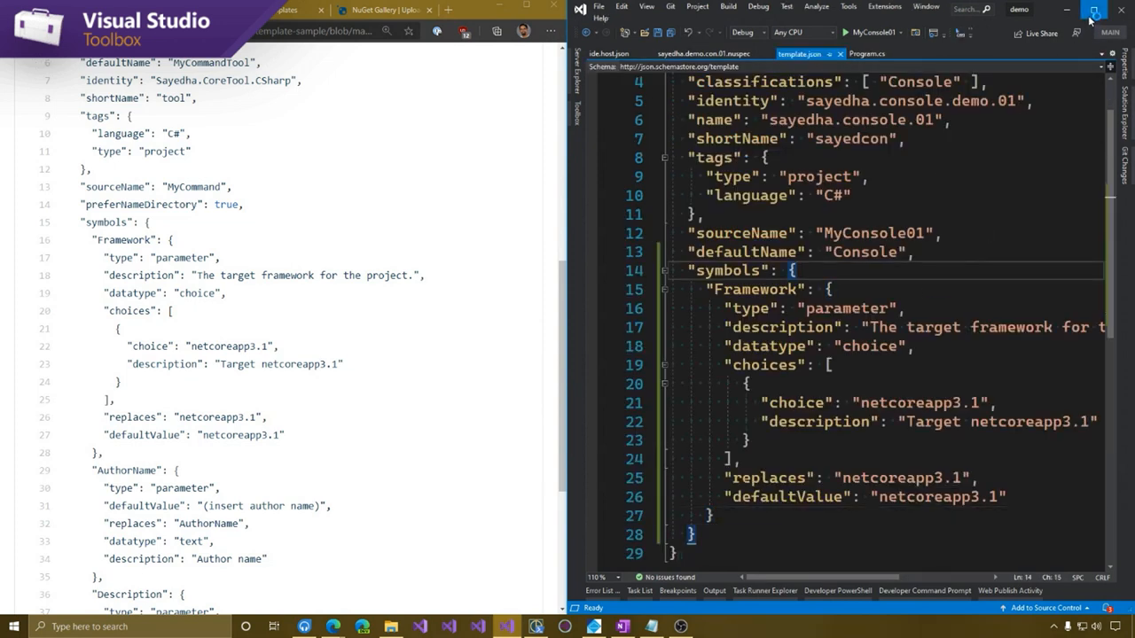
{"action": "left_click", "coordinate": [1093, 11]}
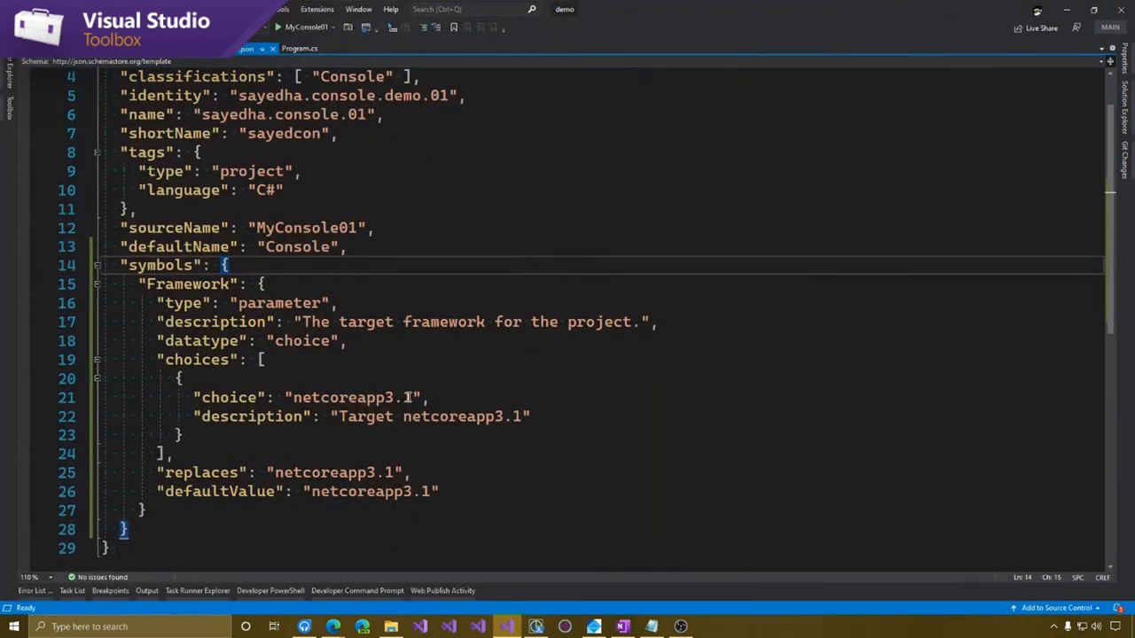
{"action": "double_click", "coordinate": [351, 397]}
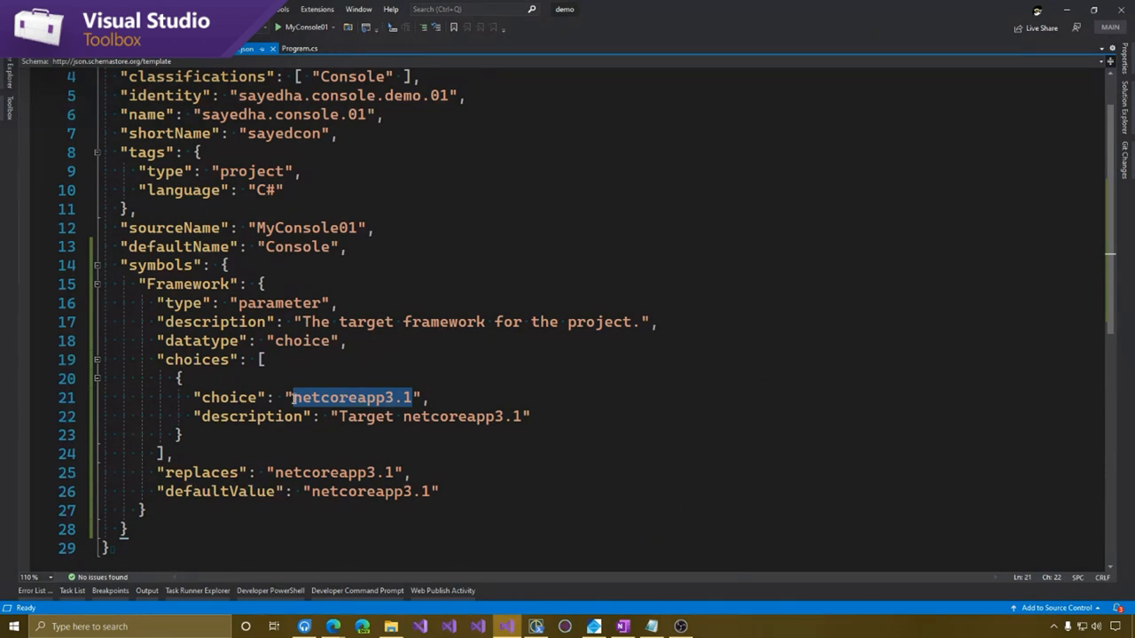
{"action": "type", "text": "net5.0"}
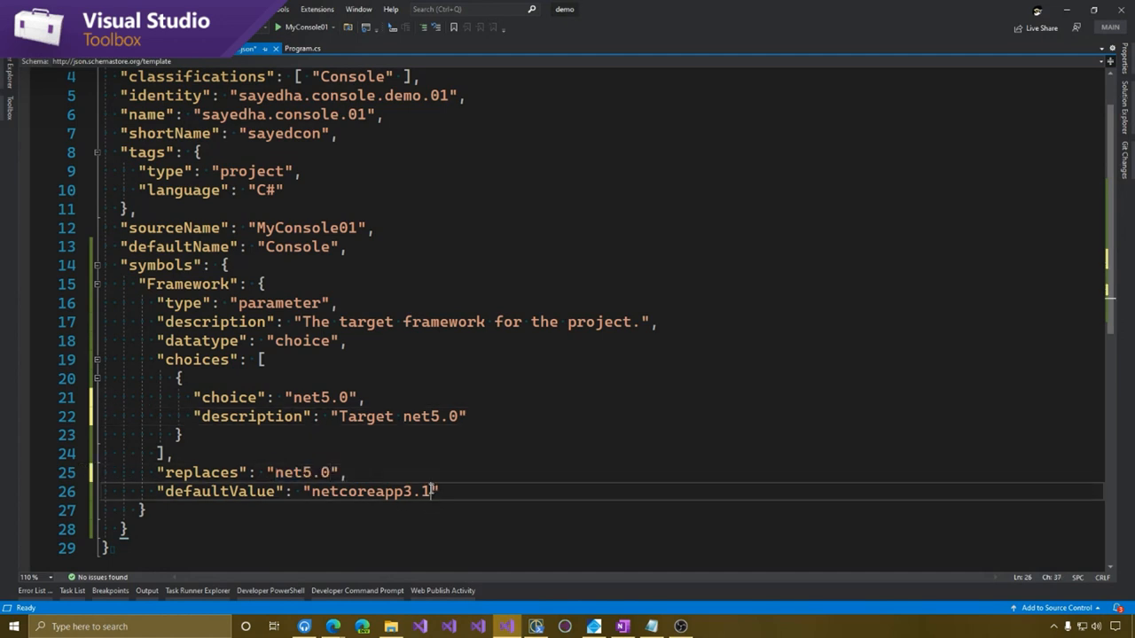
{"action": "type", "text": "net5.0"}
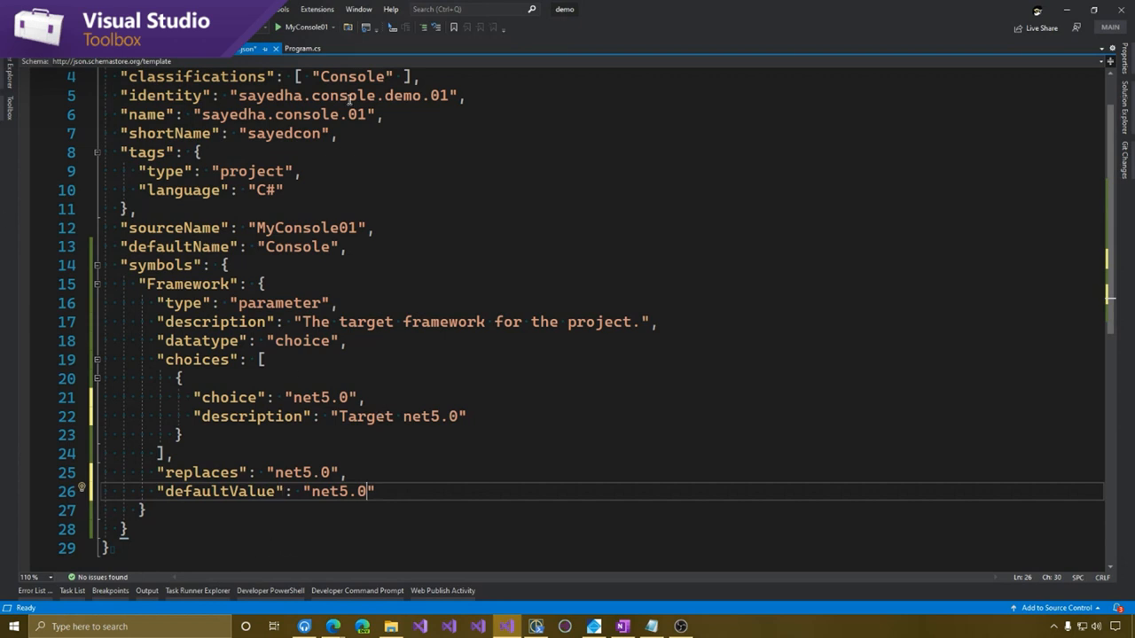
{"action": "key", "text": "ctrl+s"}
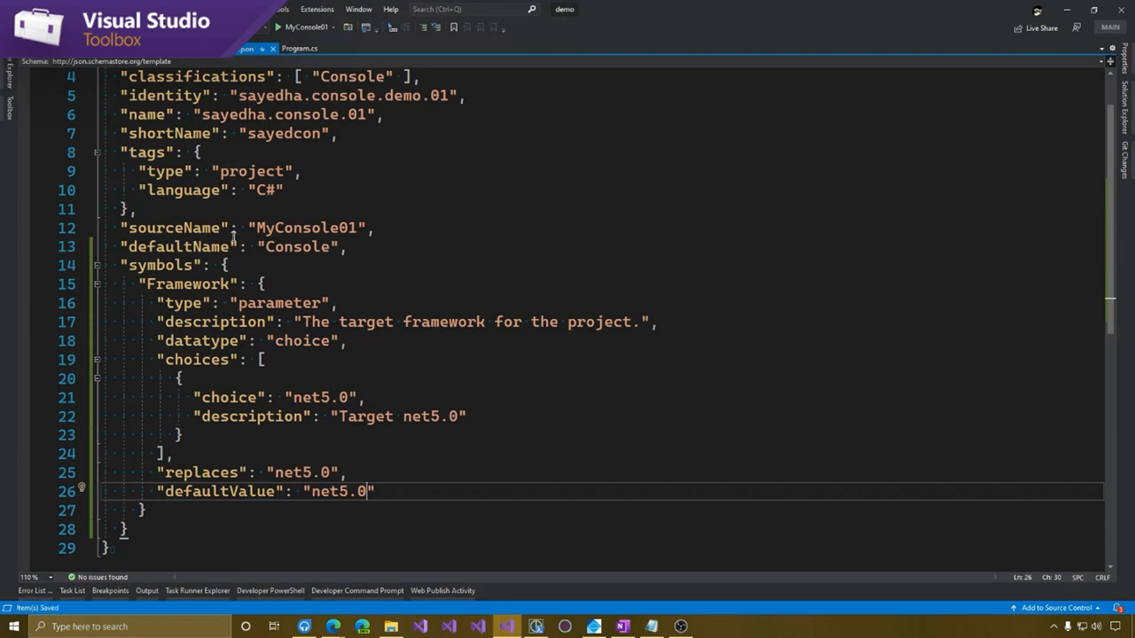
Extend Program.cs's WriteLine string with "Created by AuthorName." using the sample's AuthorName token
{"action": "key", "text": "Alt+Tab"}
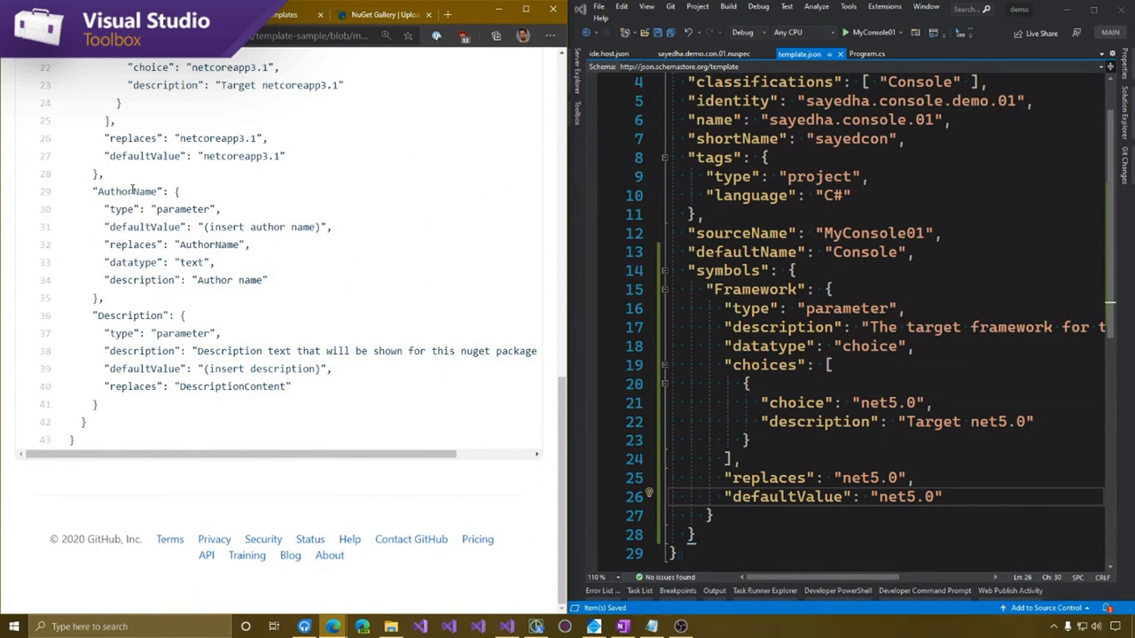
{"action": "mouse_move", "coordinate": [367, 230]}
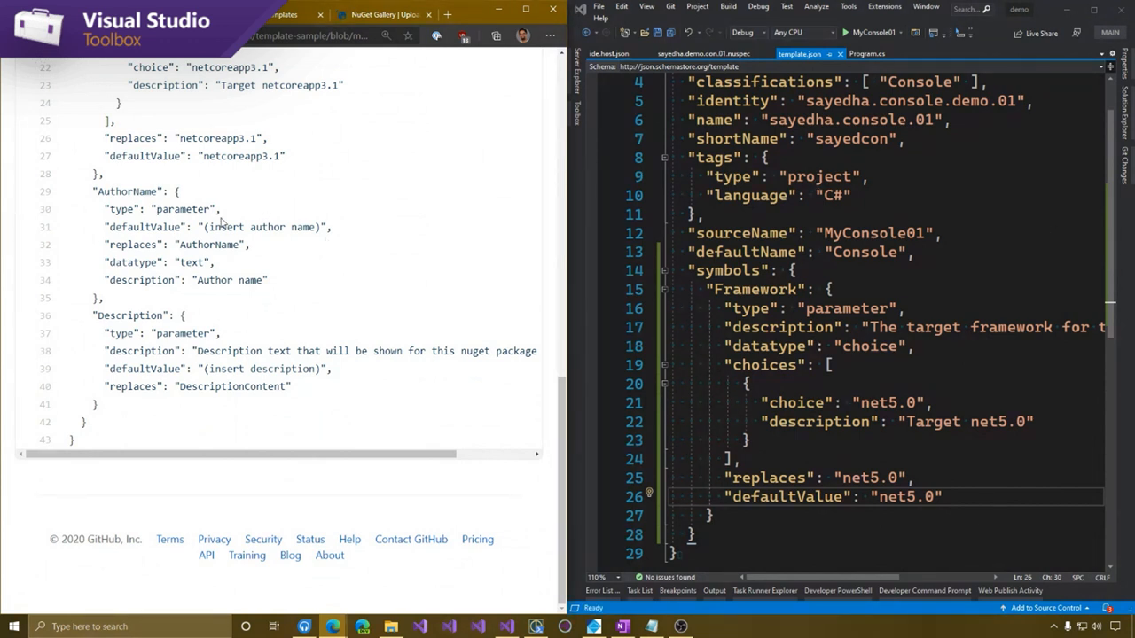
{"action": "left_click", "coordinate": [867, 53]}
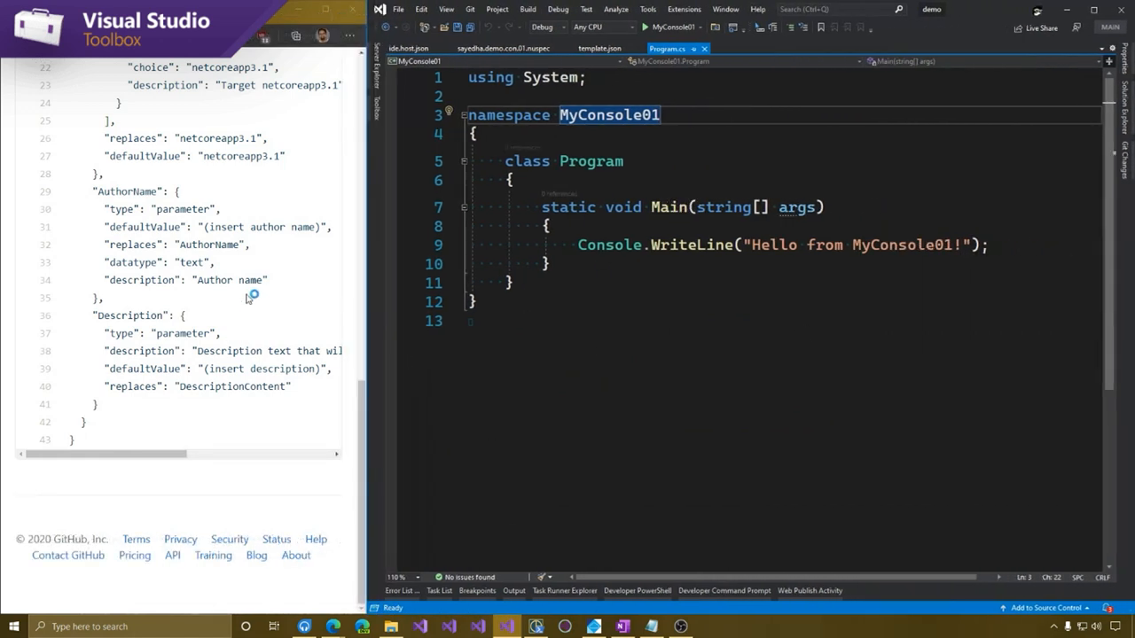
{"action": "right_click", "coordinate": [210, 245]}
{"action": "type", "text": " Created by "}
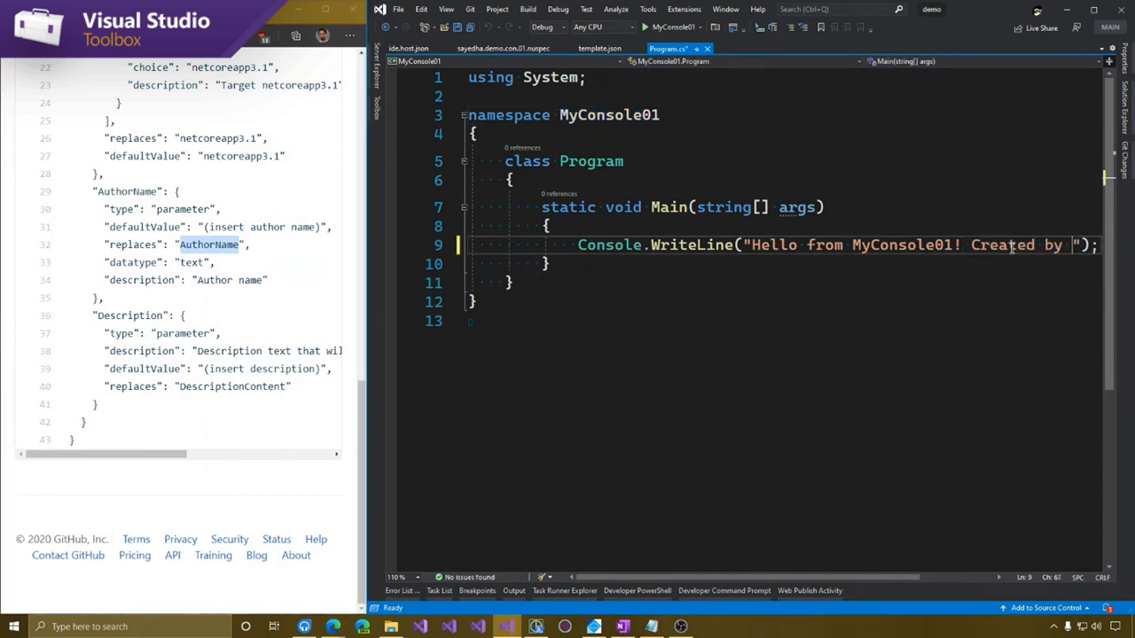
{"action": "type", "text": "AuthorName."}
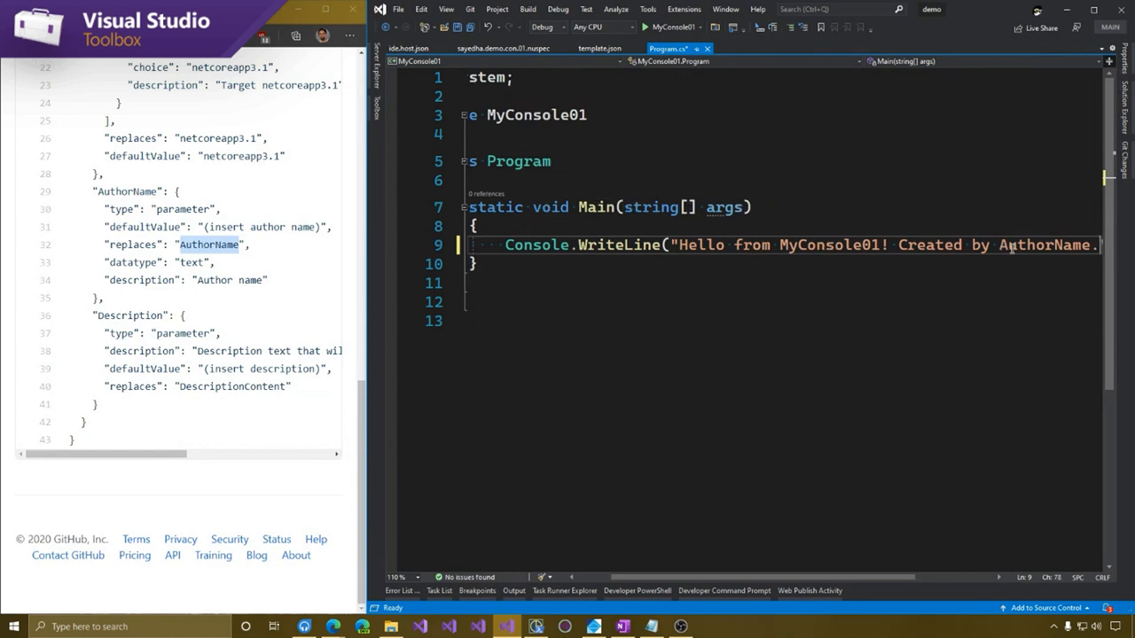
{"action": "mouse_move", "coordinate": [1073, 252]}
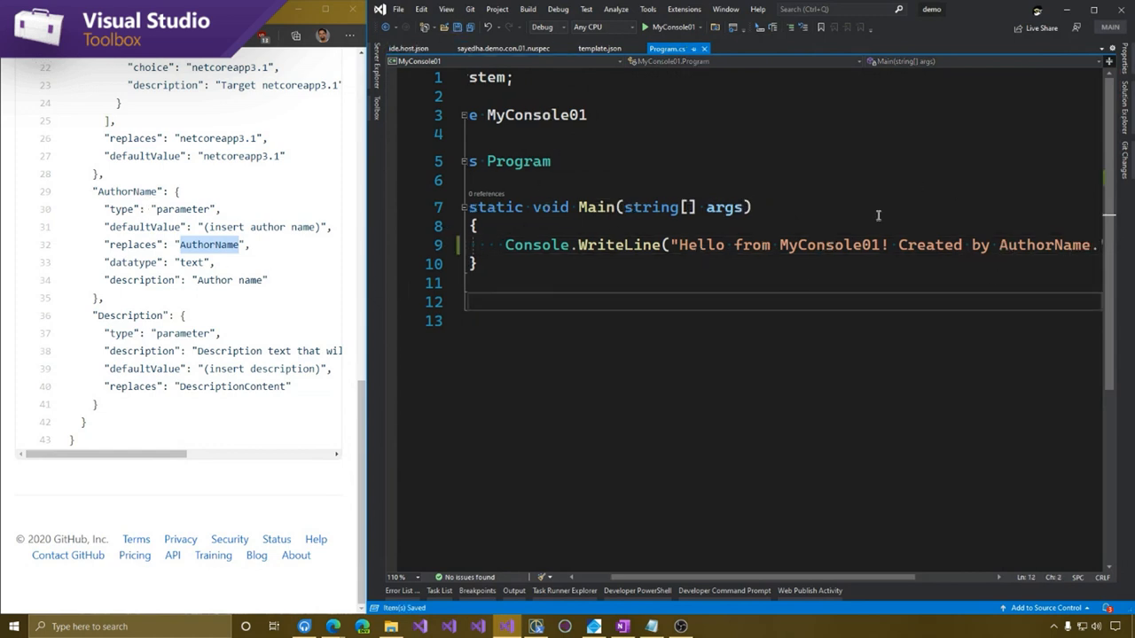
{"action": "double_click", "coordinate": [1043, 245]}
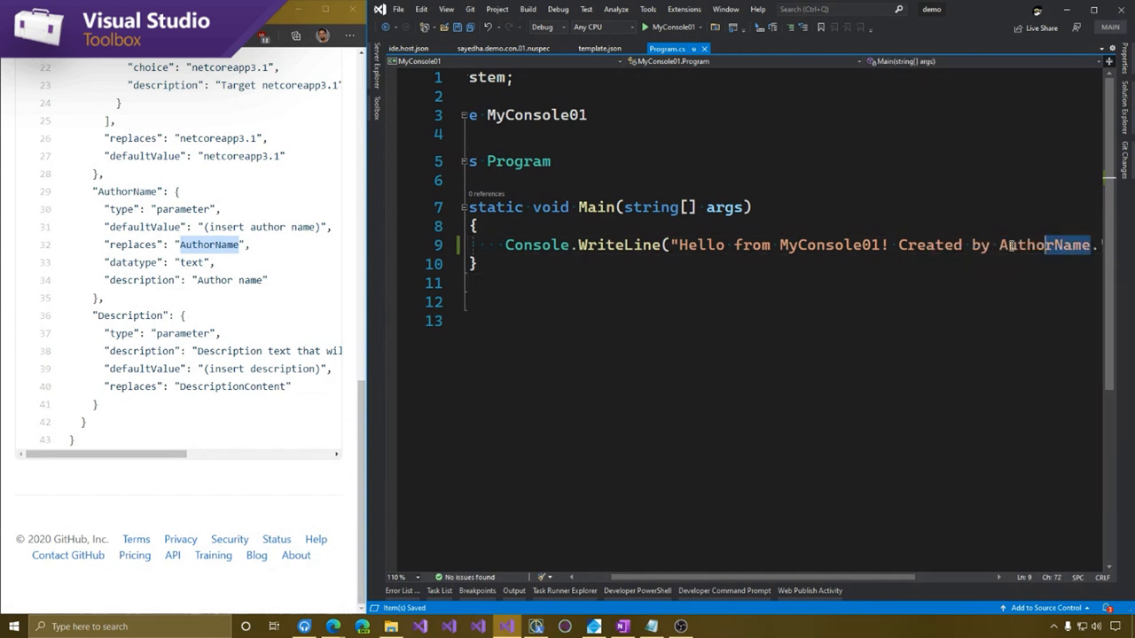
Edit the MyConsole01 project file and start a <!-- Created by AuthorName --> comment before </Project>
{"action": "right_click", "coordinate": [1020, 244]}
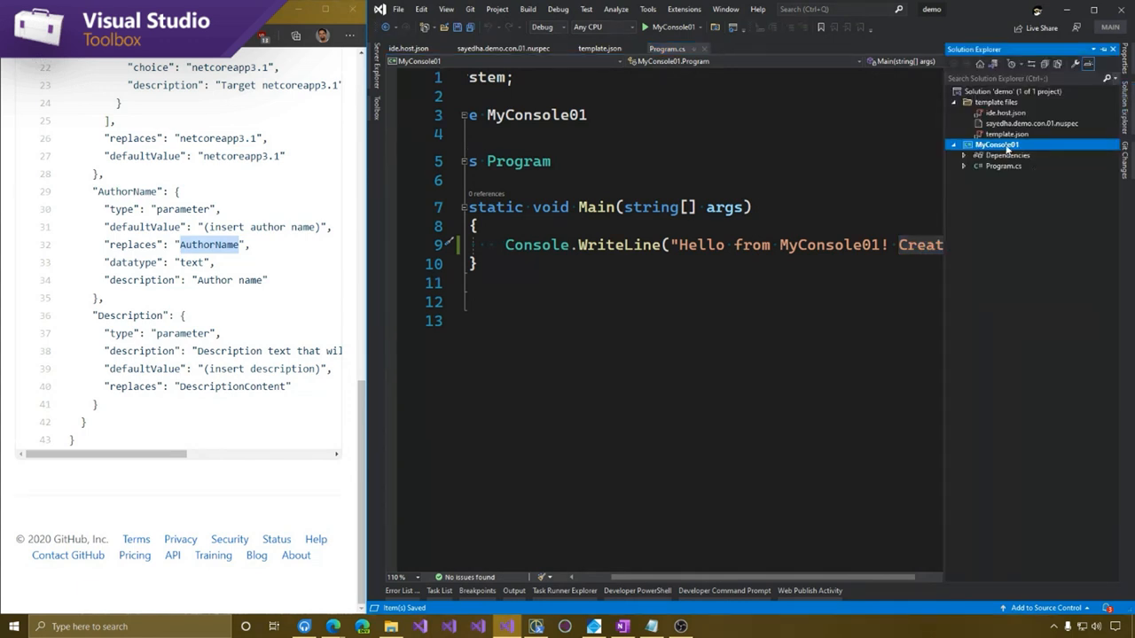
{"action": "right_click", "coordinate": [997, 145]}
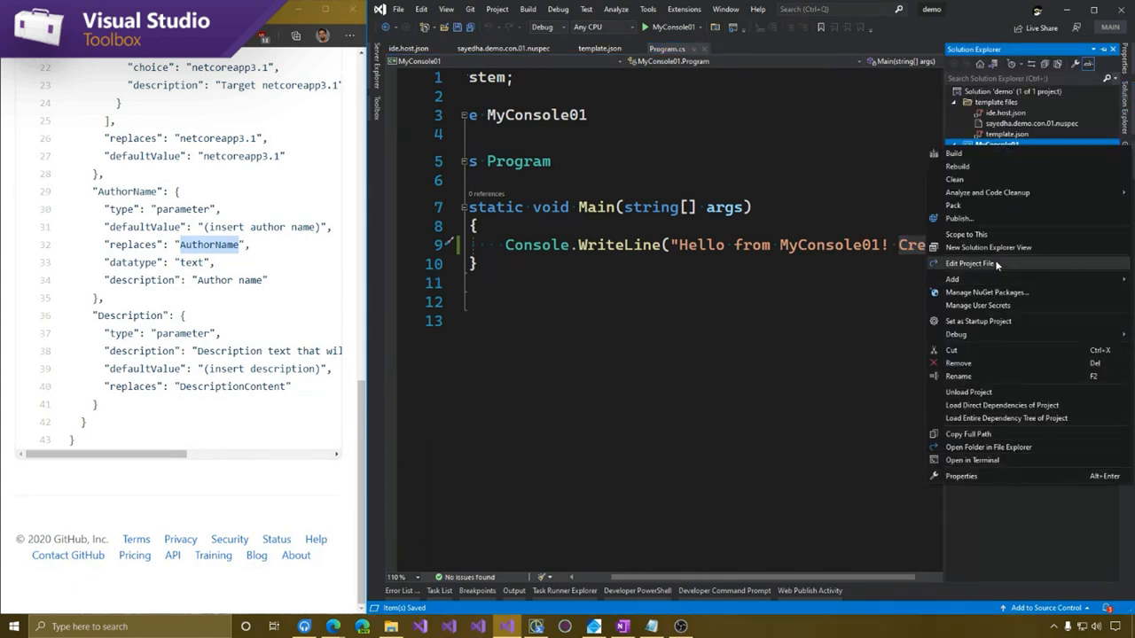
{"action": "mouse_move", "coordinate": [997, 153]}
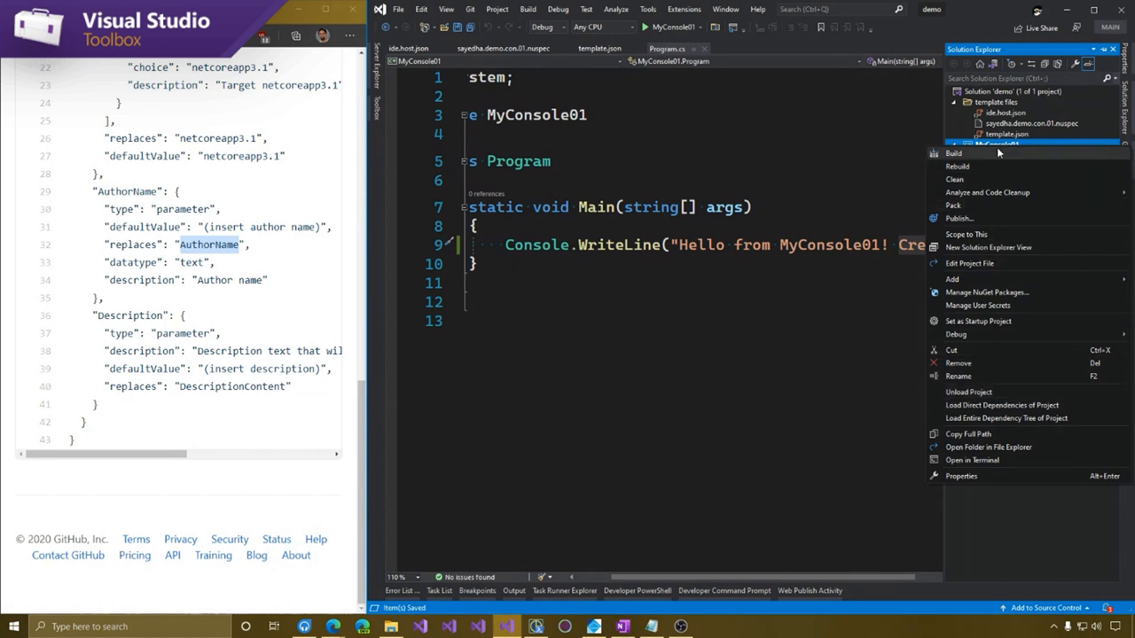
{"action": "left_click", "coordinate": [969, 263]}
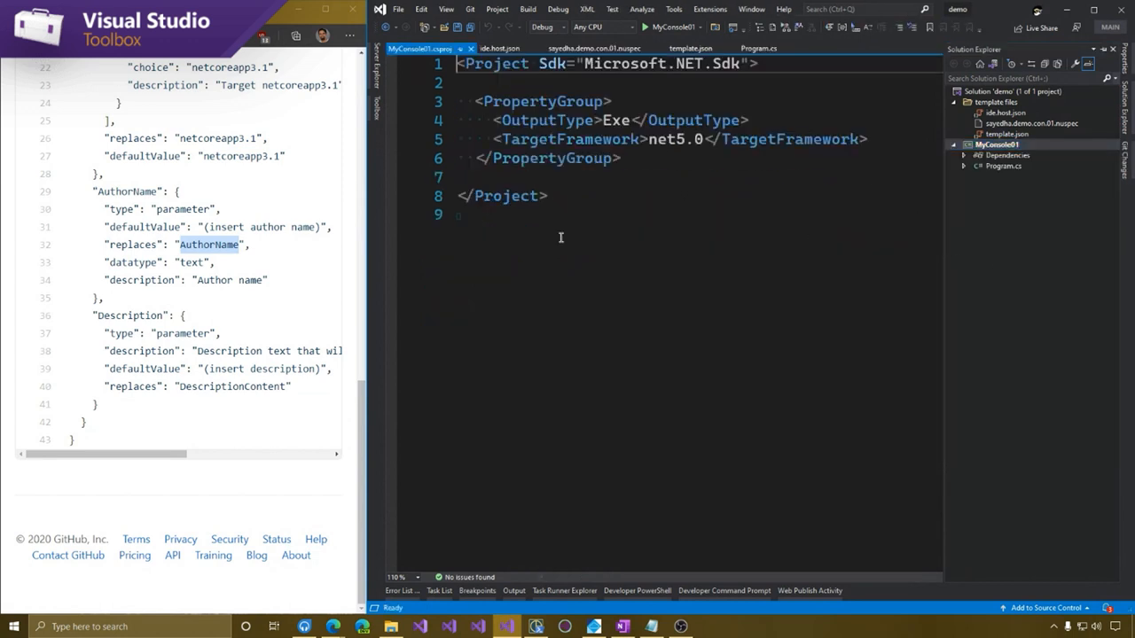
{"action": "type", "text": "<!-- Created by AuthorName -->"}
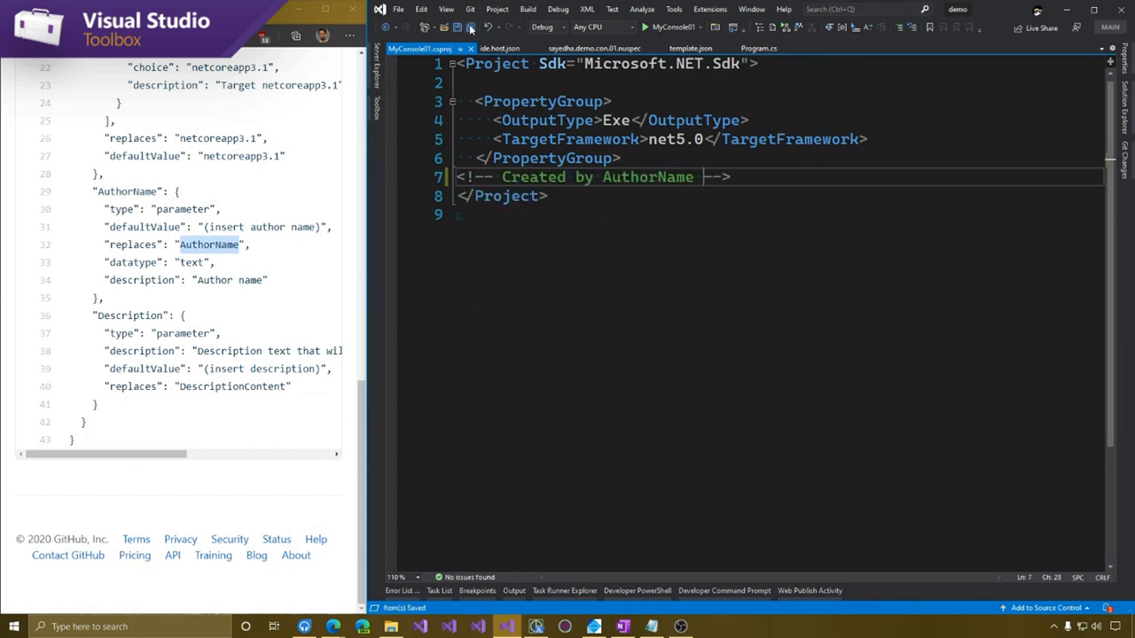
Add an AuthorName symbol to template.json with defaultValue author-demo
{"action": "left_click", "coordinate": [759, 48]}
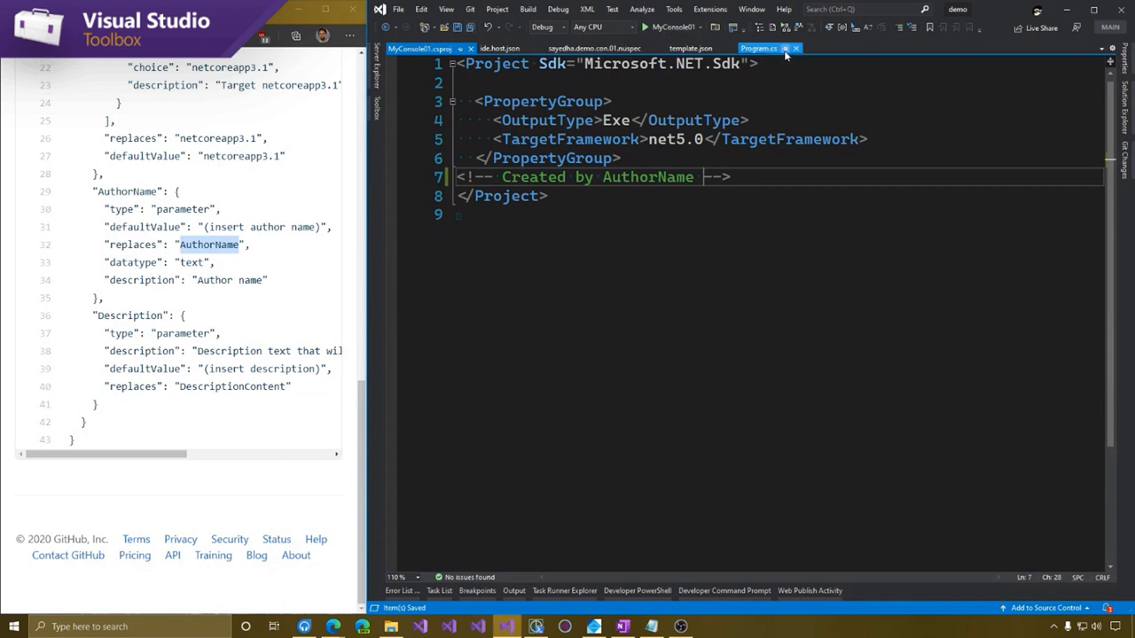
{"action": "left_click", "coordinate": [690, 48]}
{"action": "type", "text": "\""}
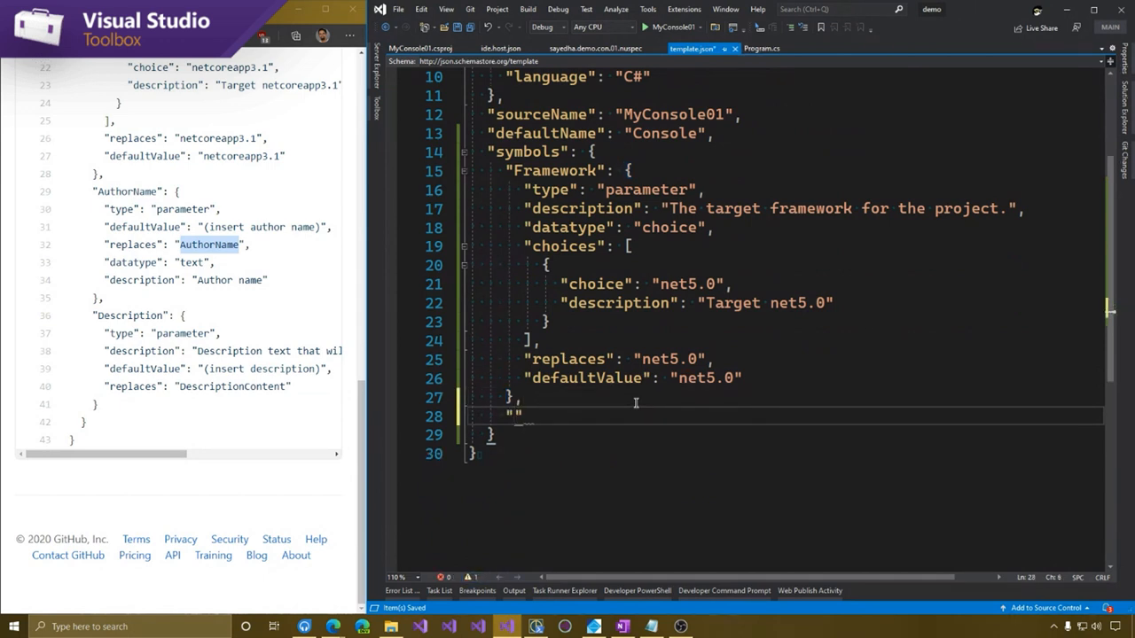
{"action": "type", "text": "AuthorName"}
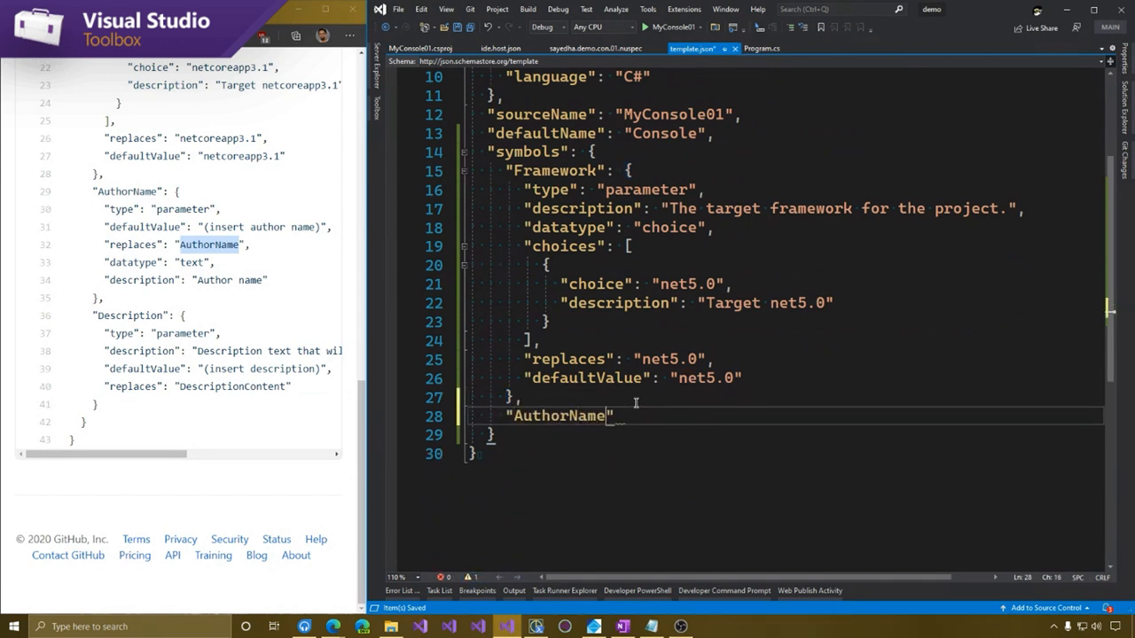
{"action": "type", "text": ": {"}
{"action": "type", "text": "\"type\": \"parameter\","}
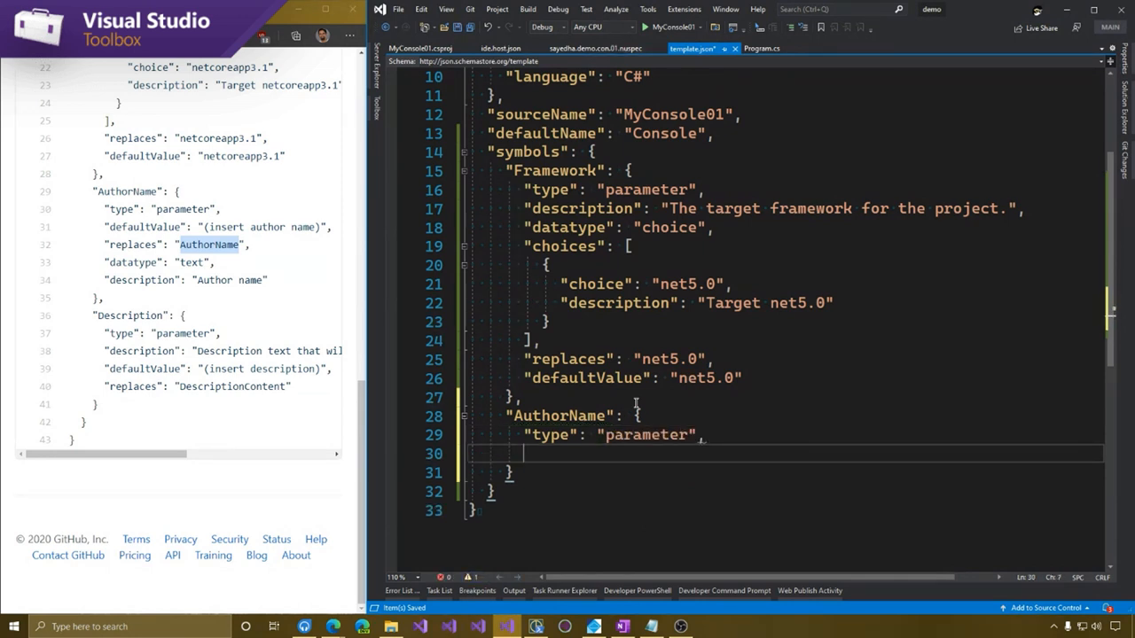
{"action": "type", "text": "\"defaultValue\": \"\""}
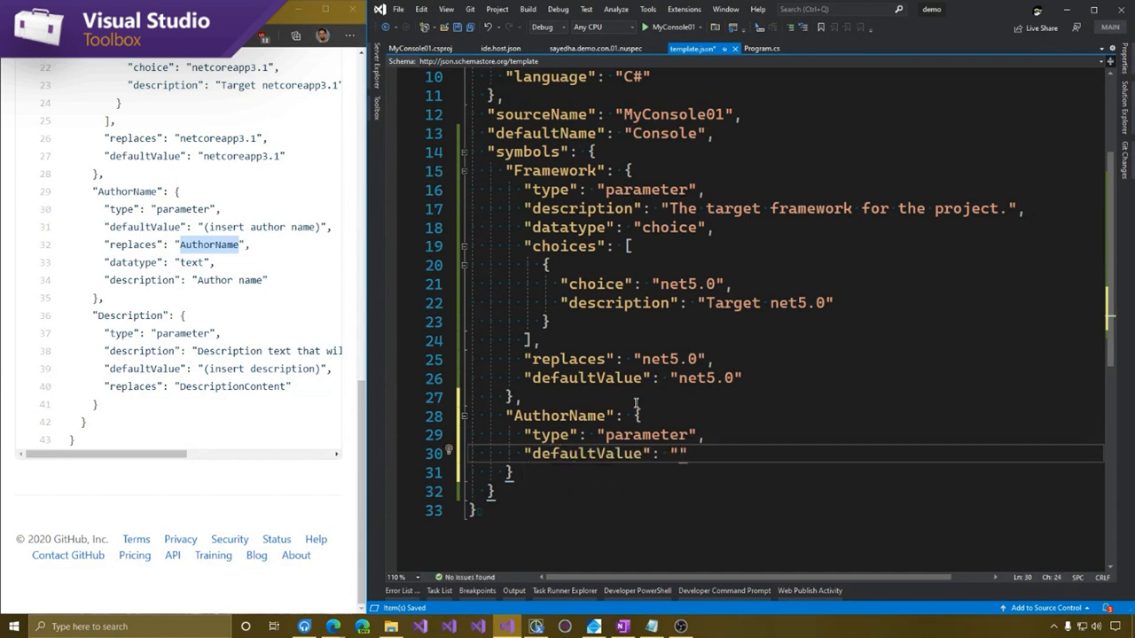
{"action": "type", "text": "author-f"}
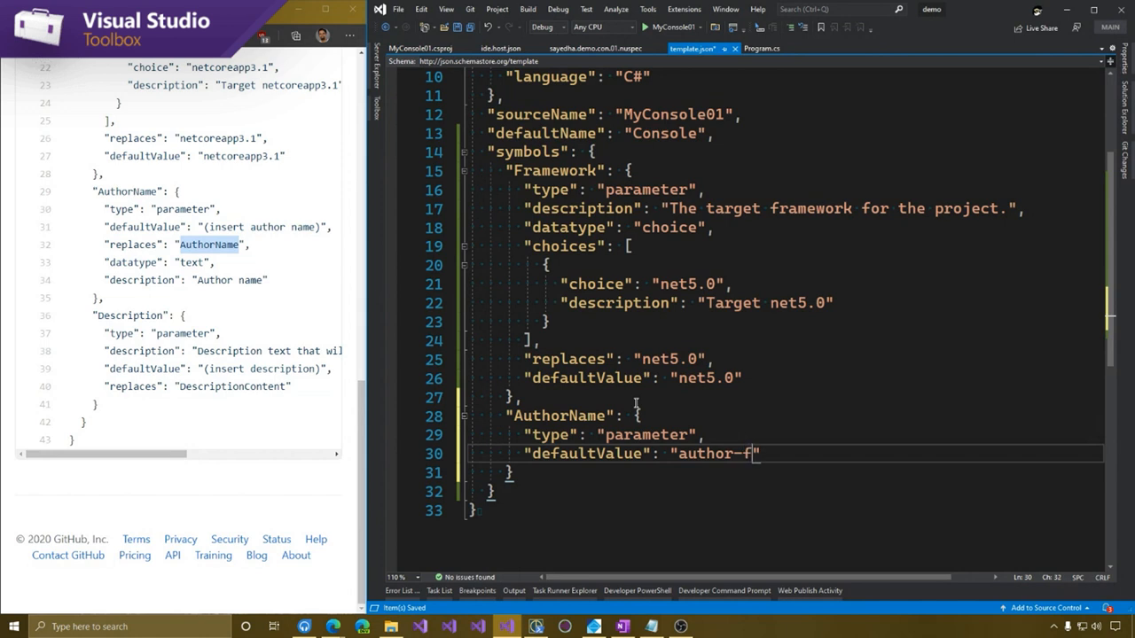
{"action": "type", "text": "emo"}
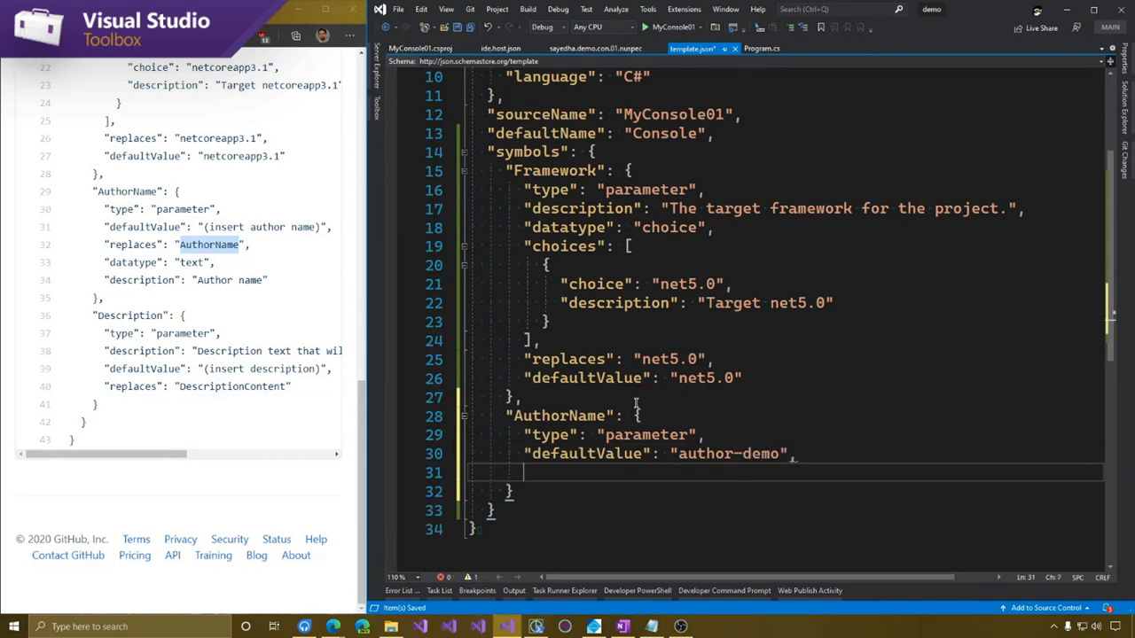
Give the AuthorName symbol replaces AuthorName and description "author name"
{"action": "type", "text": "replaces\": \"\""}
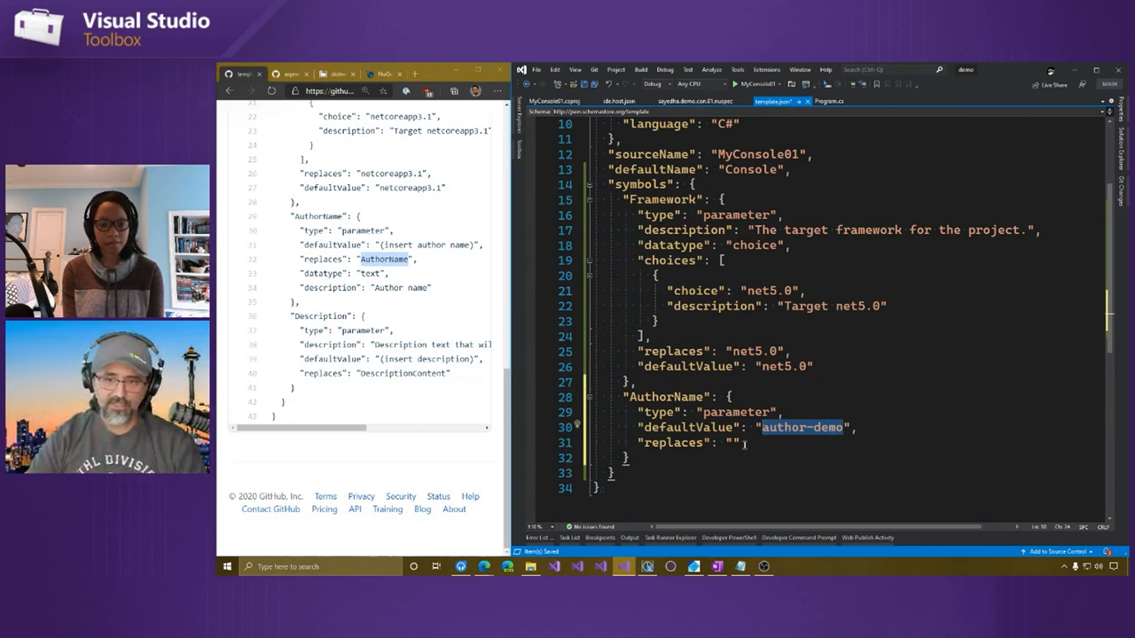
{"action": "left_click", "coordinate": [729, 443]}
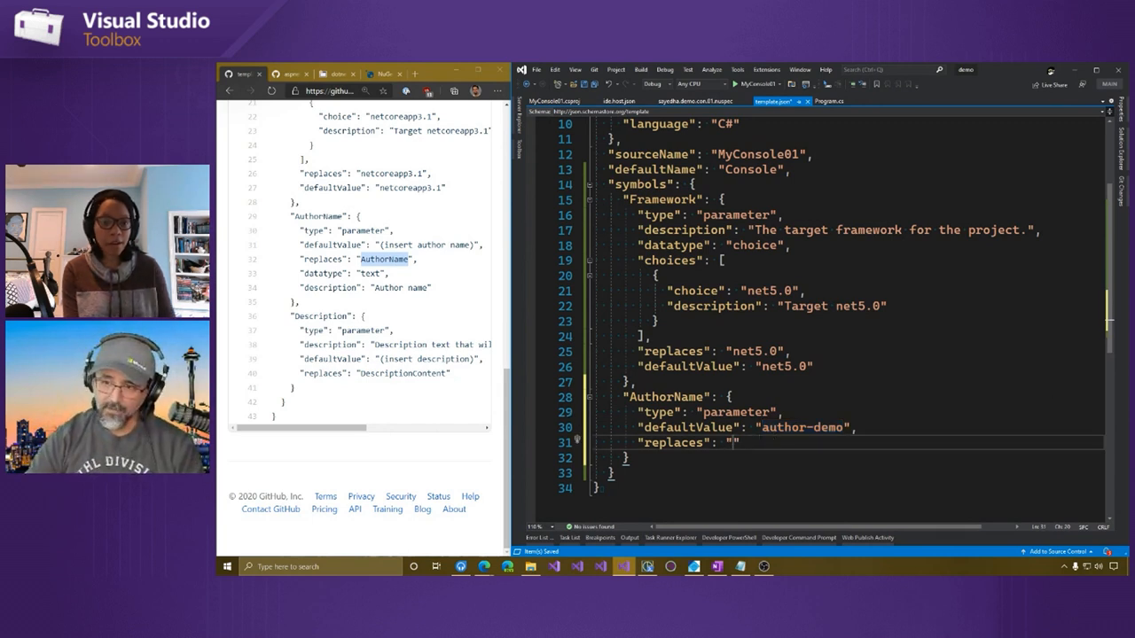
{"action": "type", "text": "AuthorName"}
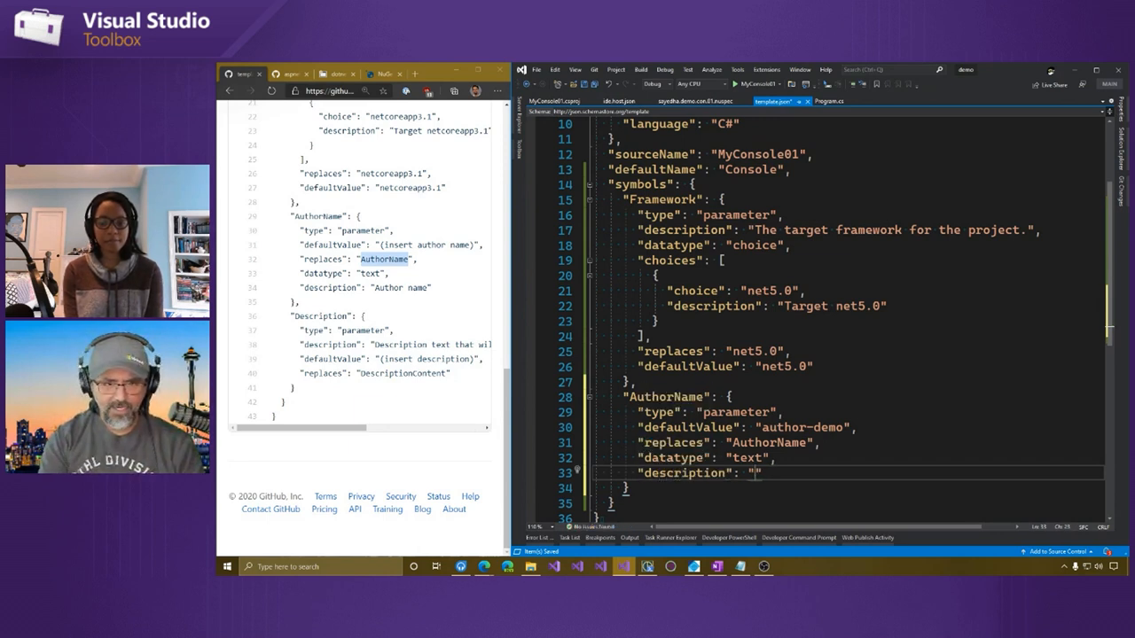
{"action": "type", "text": "u"}
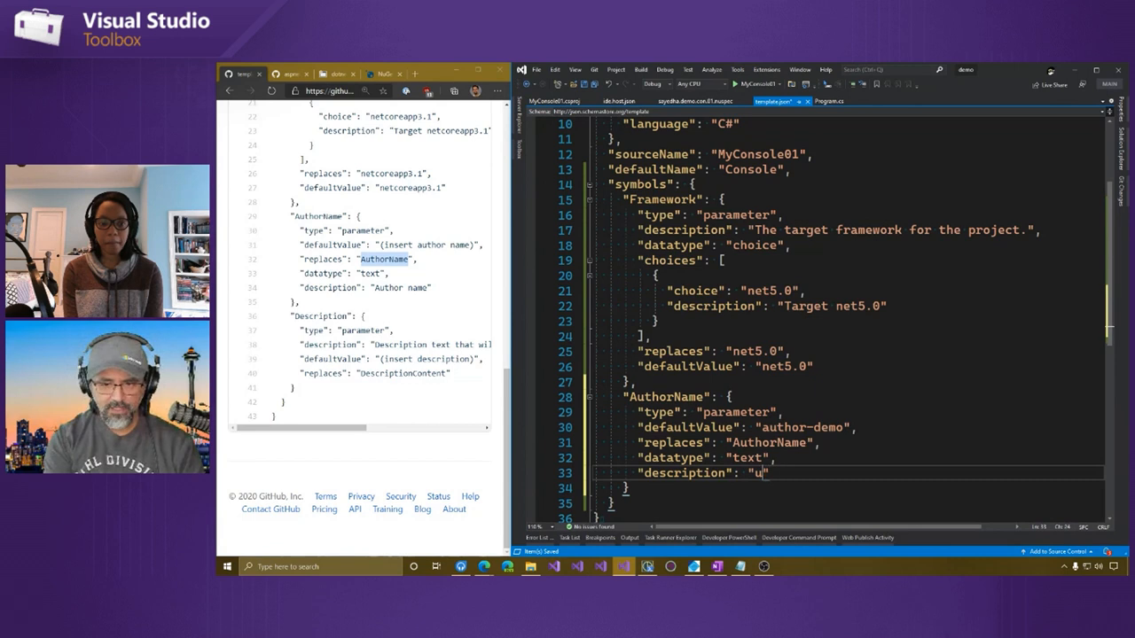
{"action": "type", "text": "uthor name"}
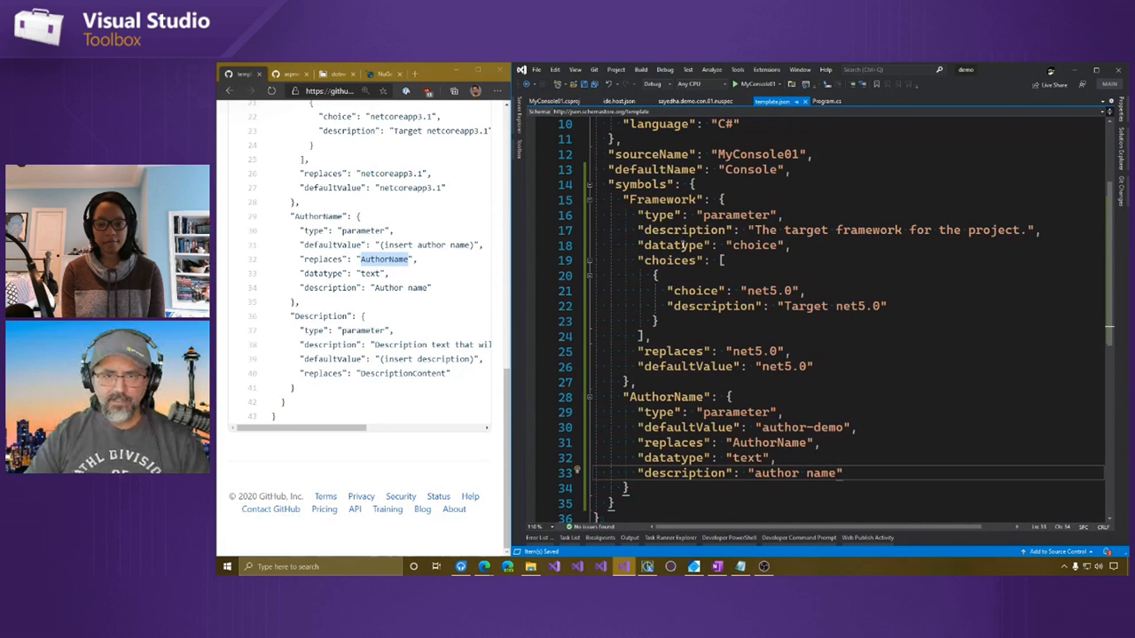
{"action": "double_click", "coordinate": [663, 198]}
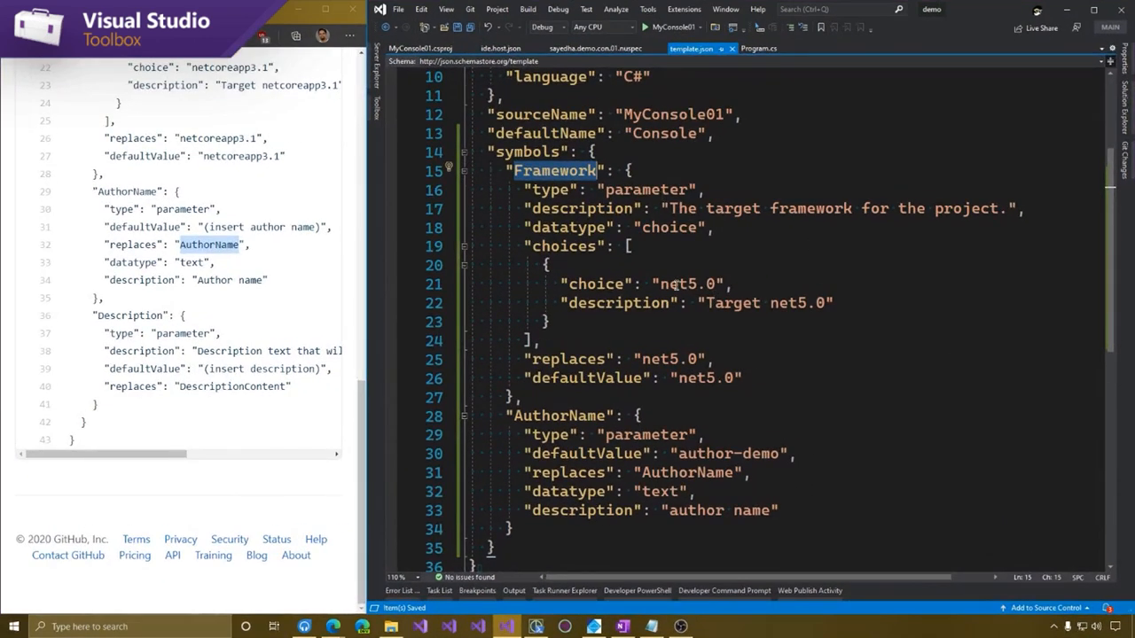
Review the author-demo default value and save all edited template files
{"action": "left_click", "coordinate": [743, 378]}
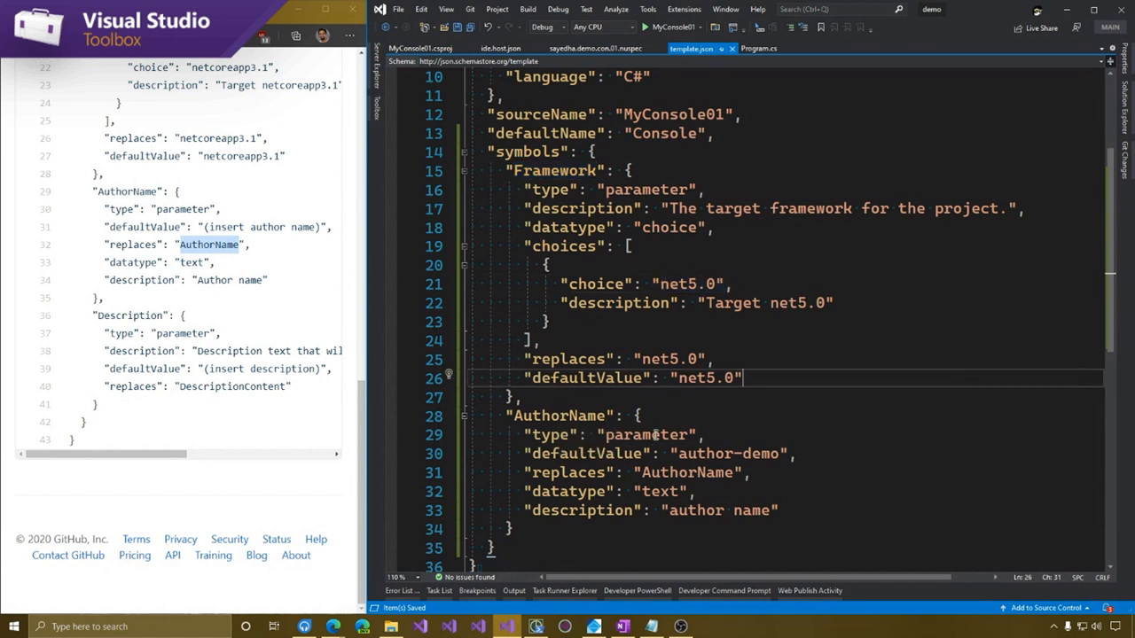
{"action": "double_click", "coordinate": [727, 454]}
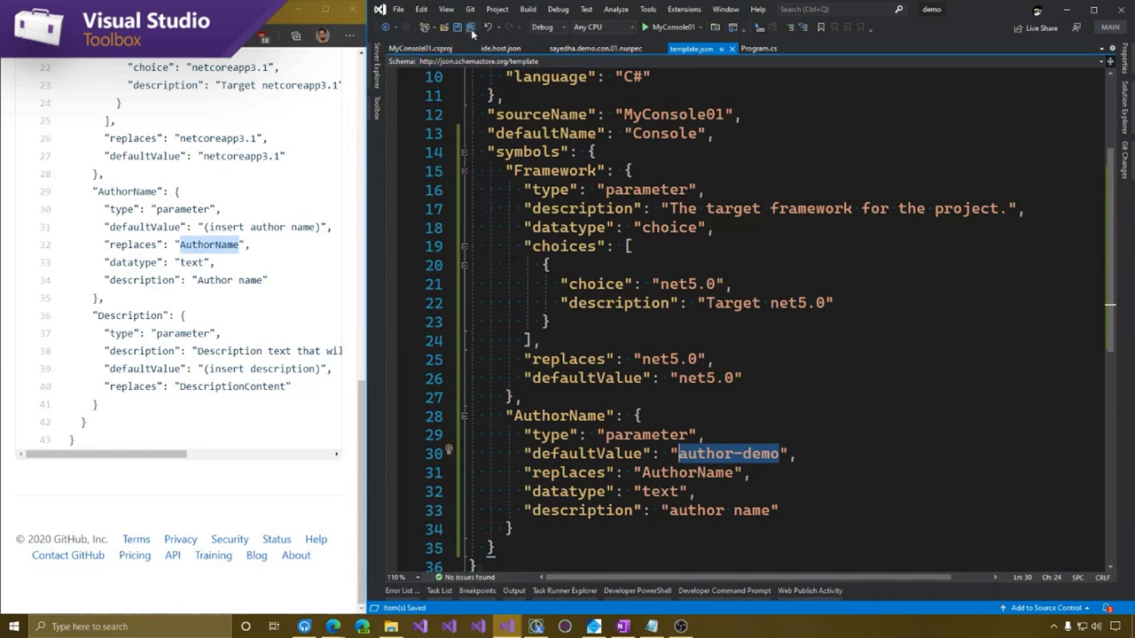
{"action": "left_click", "coordinate": [535, 628]}
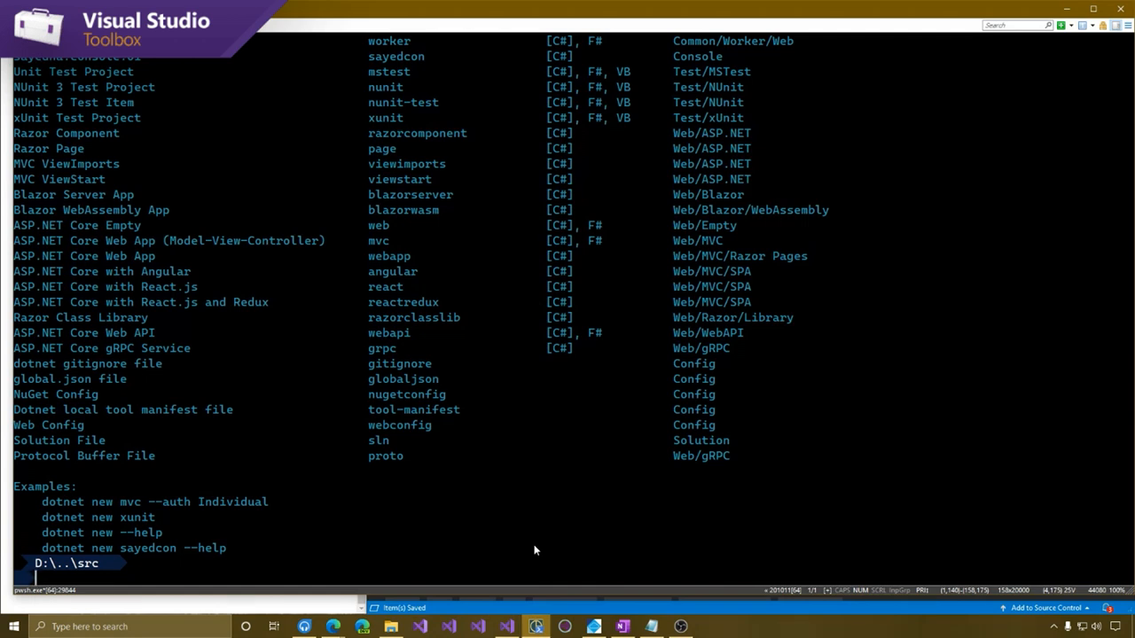
Run Reset-Templates, nuget.exe pack the sayedha.demo.con.01.nuspec to .\nupkg, and install the package
{"action": "type", "text": "rese"}
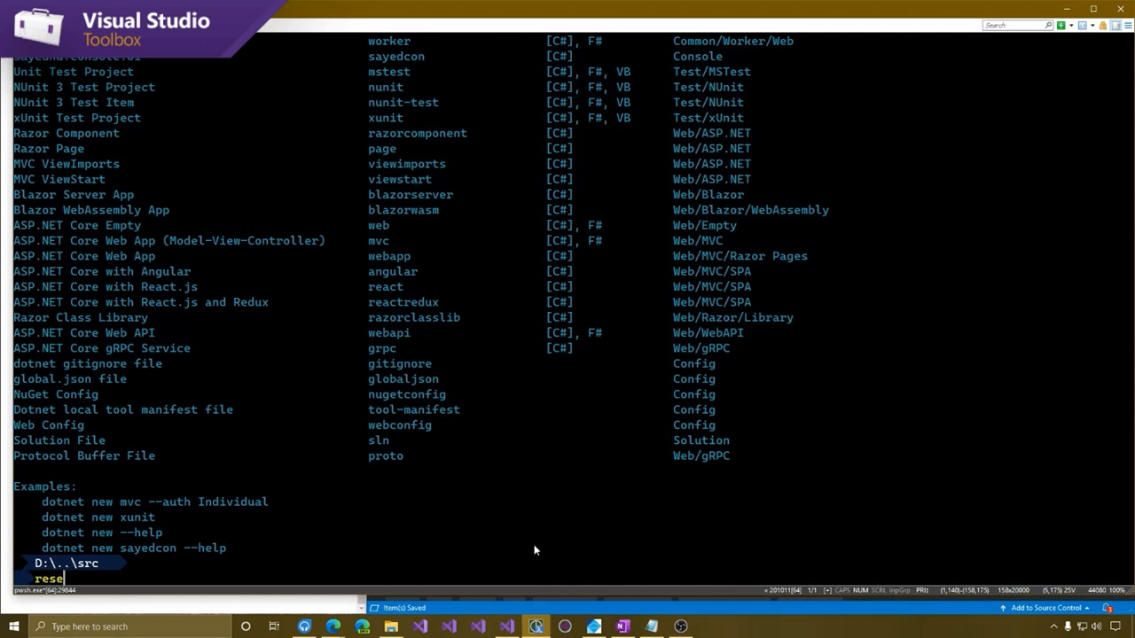
{"action": "type", "text": "Reset-Templates;"}
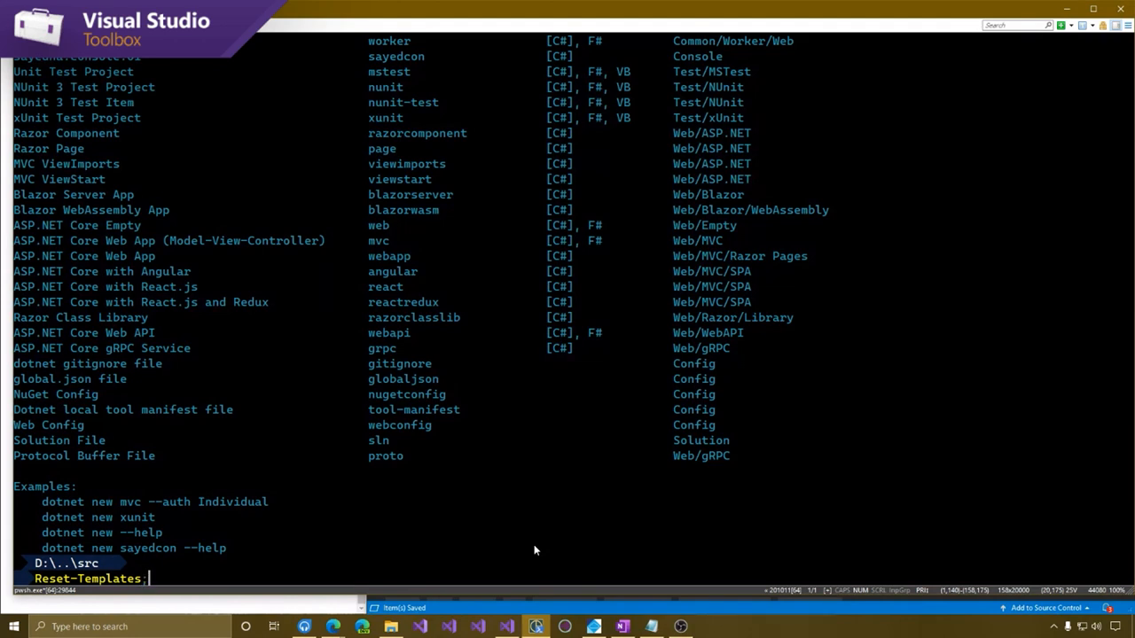
{"action": "key", "text": "Return"}
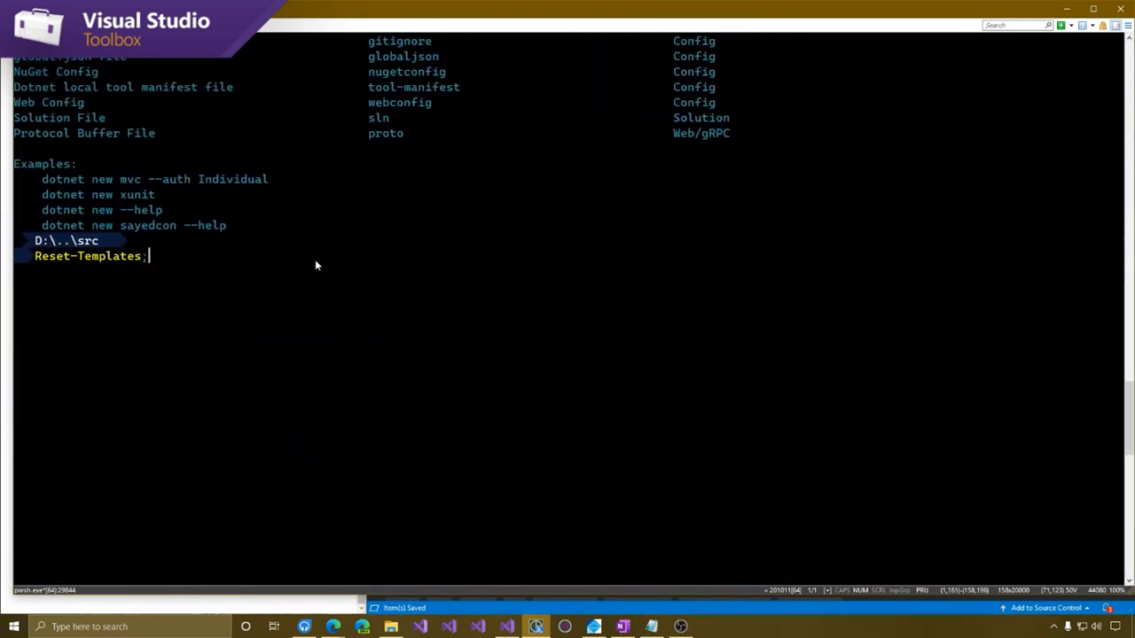
{"action": "type", "text": "nuget.exe pack .\\sayedha.demo.con.01.nuspec -OutputDirectory .\\nupkg;dotnet new --install D:\\demo\\src\\nupkg\\sayedha.demo.con.01.1.0.0.nupk"}
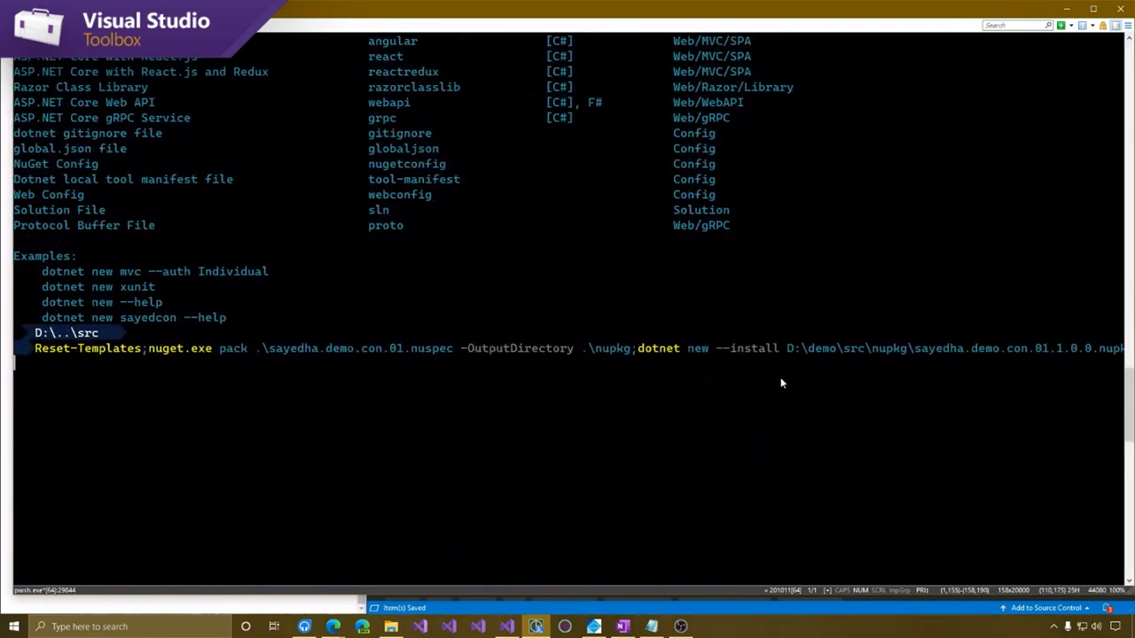
{"action": "mouse_move", "coordinate": [165, 348]}
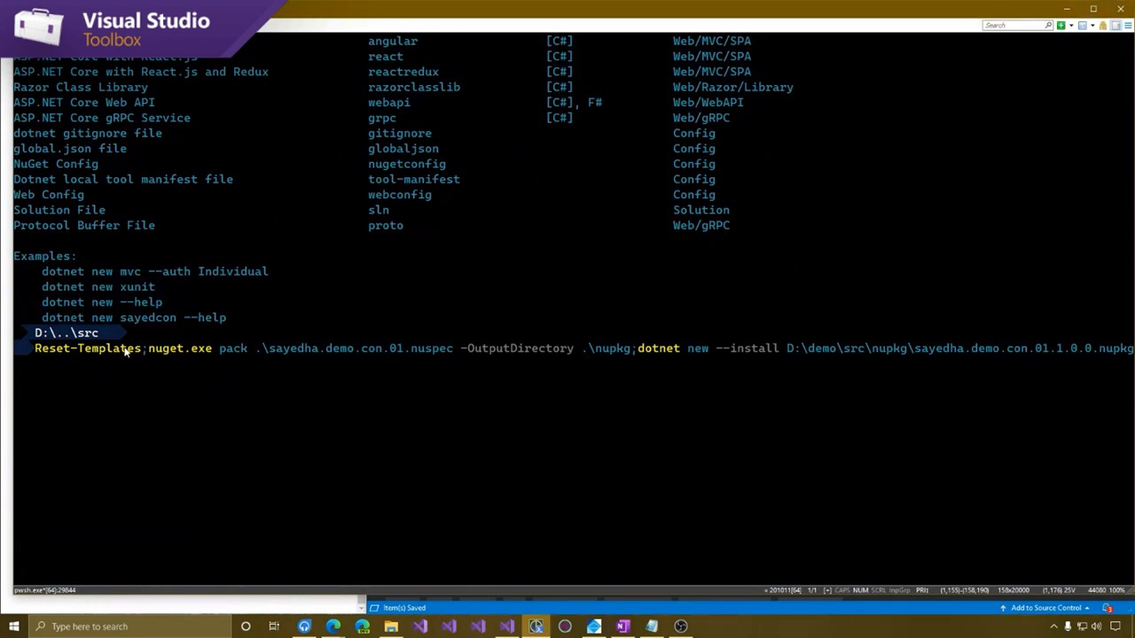
{"action": "mouse_move", "coordinate": [901, 347]}
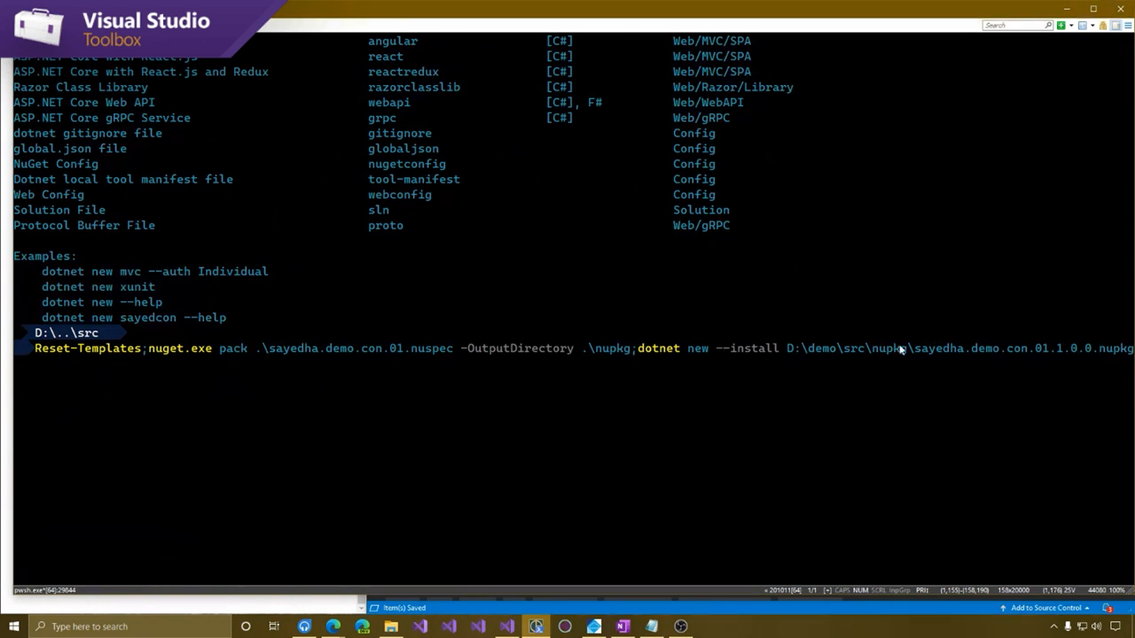
{"action": "key", "text": "Return"}
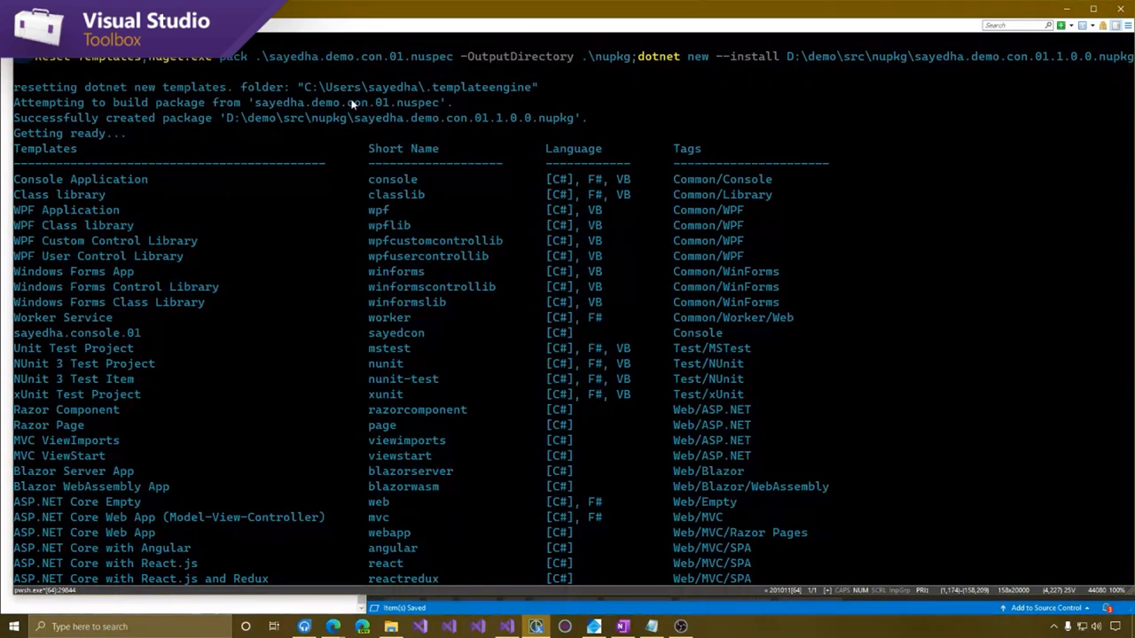
{"action": "mouse_move", "coordinate": [312, 393]}
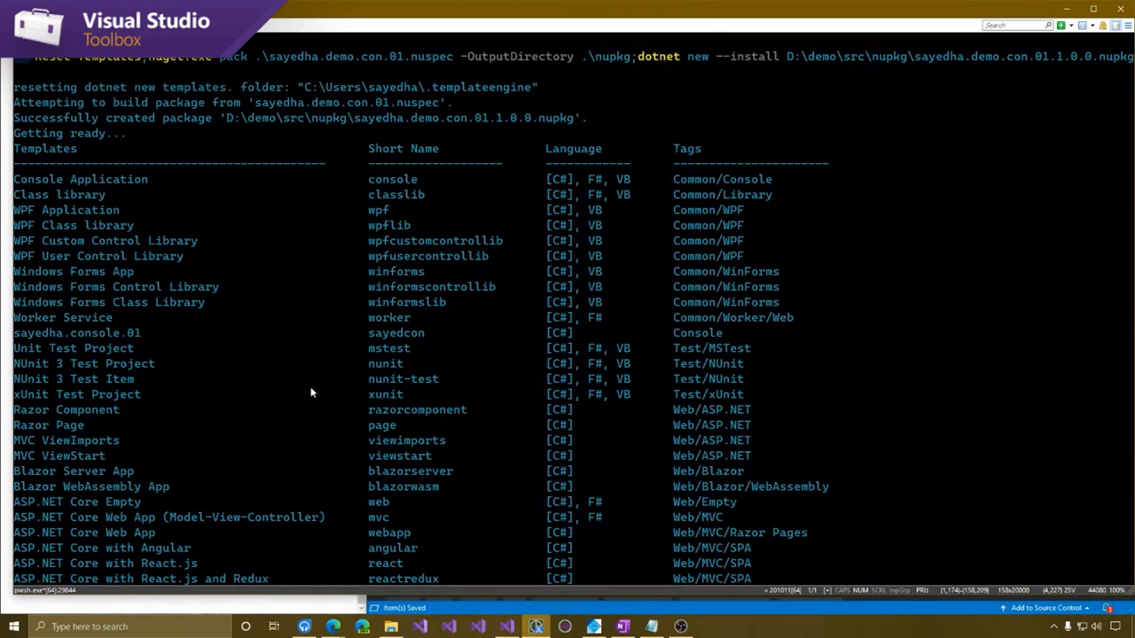
{"action": "double_click", "coordinate": [75, 334]}
{"action": "type", "text": "dotnet new sa"}
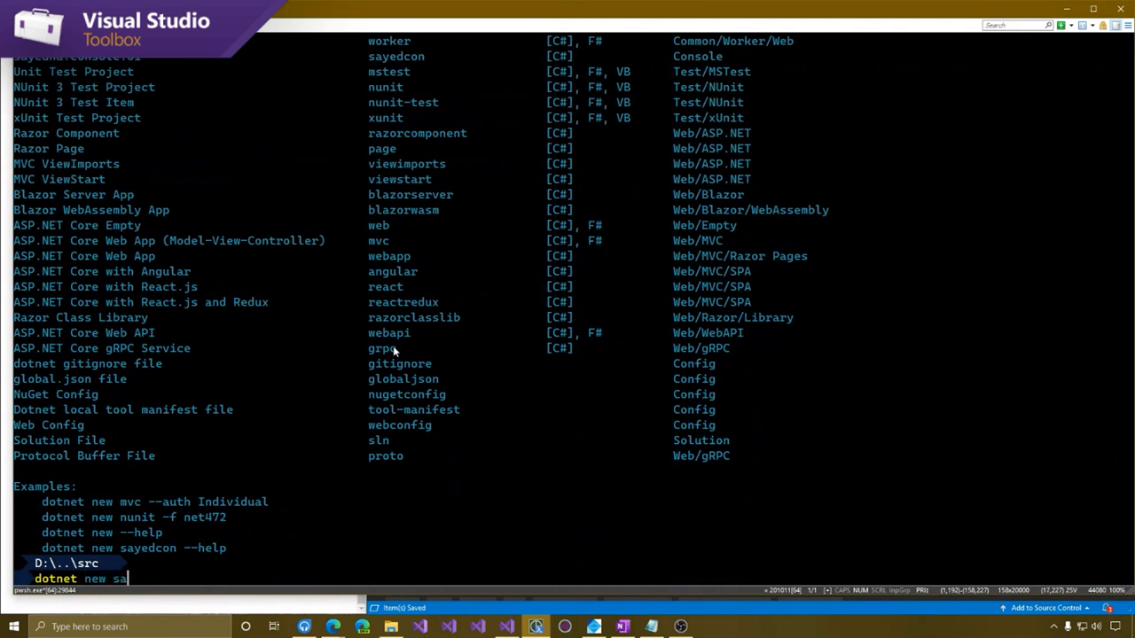
Run 'dotnet new sayedcon -h' to list the AuthorName option, then return to Visual Studio
{"action": "type", "text": "yedcon"}
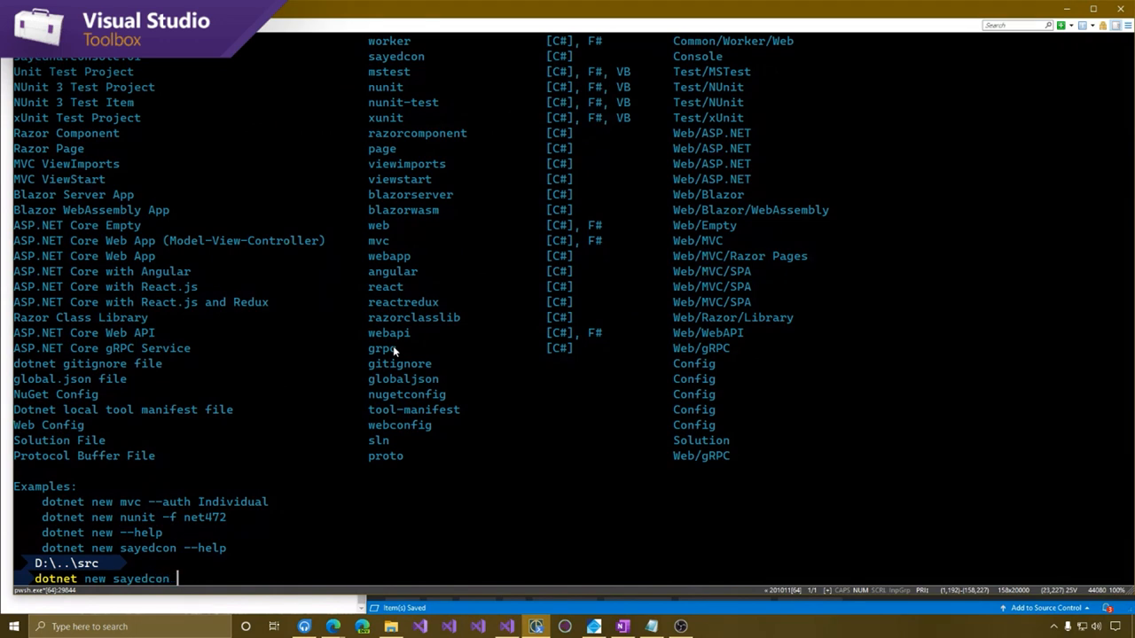
{"action": "type", "text": "-h"}
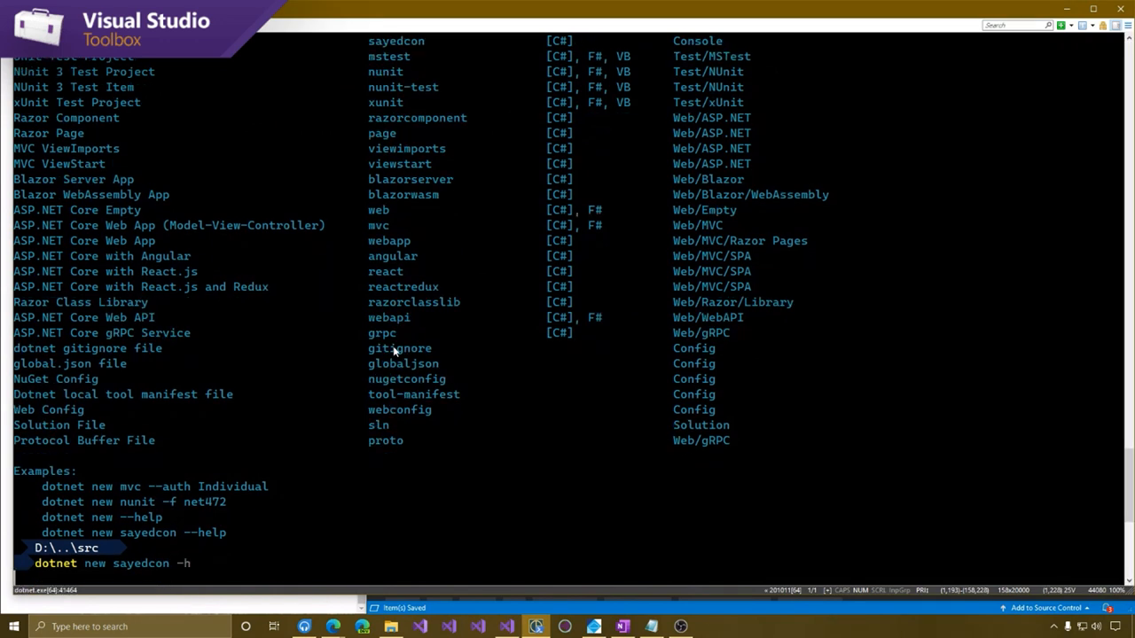
{"action": "key", "text": "Return"}
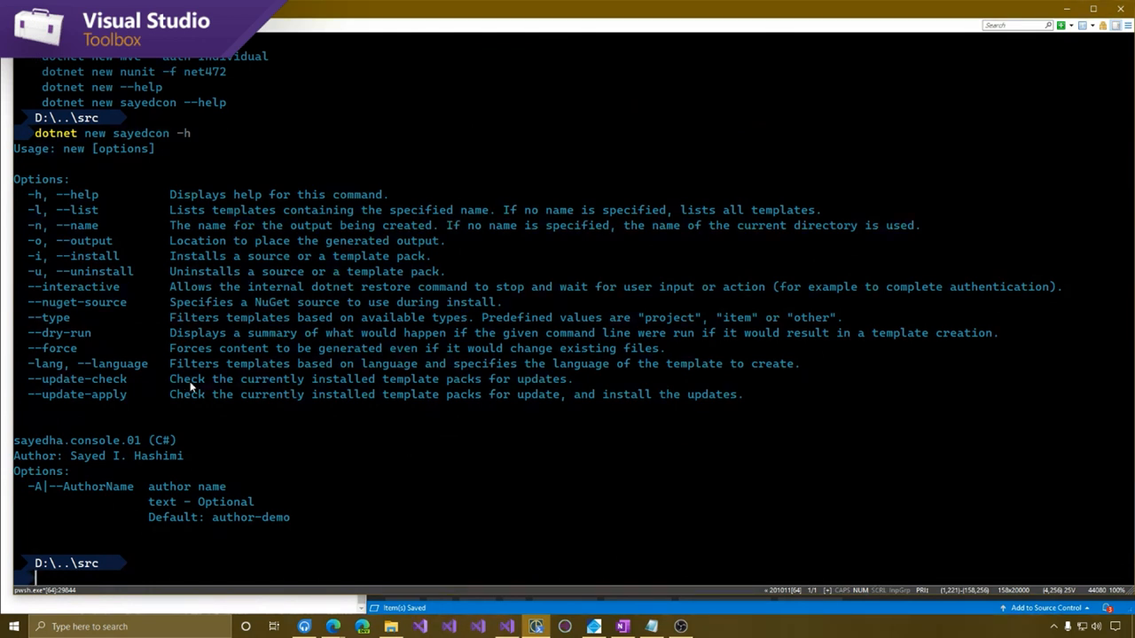
{"action": "mouse_move", "coordinate": [271, 479]}
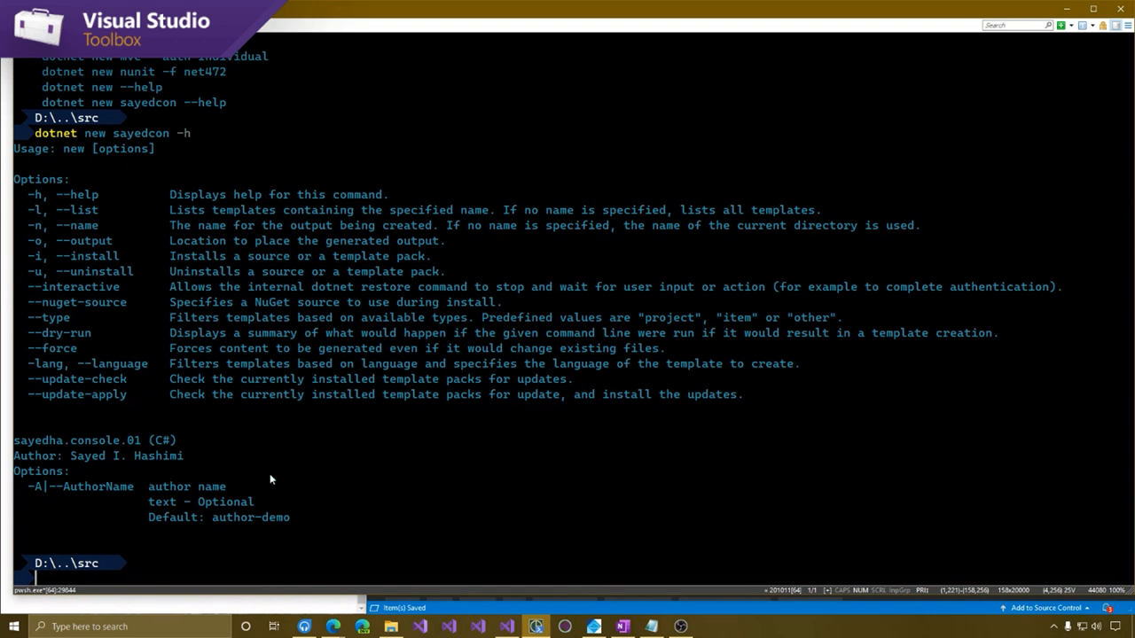
{"action": "mouse_move", "coordinate": [237, 452]}
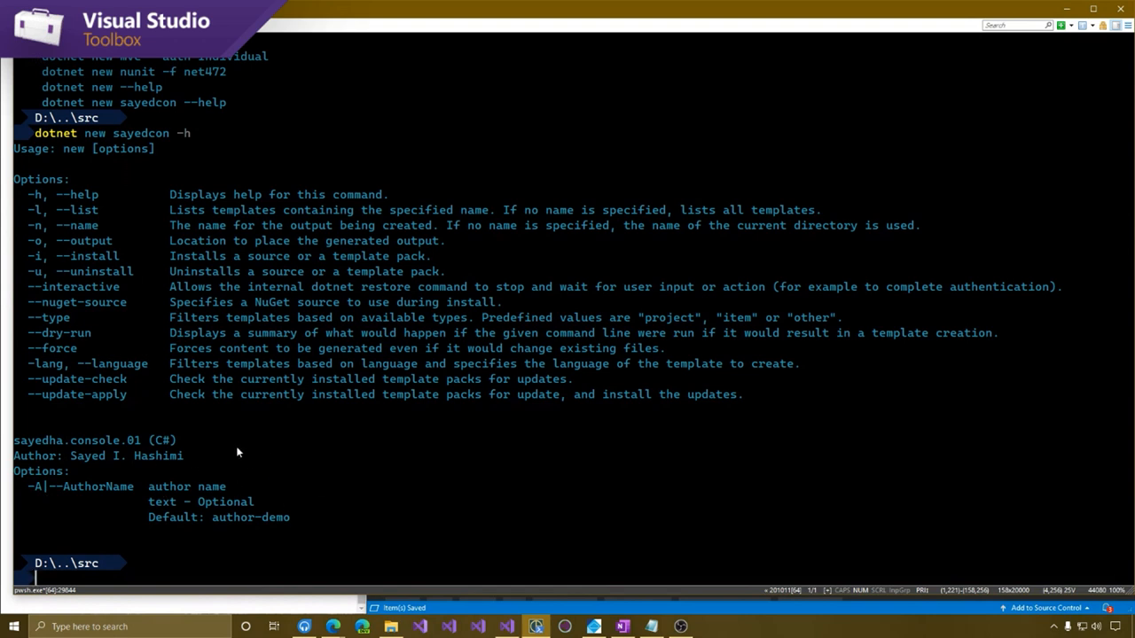
{"action": "mouse_move", "coordinate": [567, 522]}
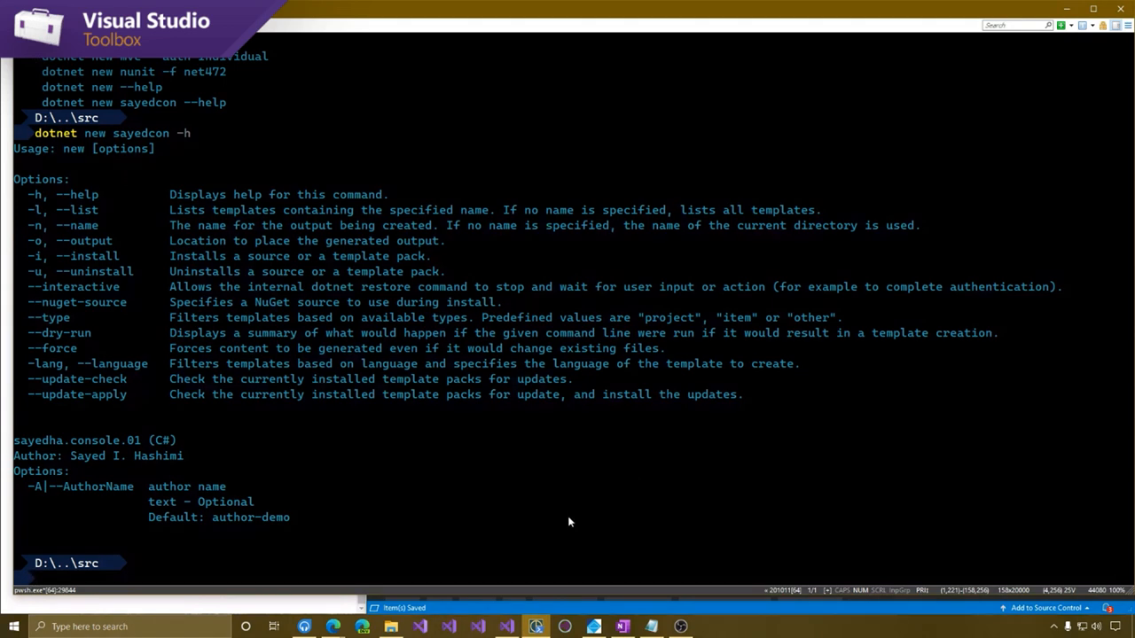
{"action": "left_click", "coordinate": [506, 628]}
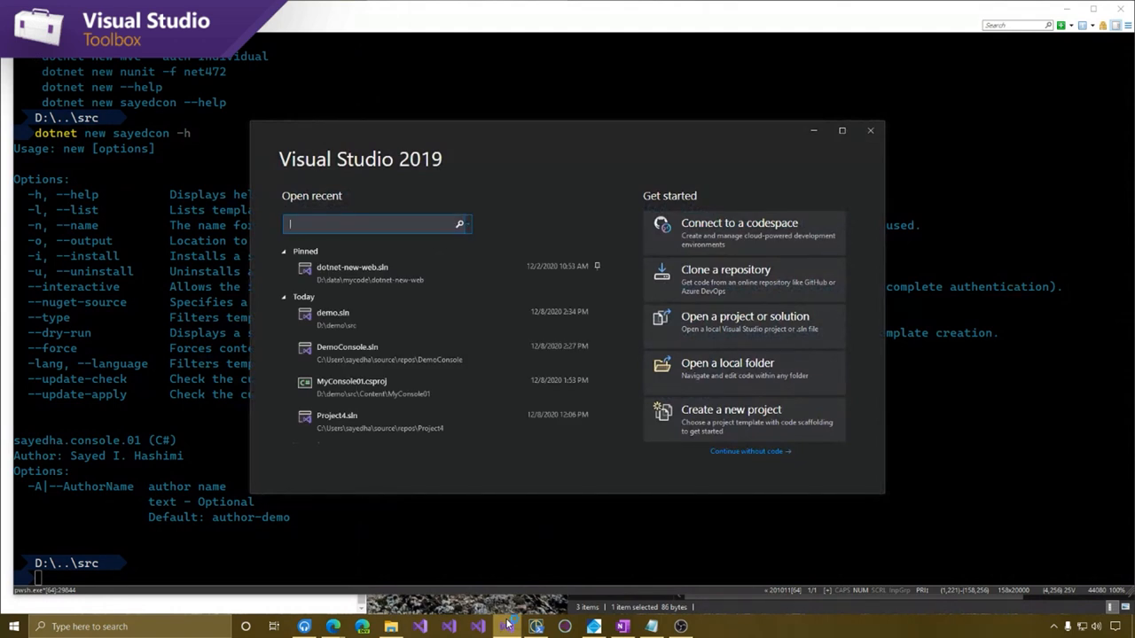
{"action": "left_click", "coordinate": [731, 408]}
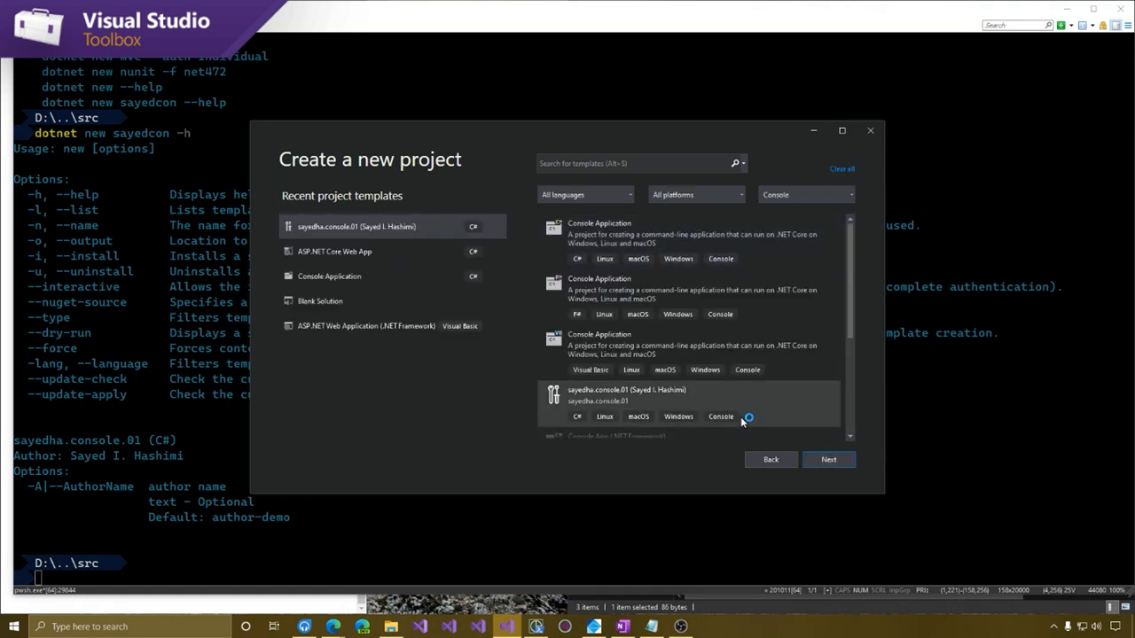
{"action": "left_click", "coordinate": [692, 393]}
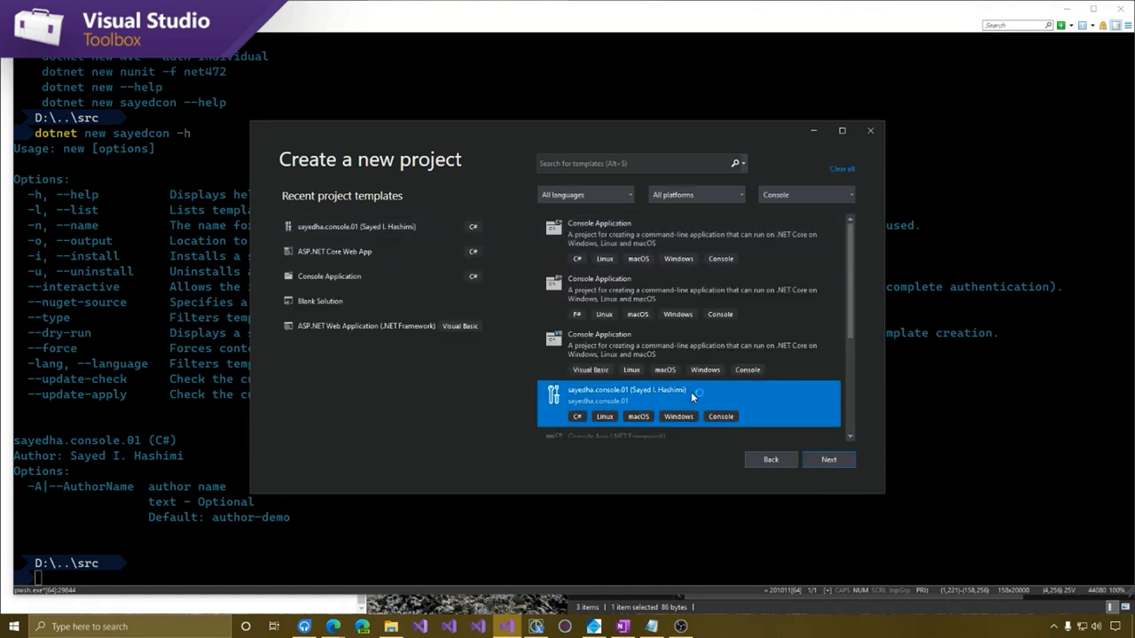
{"action": "left_click", "coordinate": [826, 459]}
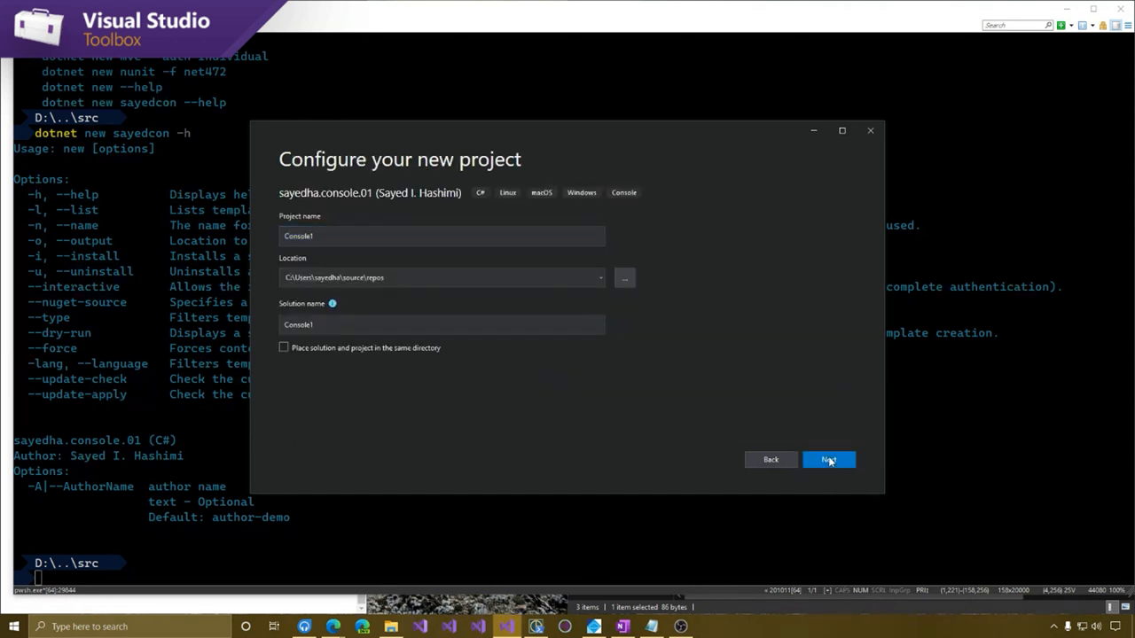
{"action": "left_click", "coordinate": [828, 460]}
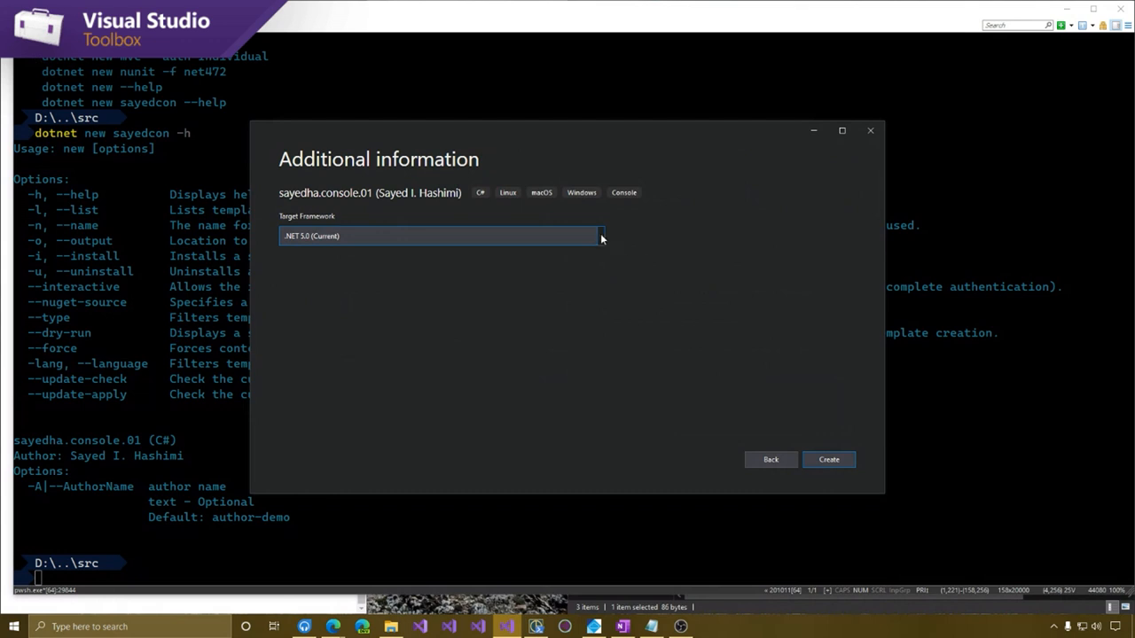
{"action": "left_click", "coordinate": [600, 236]}
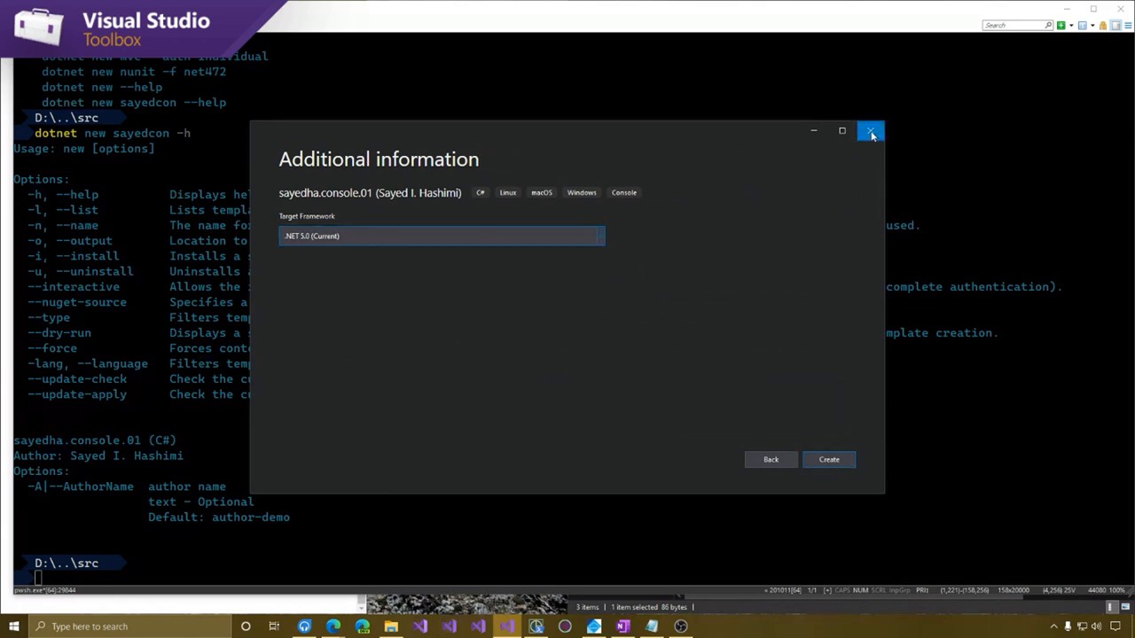
{"action": "left_click", "coordinate": [869, 132]}
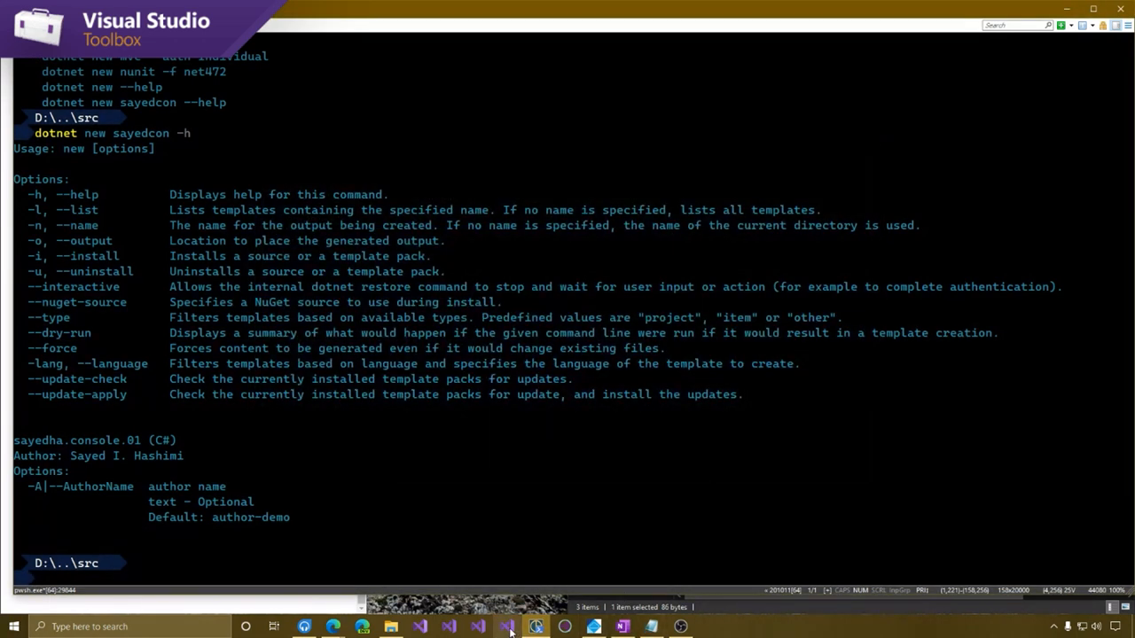
{"action": "left_click", "coordinate": [535, 628]}
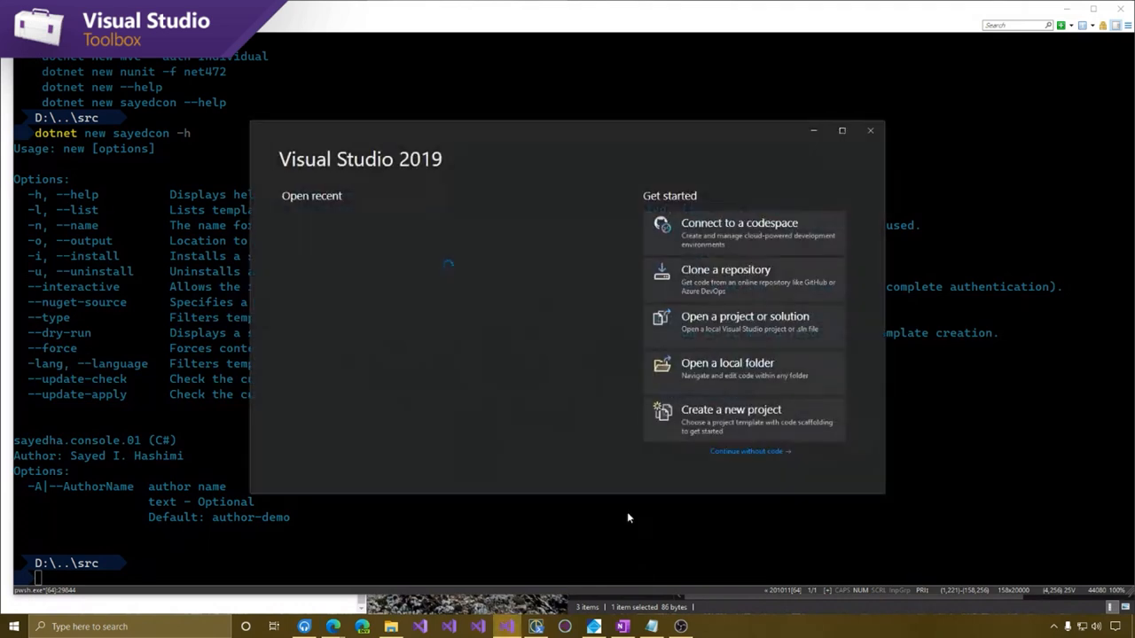
View the demo solution's template.json and ide.host.json alongside the GitHub sample's ide.host.json
{"action": "left_click", "coordinate": [751, 452]}
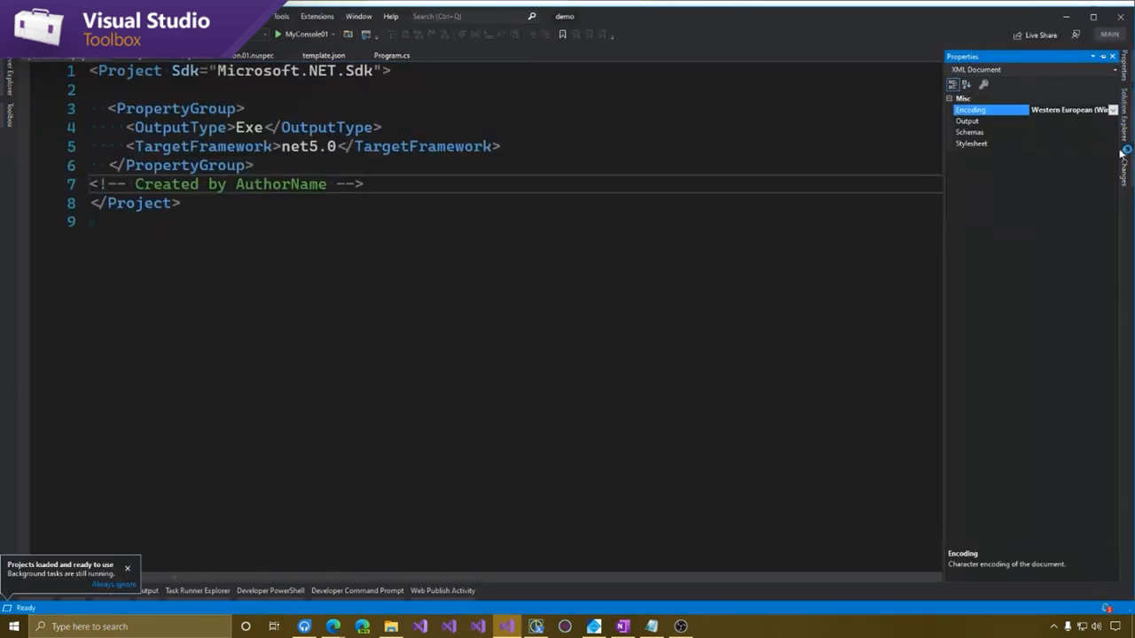
{"action": "left_click", "coordinate": [1125, 115]}
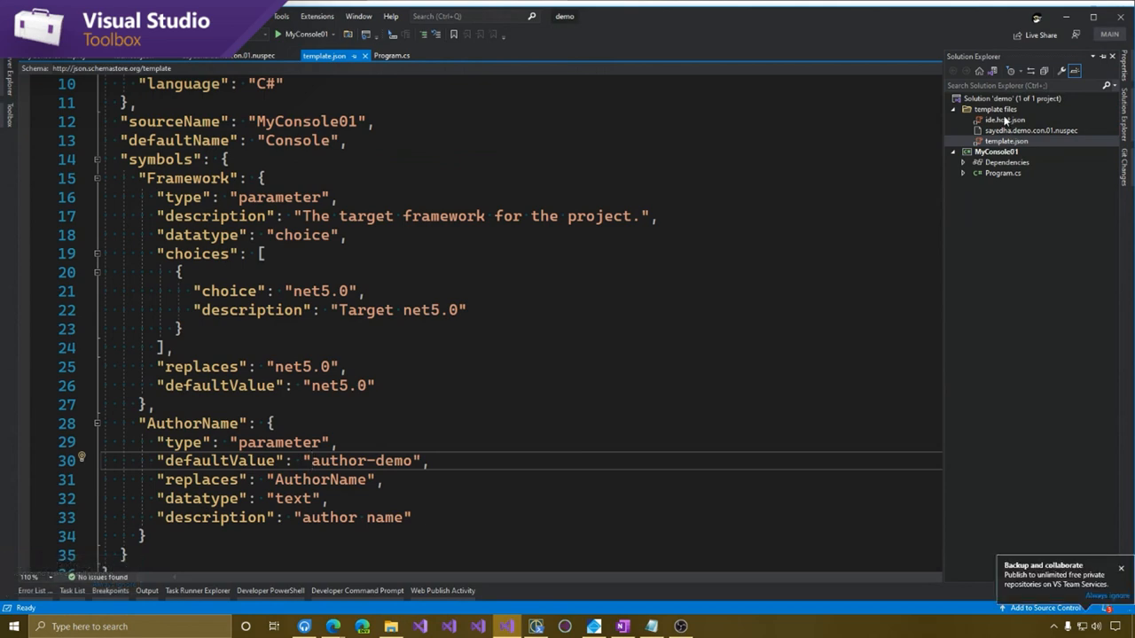
{"action": "left_click", "coordinate": [1006, 121]}
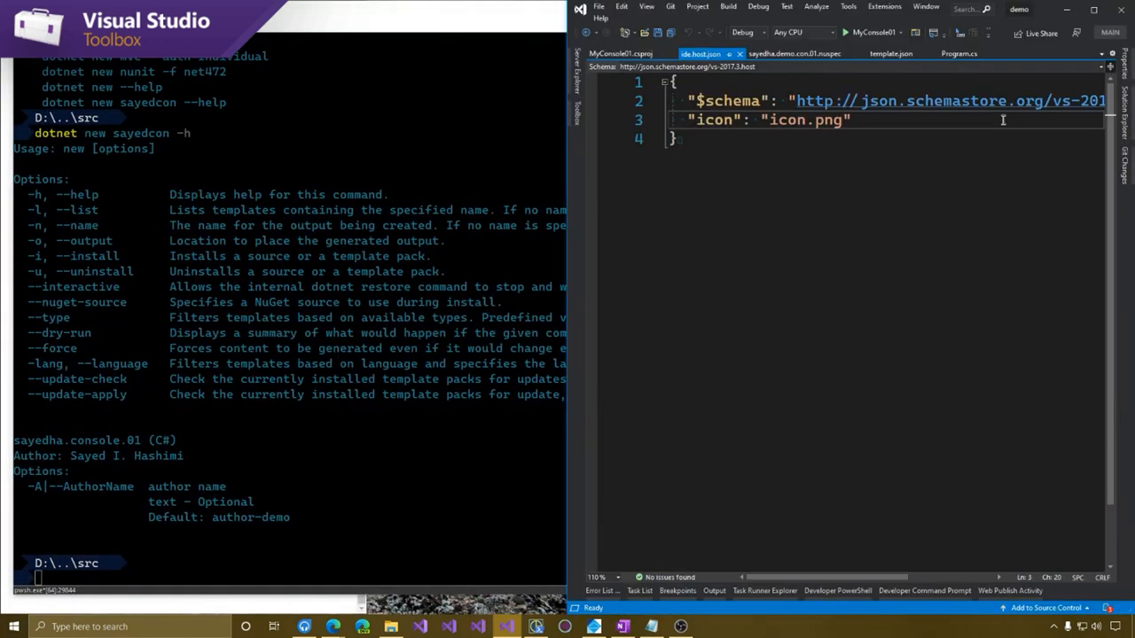
{"action": "mouse_move", "coordinate": [334, 628]}
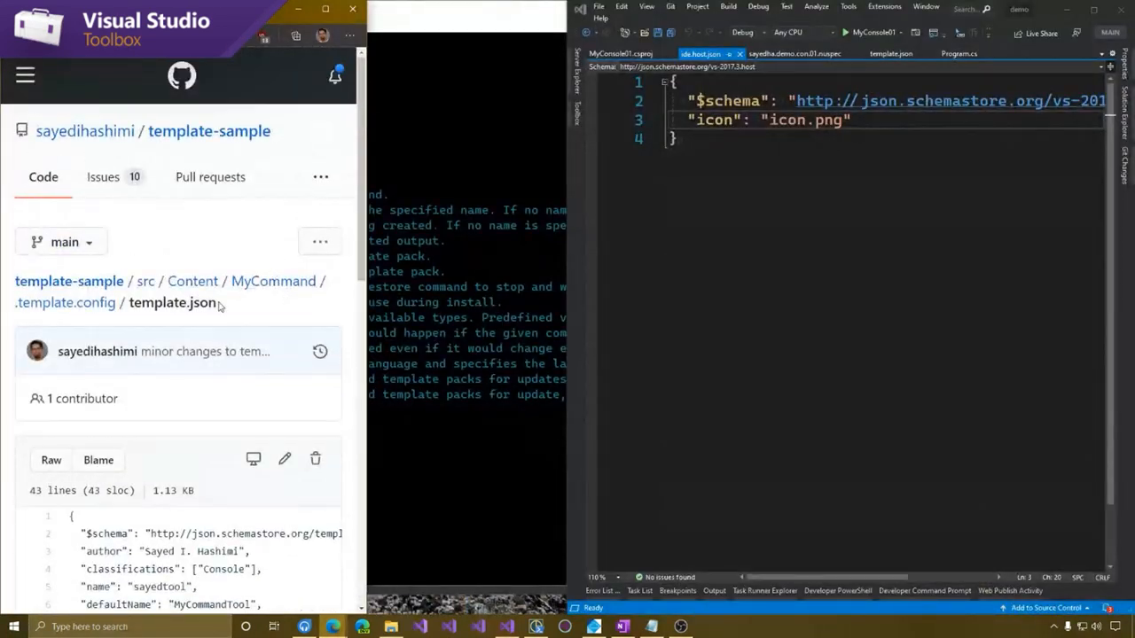
{"action": "left_click", "coordinate": [63, 301]}
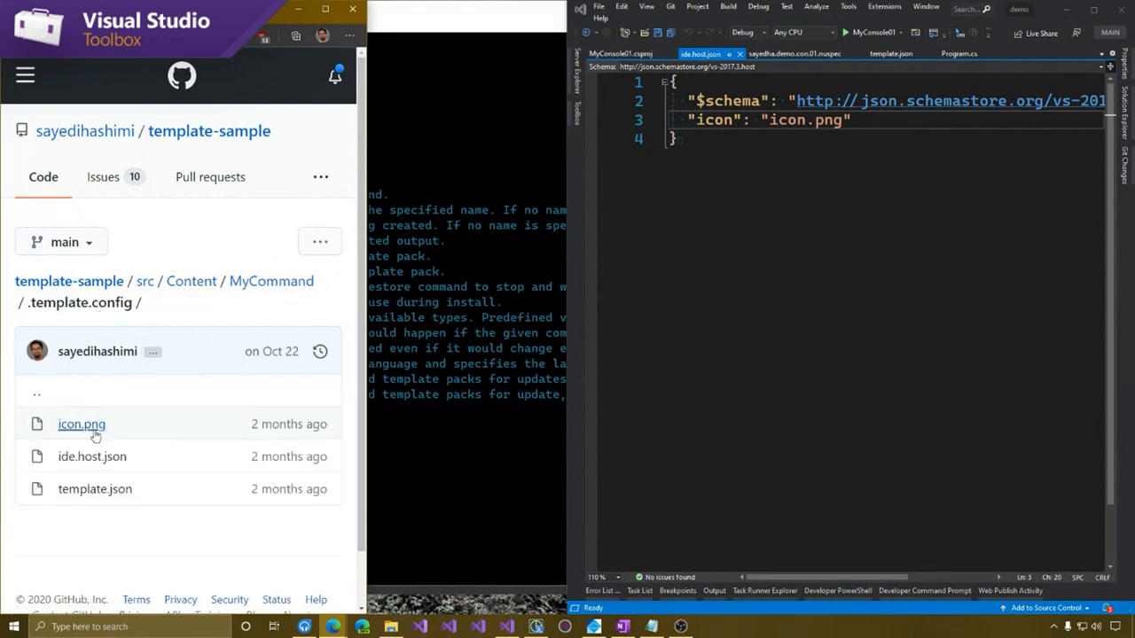
{"action": "left_click", "coordinate": [96, 489]}
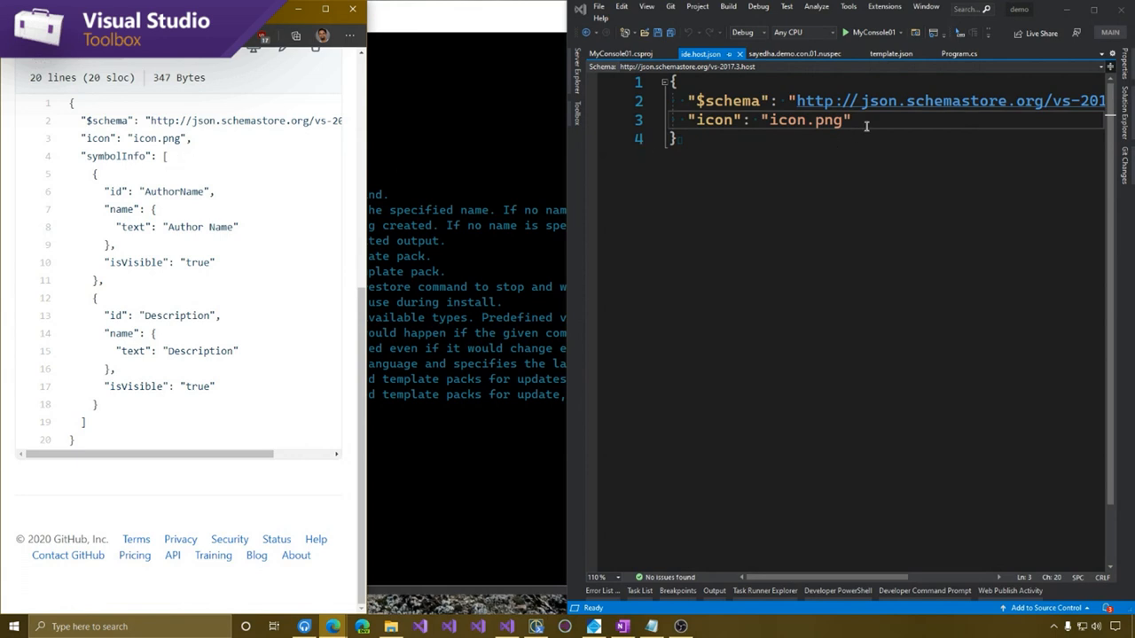
Add a symbolInfo array to ide.host.json whose first object starts with an "id": key
{"action": "key", "text": "Return"}
{"action": "type", "text": "\"sy\""}
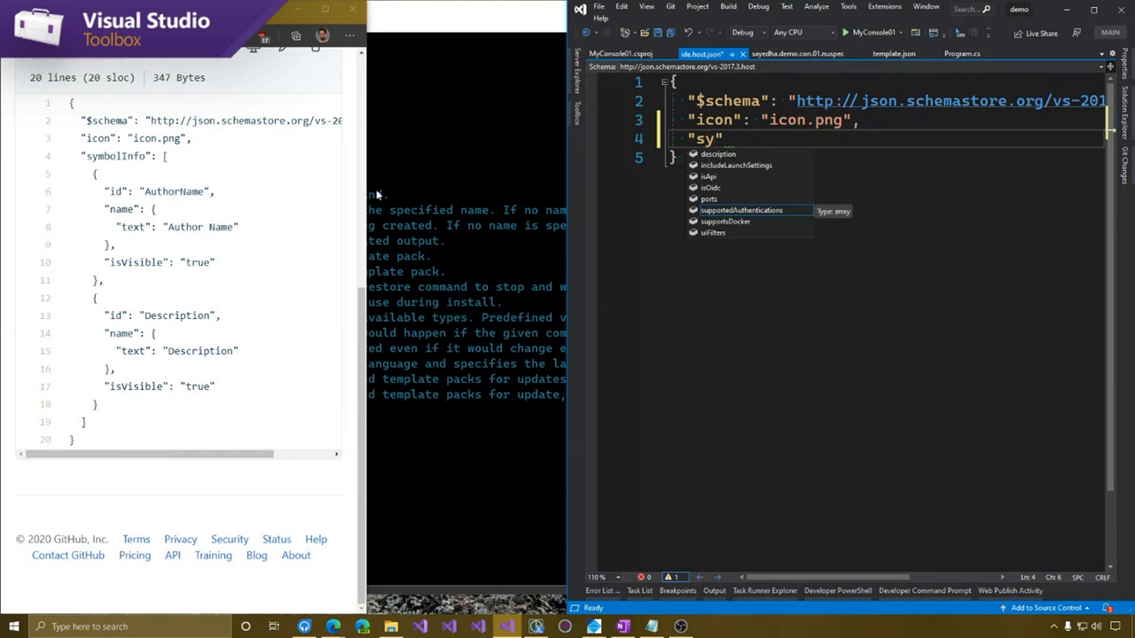
{"action": "key", "text": "Escape"}
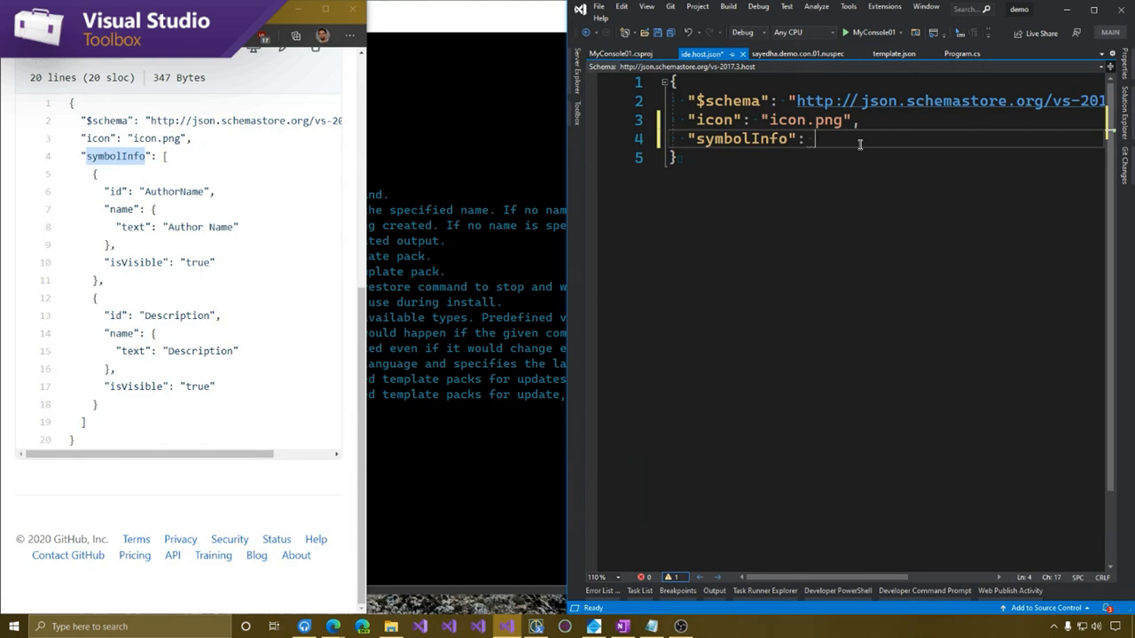
{"action": "type", "text": "[]"}
{"action": "type", "text": "{"}
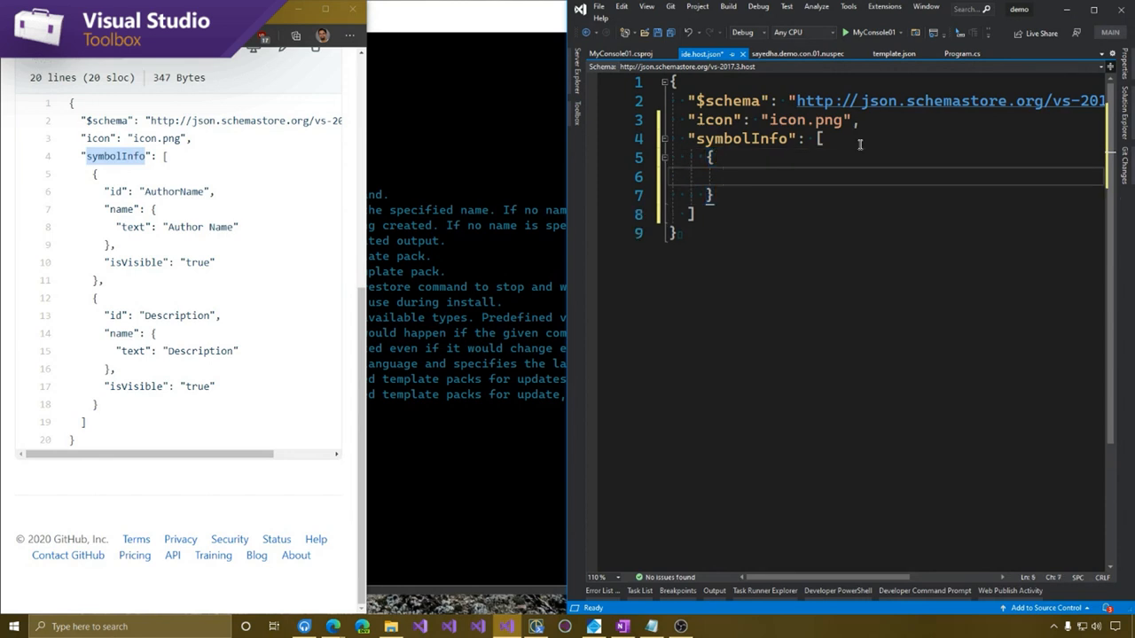
{"action": "type", "text": "\"id\":"}
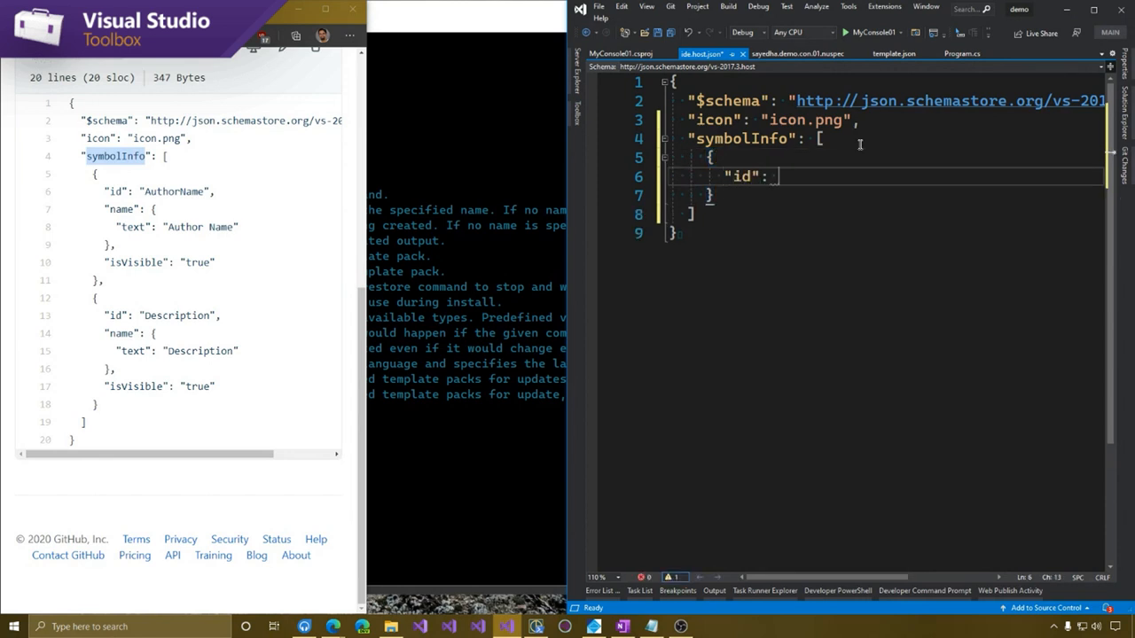
{"action": "type", "text": "\""}
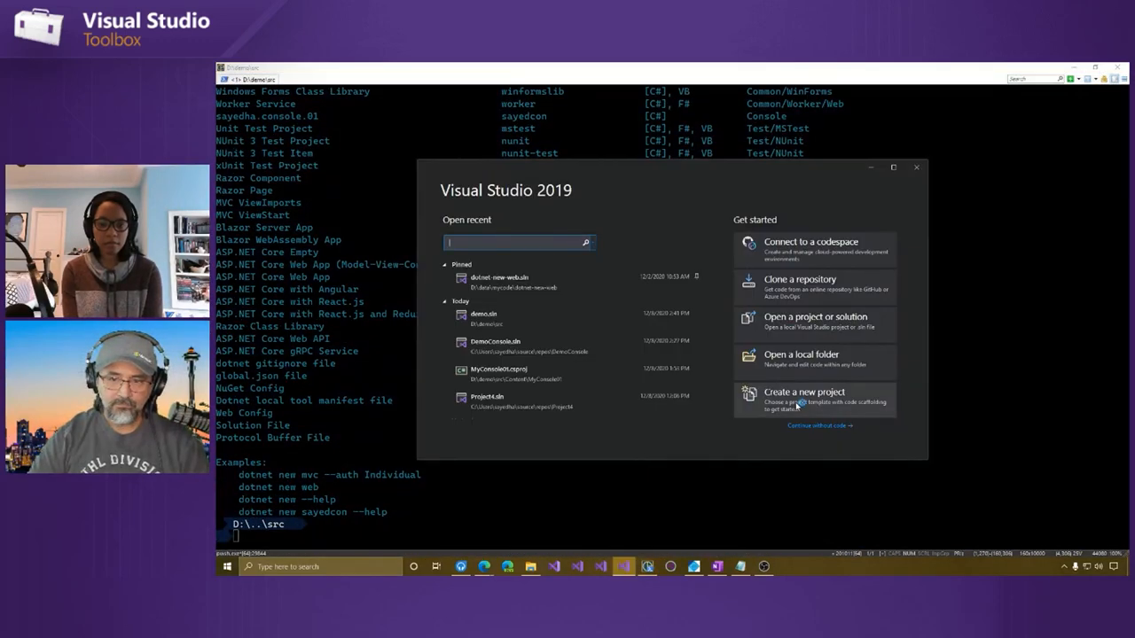
Start a new project from the sayedha.console.01 template with Author name 'Demo author'
{"action": "left_click", "coordinate": [803, 392]}
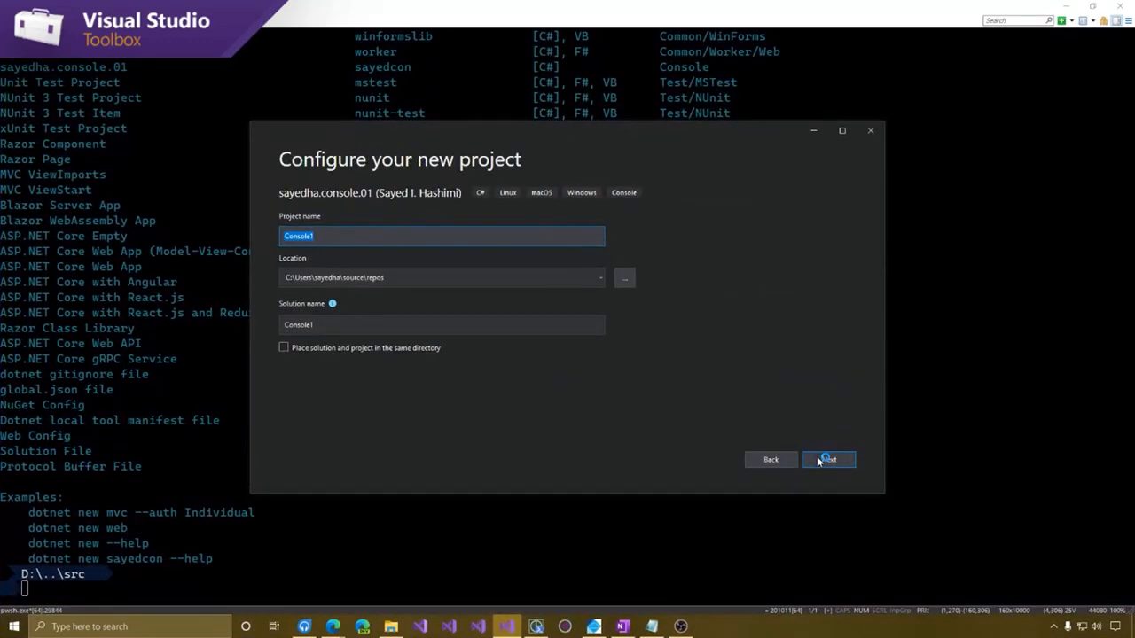
{"action": "left_click", "coordinate": [827, 459]}
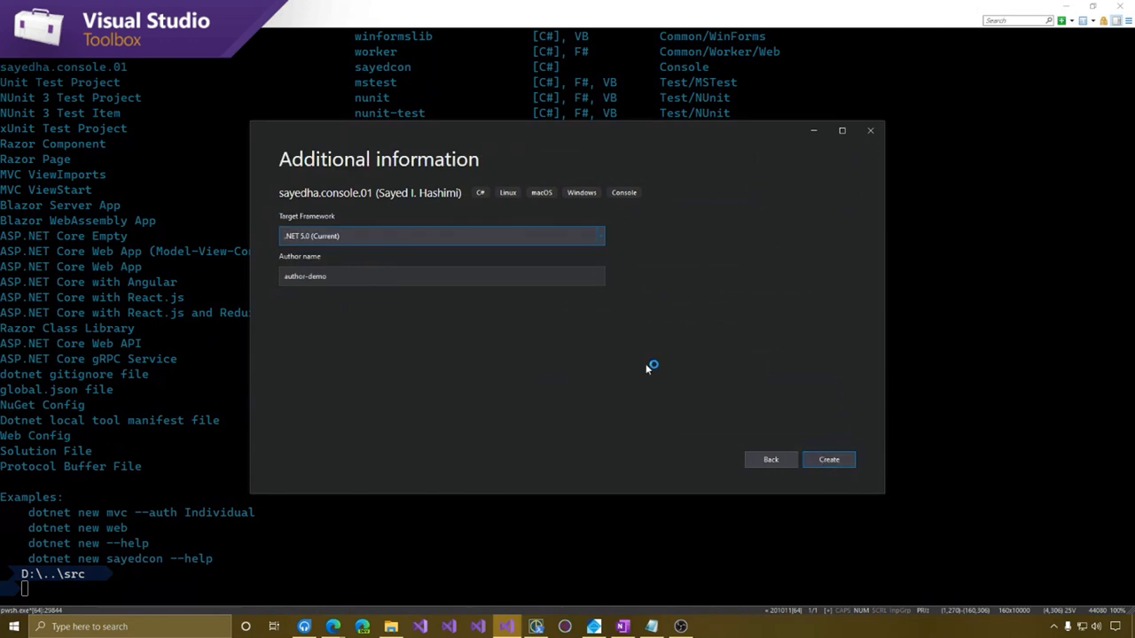
{"action": "left_click", "coordinate": [442, 277]}
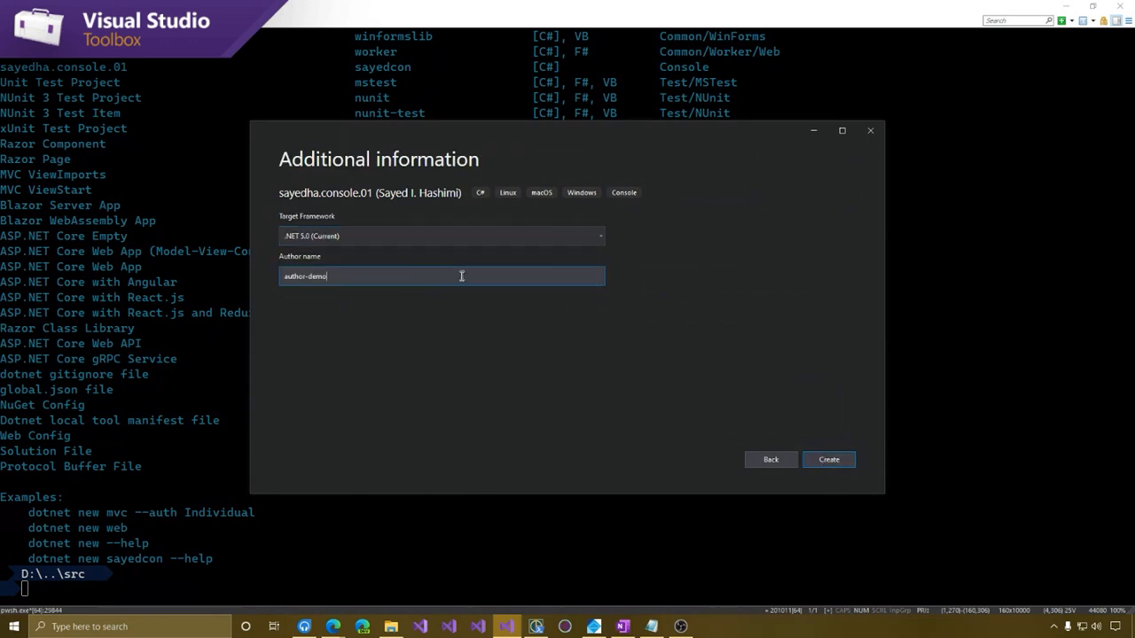
{"action": "type", "text": "De"}
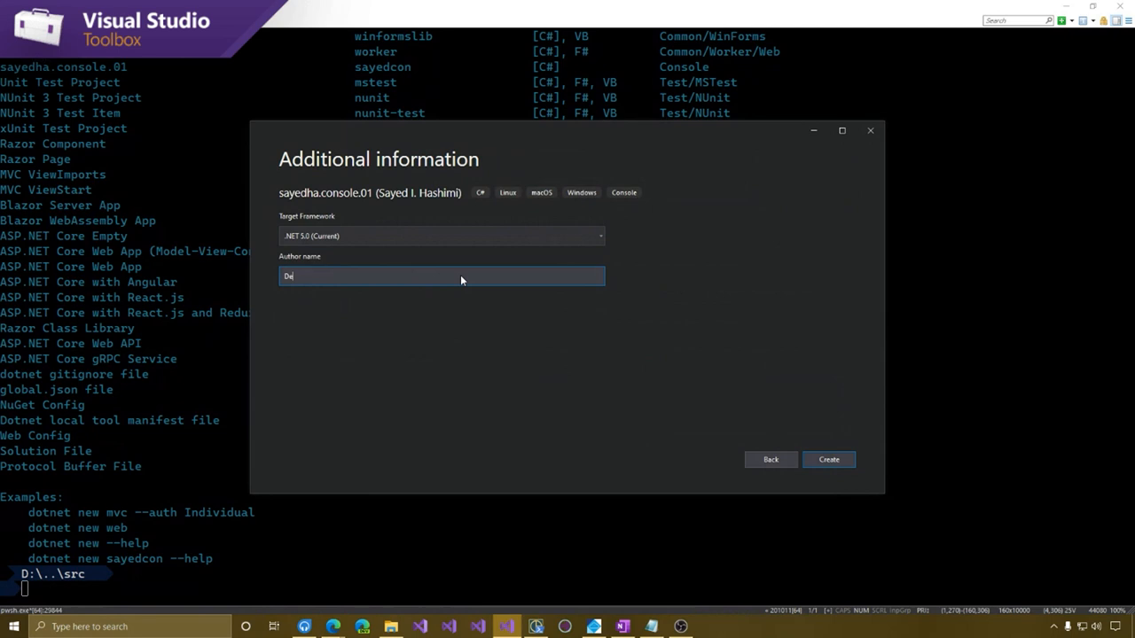
{"action": "type", "text": "mo"}
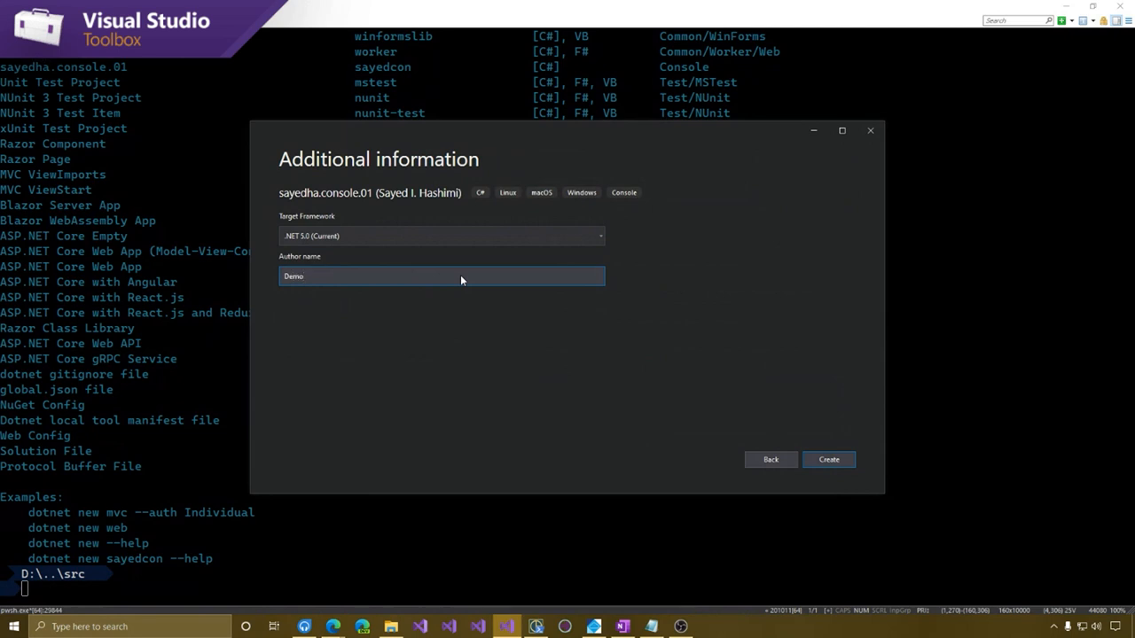
{"action": "type", "text": "author"}
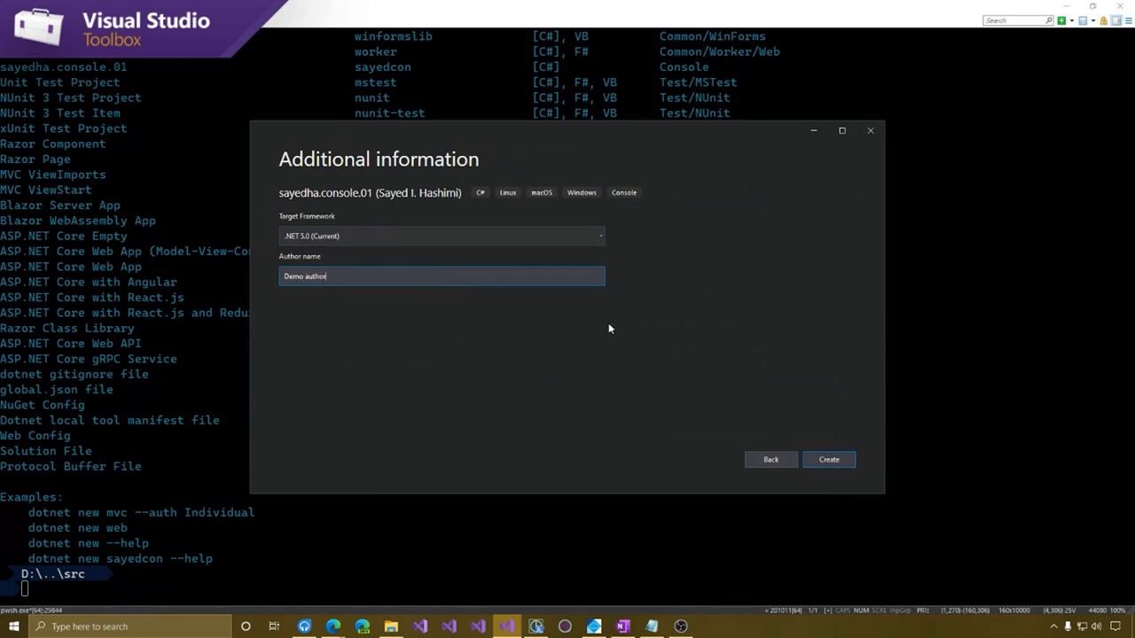
Keep .NET 5.0 as the target framework and create the Console1 project
{"action": "left_click", "coordinate": [599, 236]}
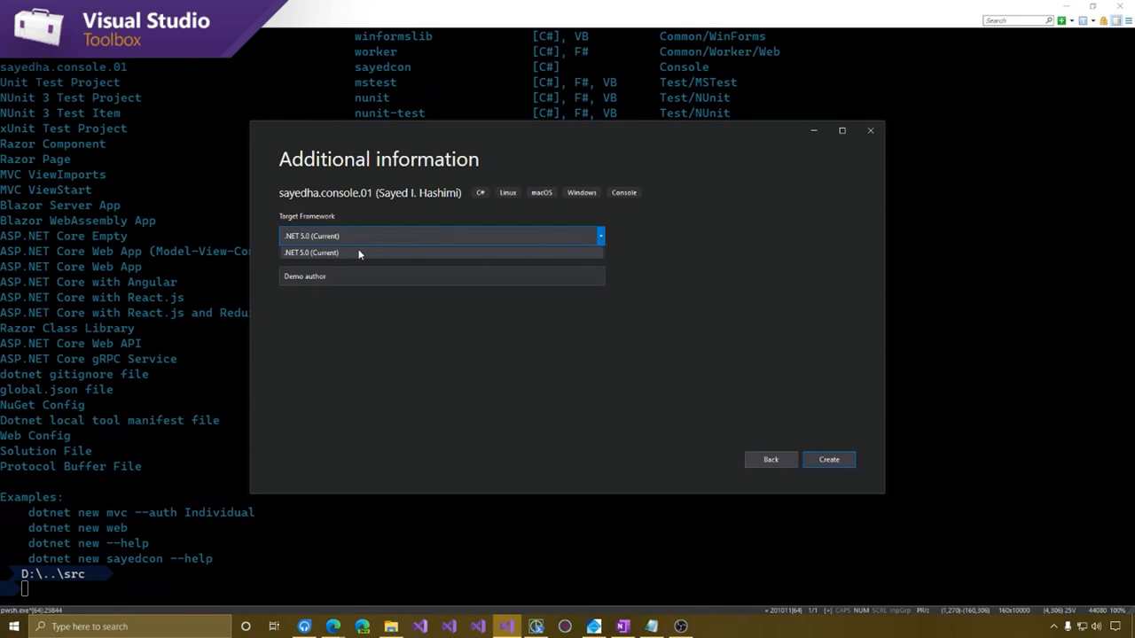
{"action": "mouse_move", "coordinate": [440, 305]}
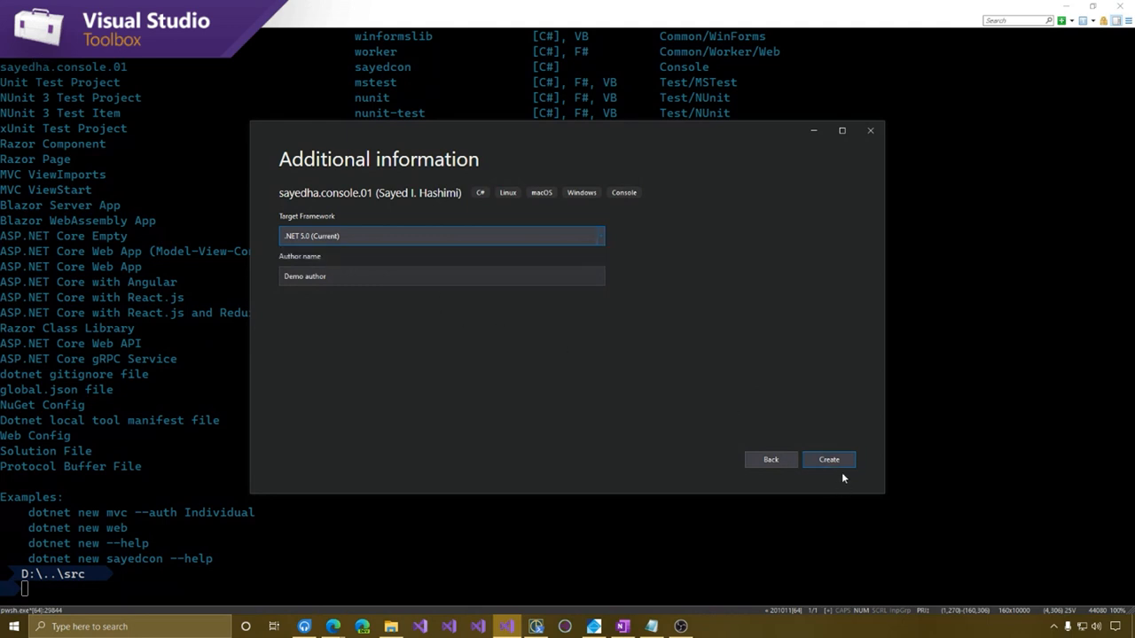
{"action": "left_click", "coordinate": [828, 459]}
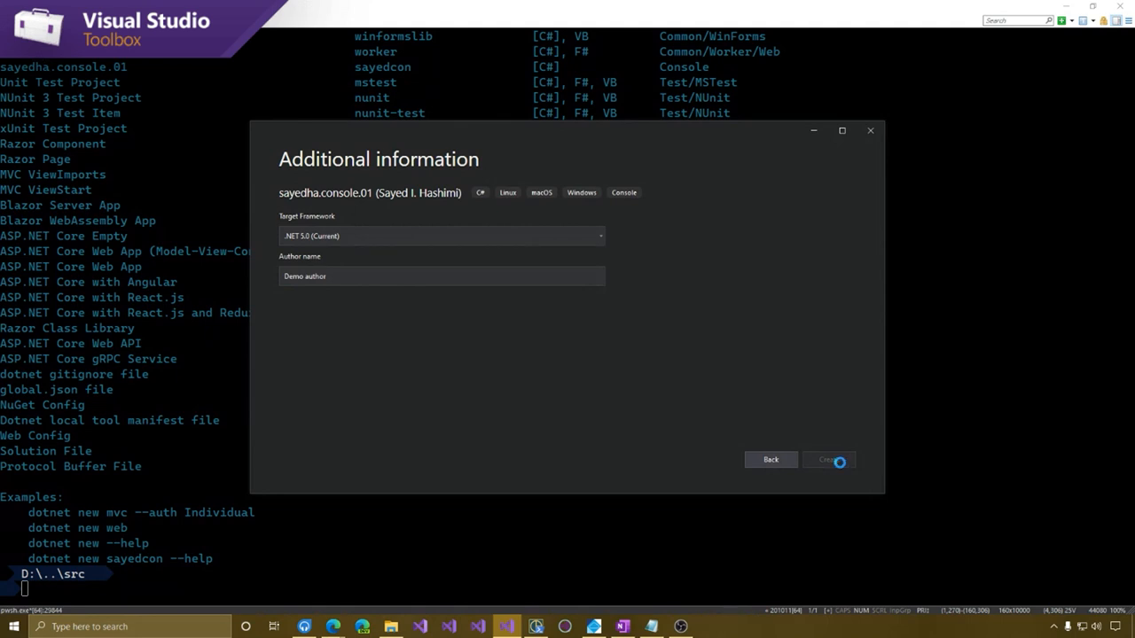
{"action": "left_click", "coordinate": [828, 460]}
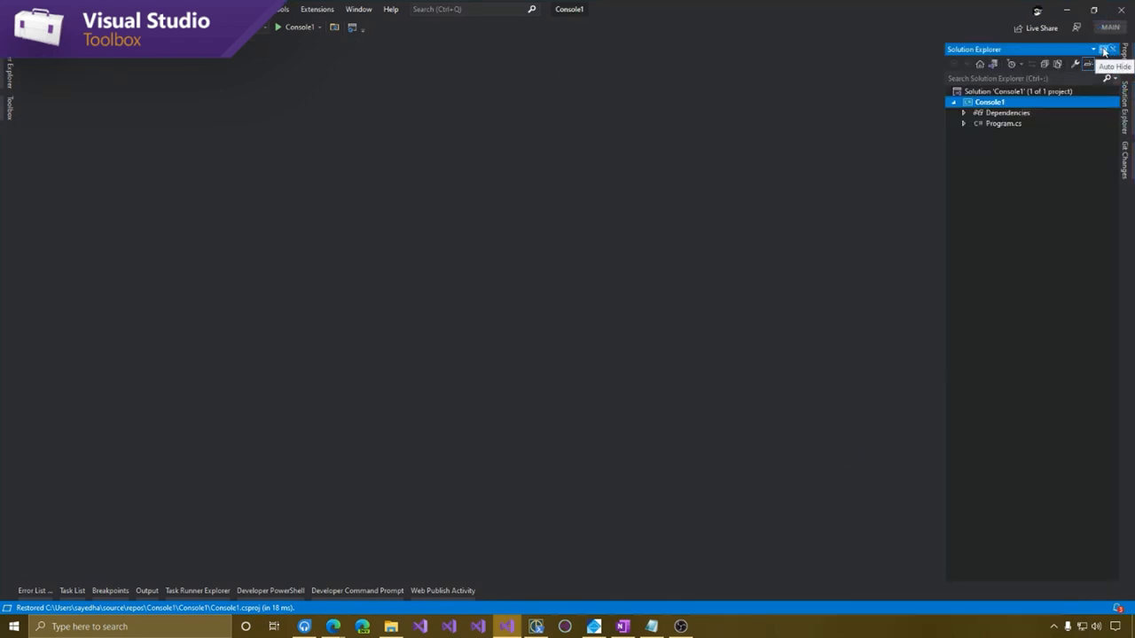
{"action": "left_click", "coordinate": [1103, 64]}
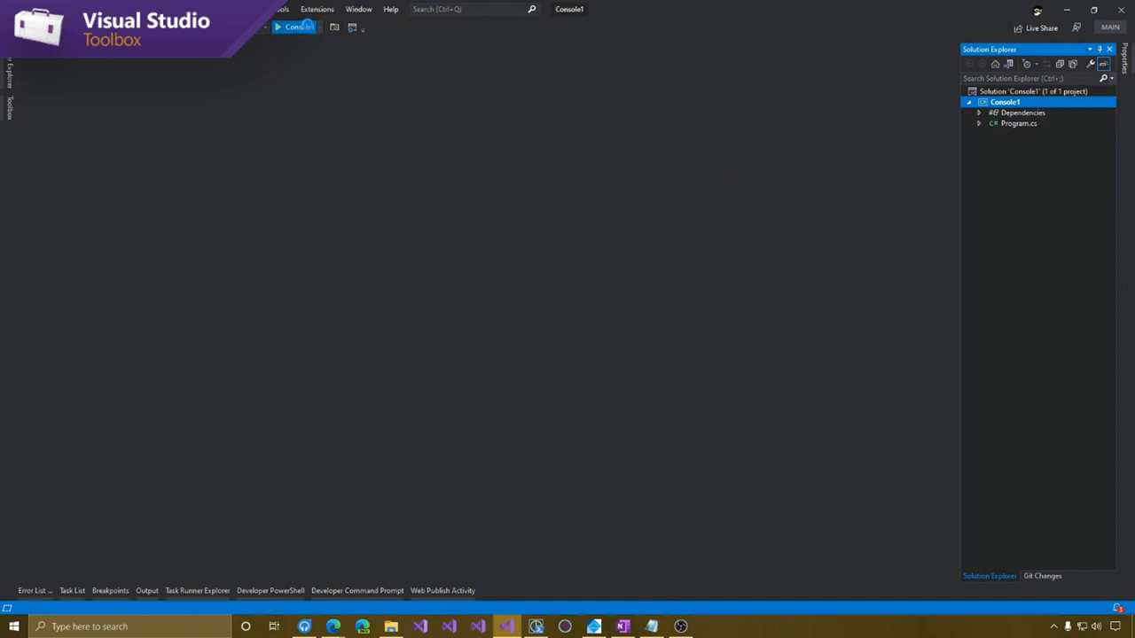
{"action": "left_click", "coordinate": [278, 26]}
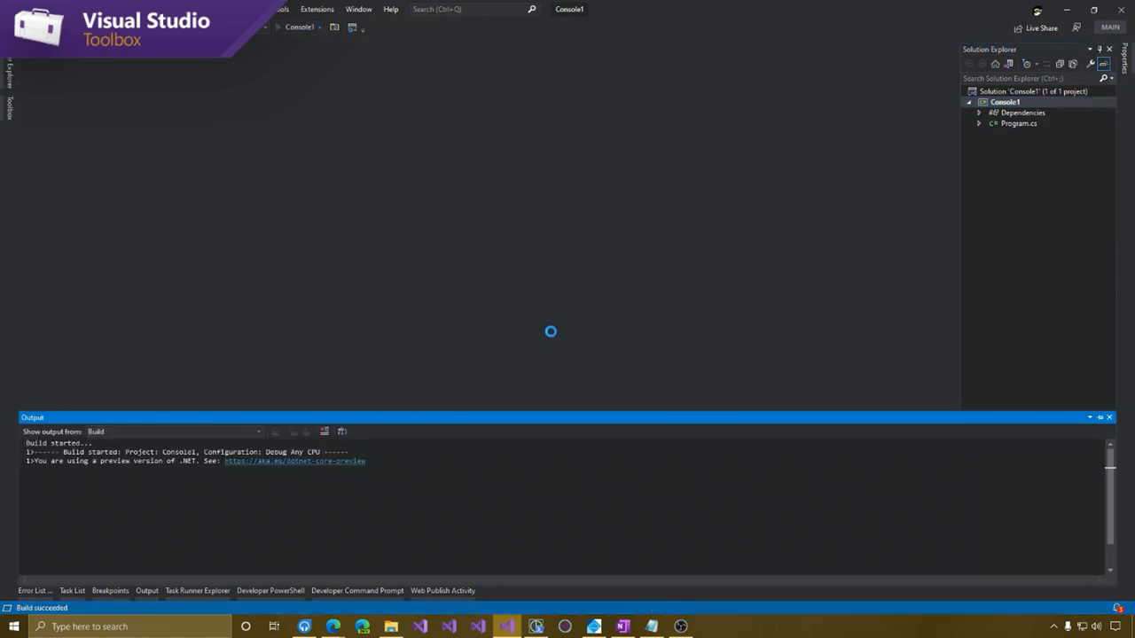
{"action": "left_click", "coordinate": [276, 27]}
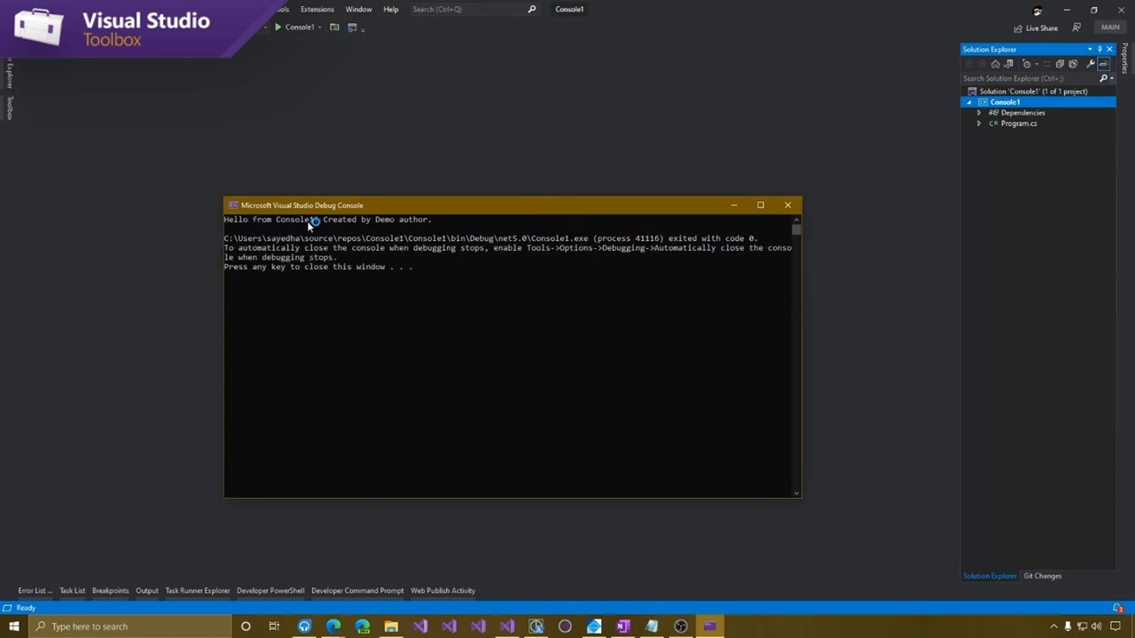
{"action": "left_click", "coordinate": [787, 206]}
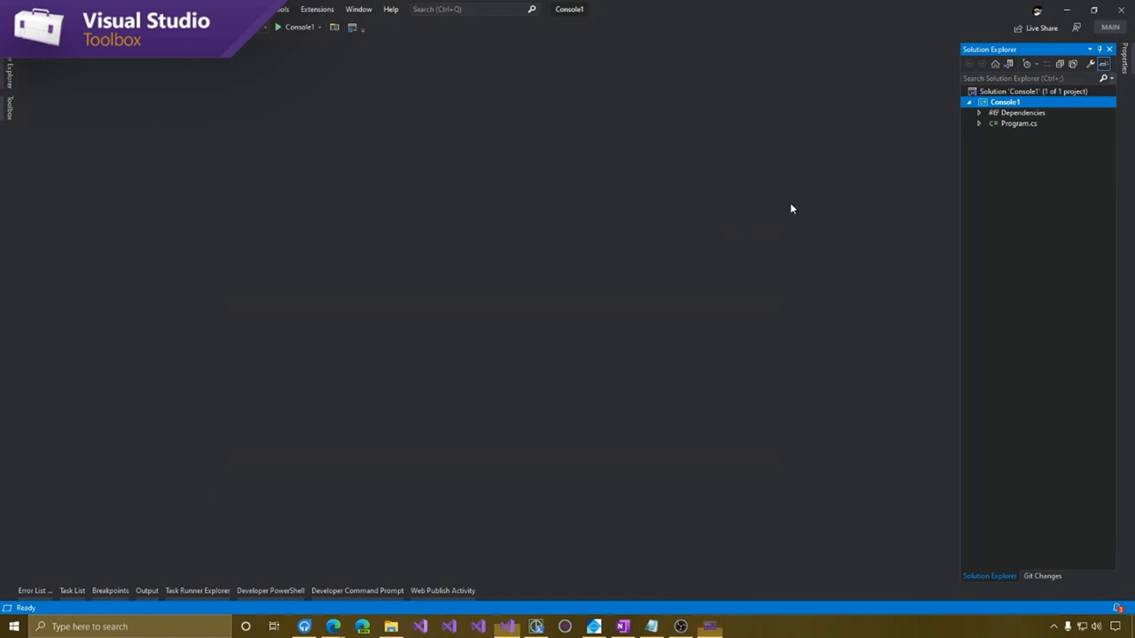
{"action": "double_click", "coordinate": [1018, 124]}
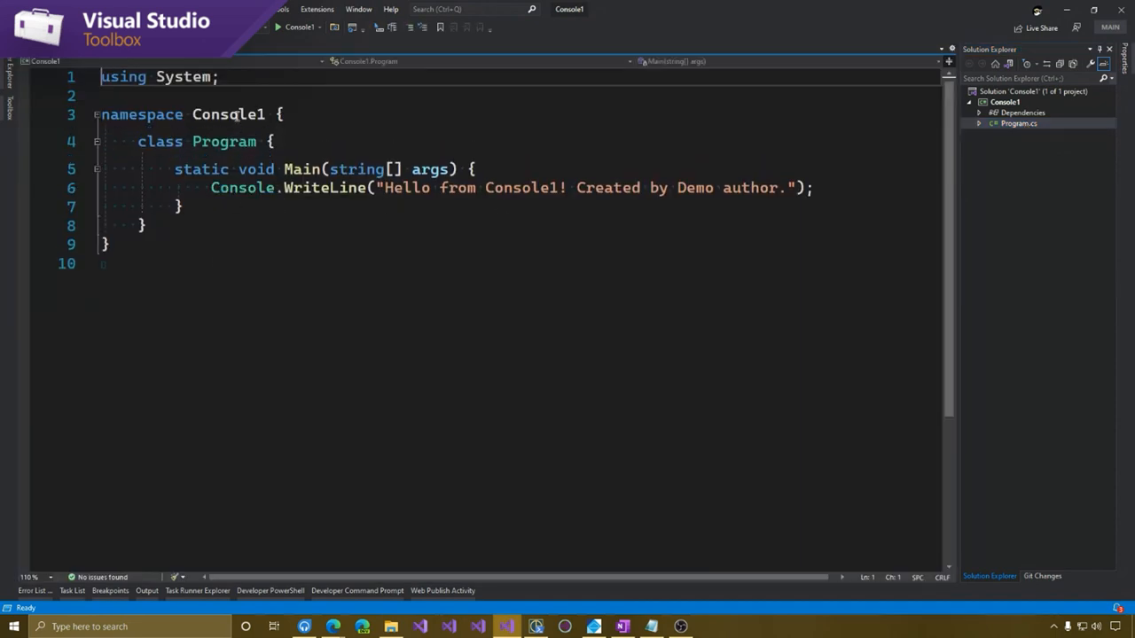
View Console1.csproj showing the 'Created by Demo author' comment and net5.0 framework
{"action": "double_click", "coordinate": [227, 113]}
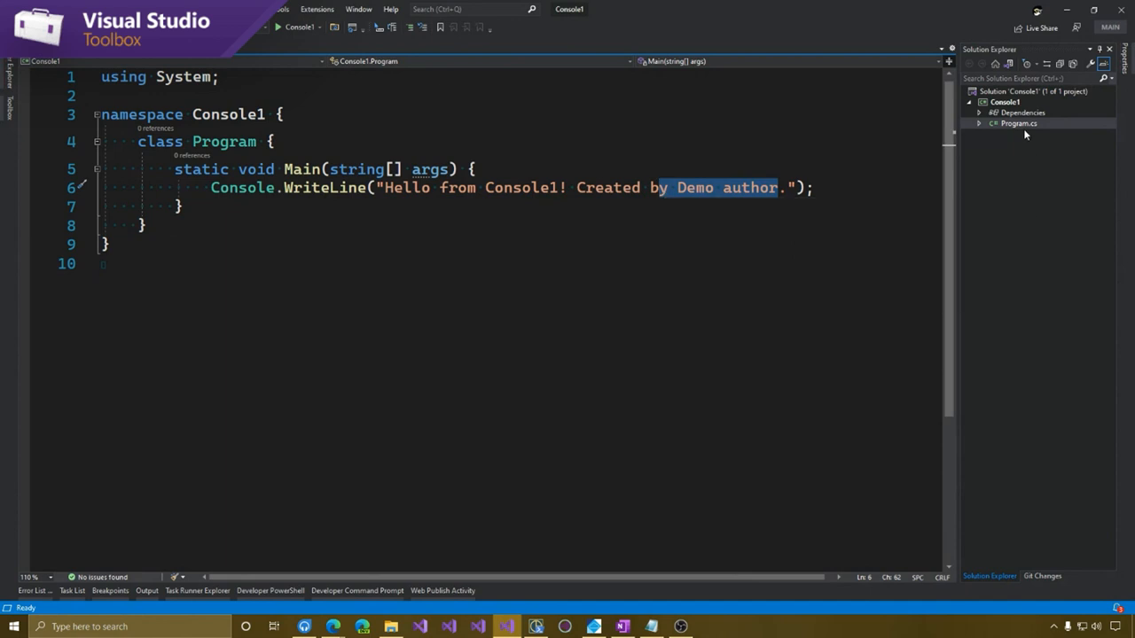
{"action": "double_click", "coordinate": [1003, 101]}
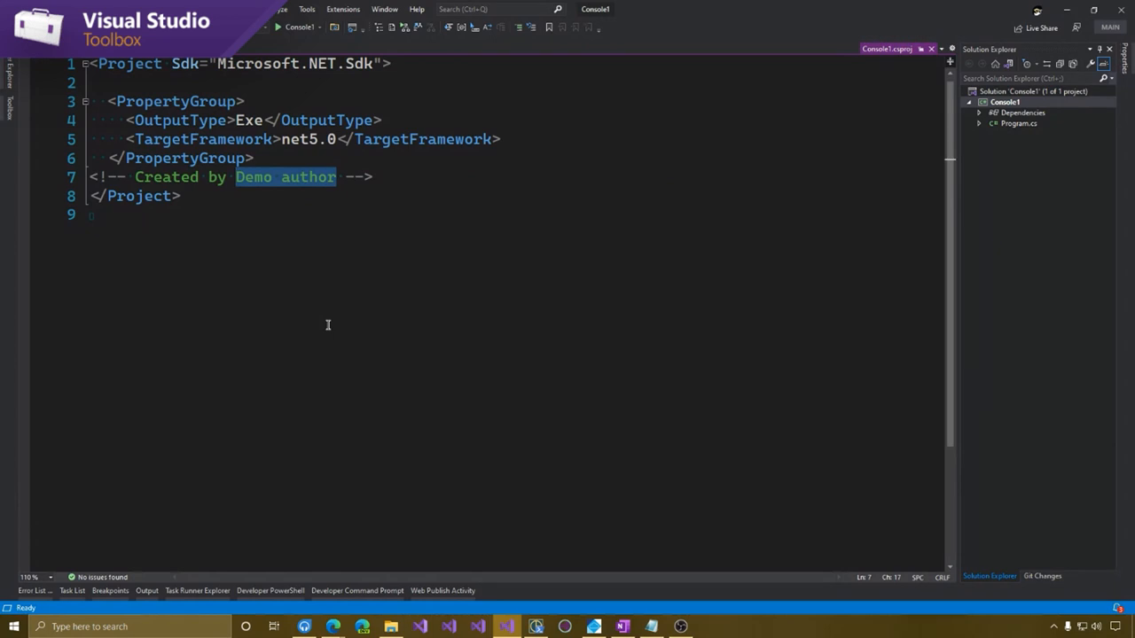
{"action": "left_click", "coordinate": [92, 214]}
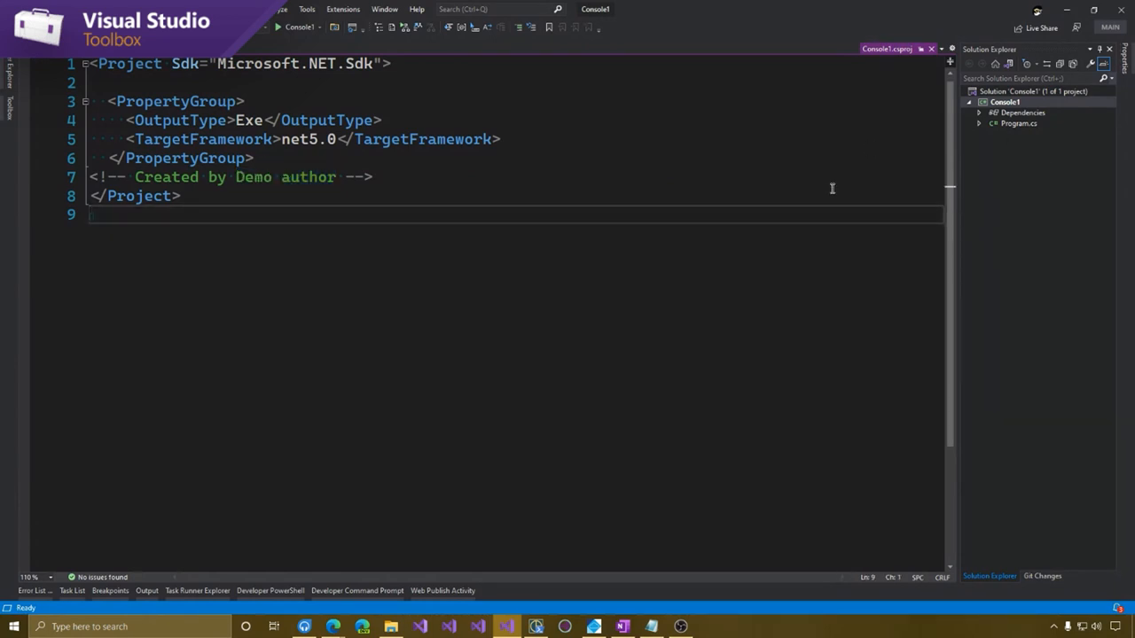
{"action": "mouse_move", "coordinate": [750, 365]}
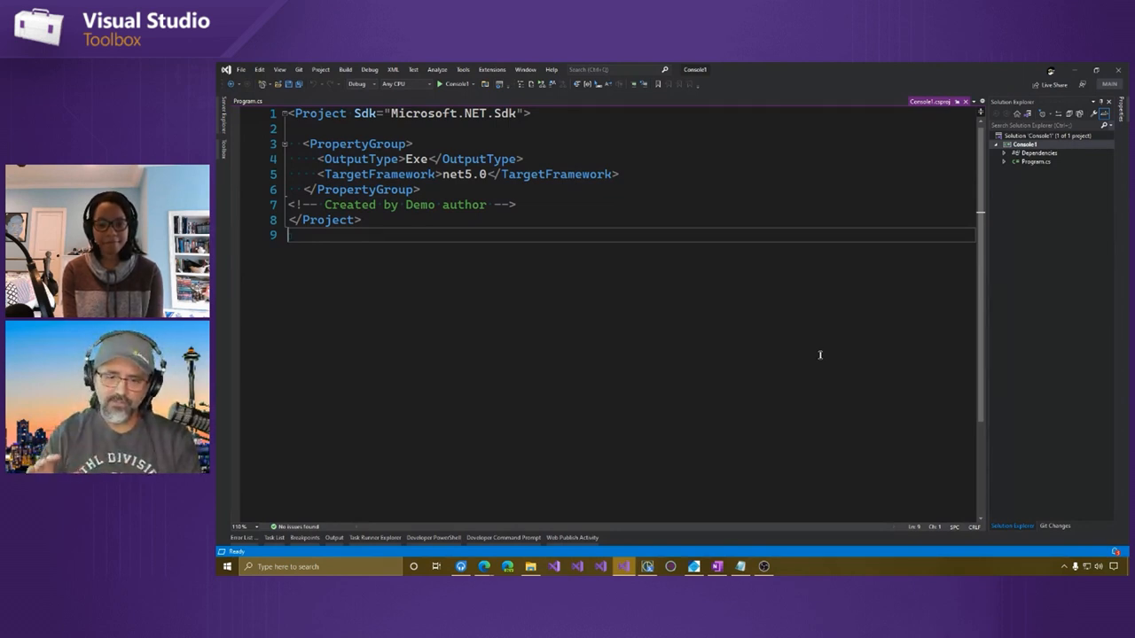
{"action": "mouse_move", "coordinate": [490, 508]}
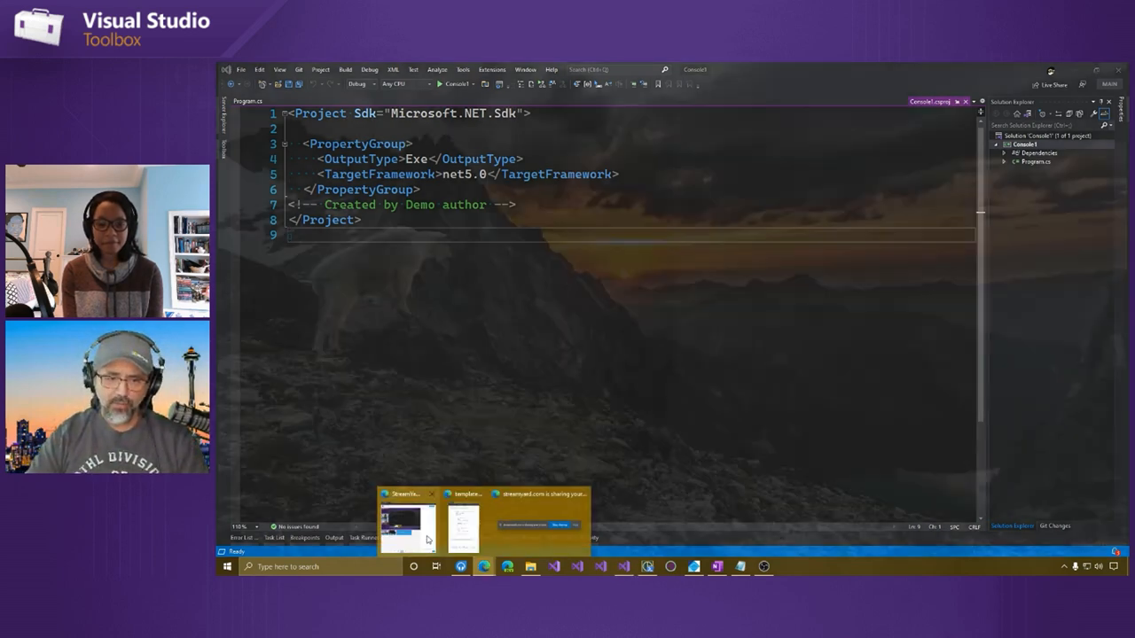
Follow the README's 'Sources for asp.net core templates' link to GitHub's ProjectTemplates folder
{"action": "left_click", "coordinate": [461, 523]}
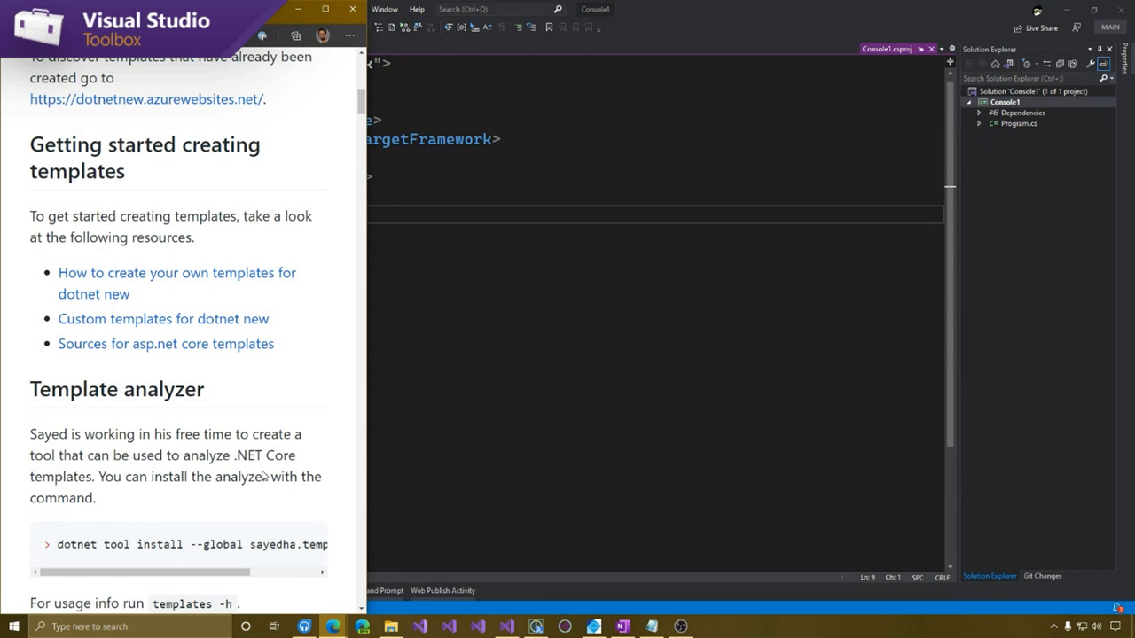
{"action": "mouse_move", "coordinate": [109, 513]}
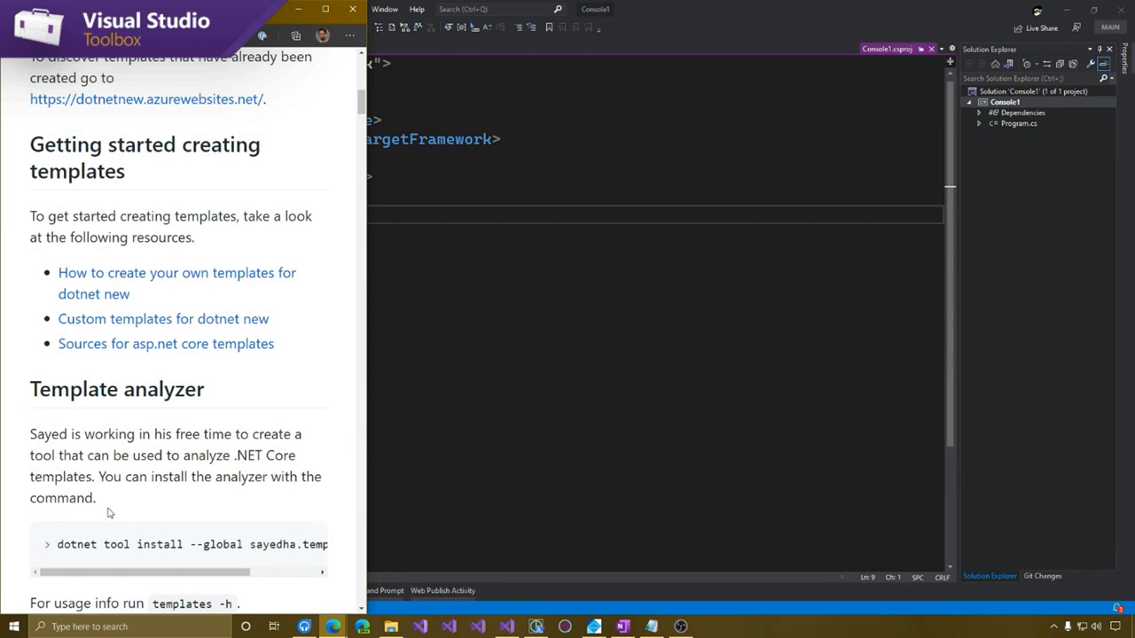
{"action": "mouse_move", "coordinate": [211, 344]}
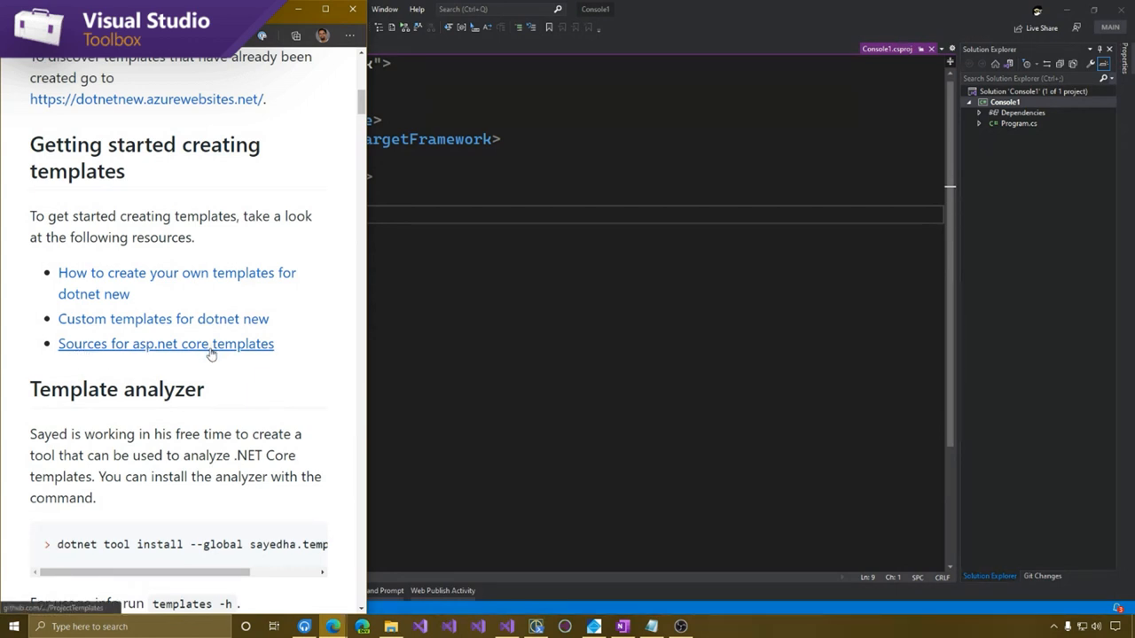
{"action": "mouse_move", "coordinate": [213, 344]}
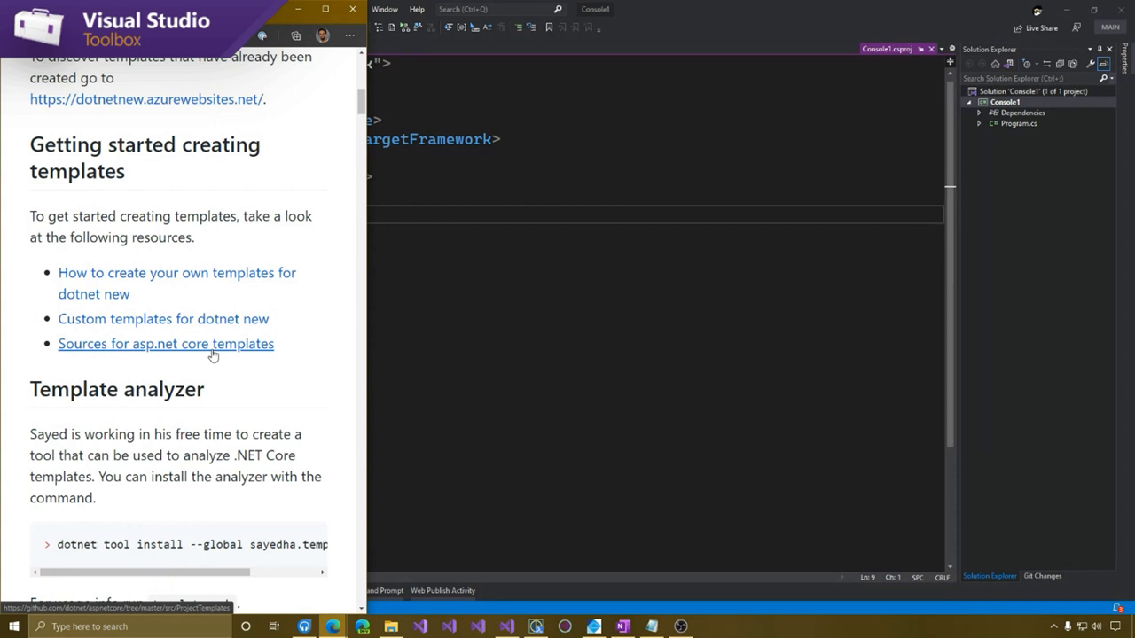
{"action": "left_click", "coordinate": [167, 344]}
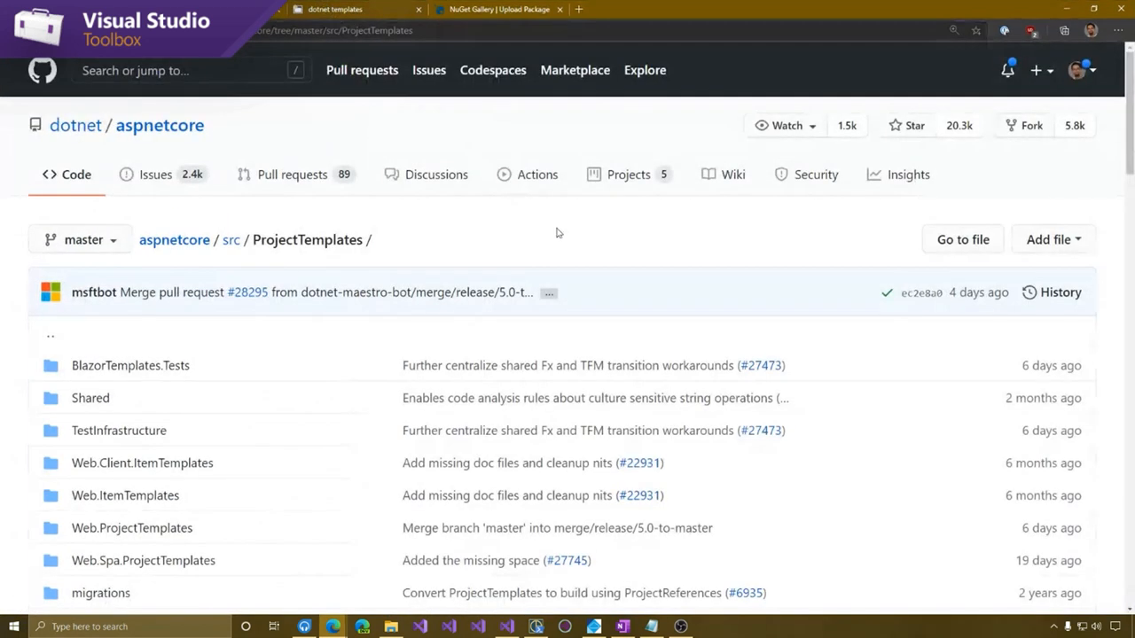
Scroll through the GitHub aspnetcore ProjectTemplates folder listing
{"action": "scroll", "scroll_direction": "down", "scroll_amount": 3}
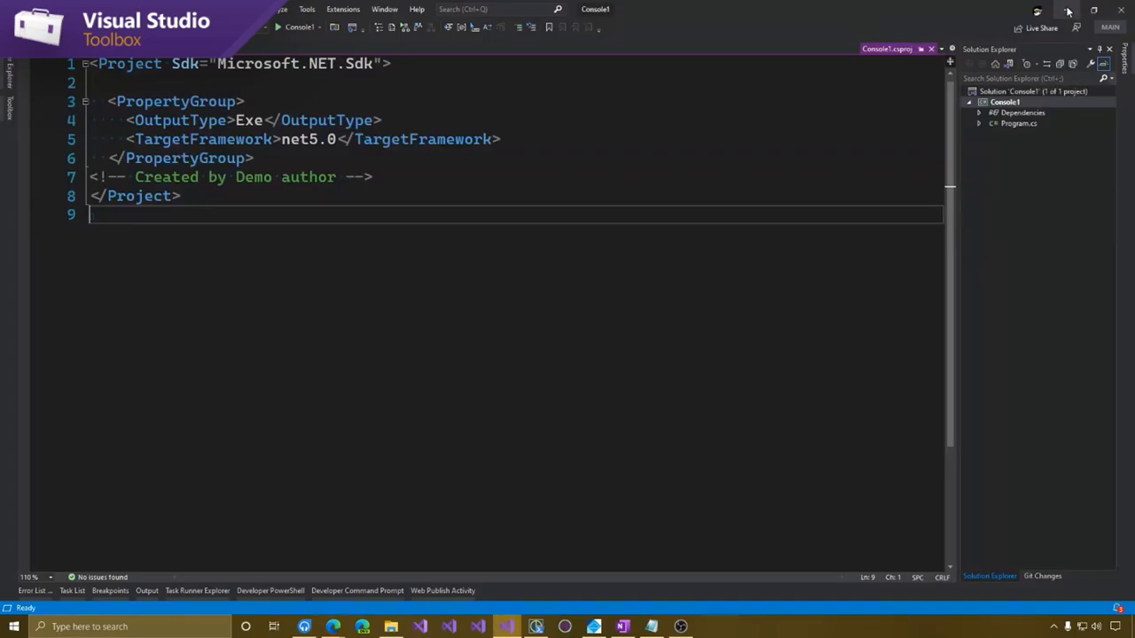
{"action": "mouse_move", "coordinate": [1067, 10]}
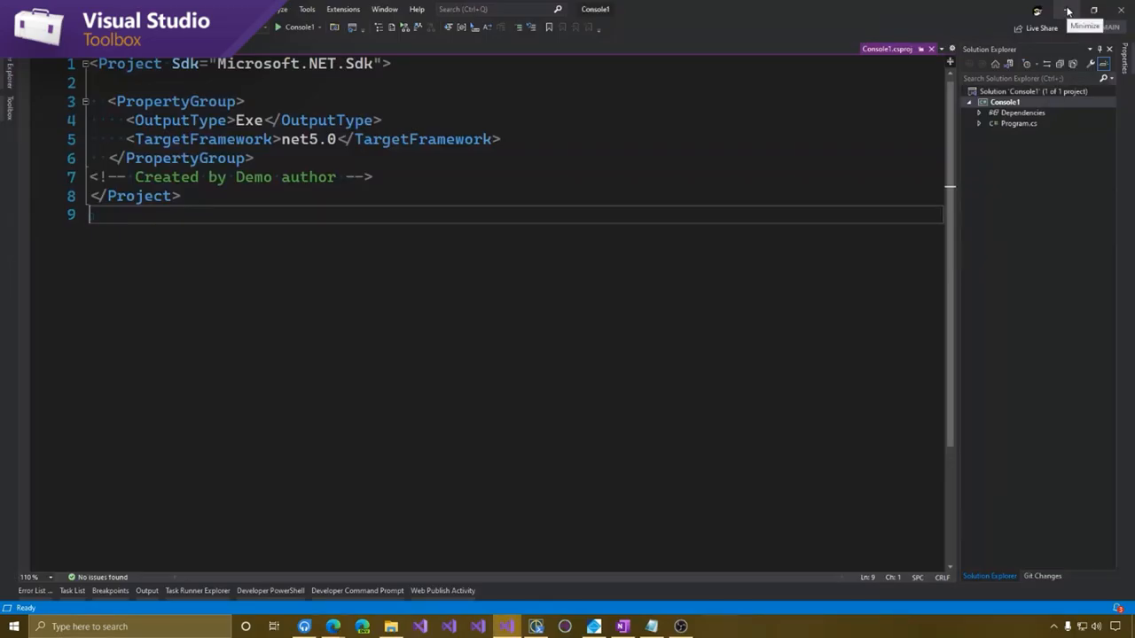